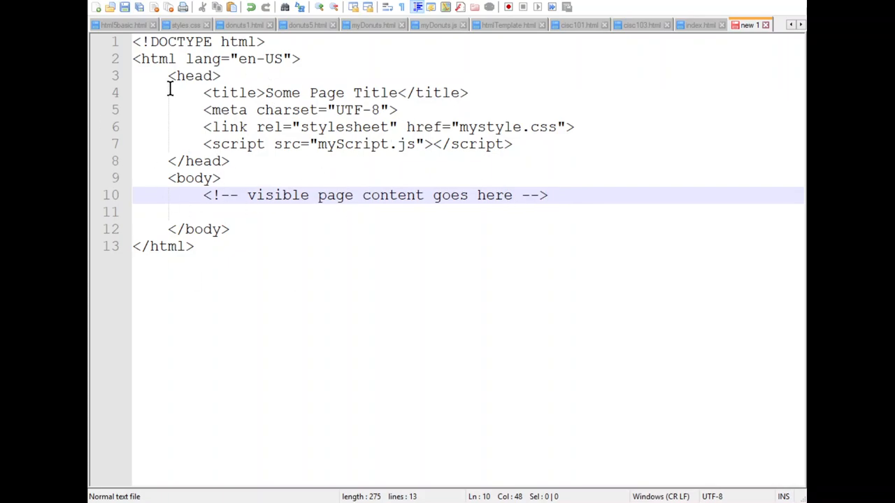
# Move through the template.html markup, reviewing the head lines around the stylesheet link.
pyautogui.click(548, 196)
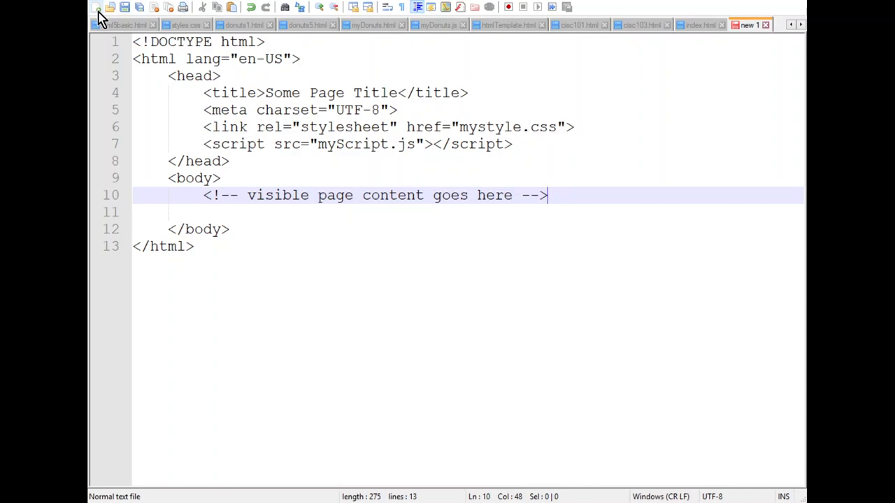
pyautogui.moveTo(100, 5)
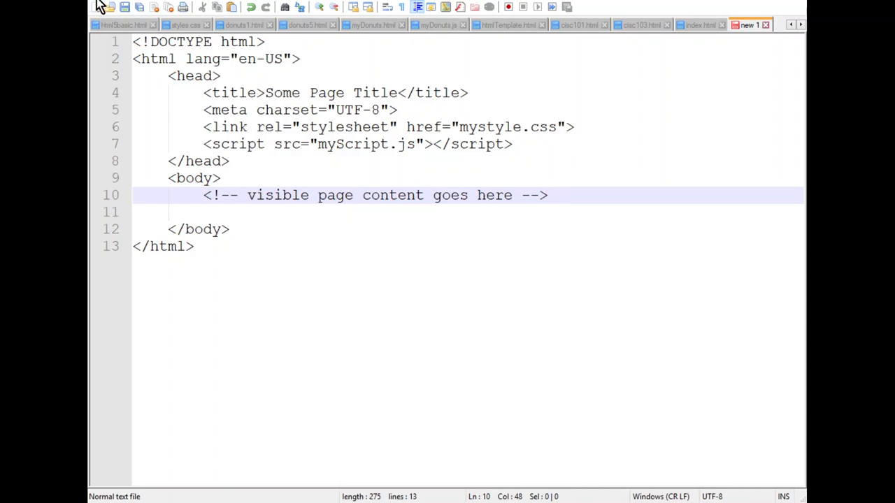
pyautogui.moveTo(114, 11)
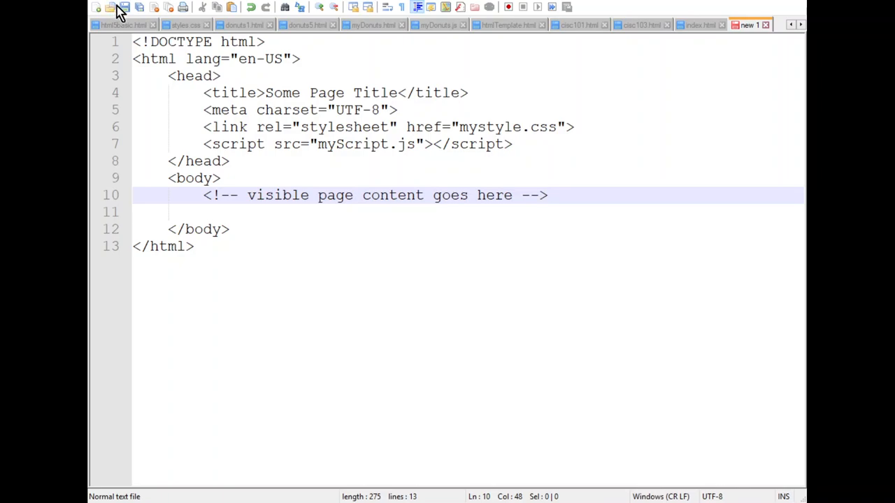
pyautogui.click(548, 196)
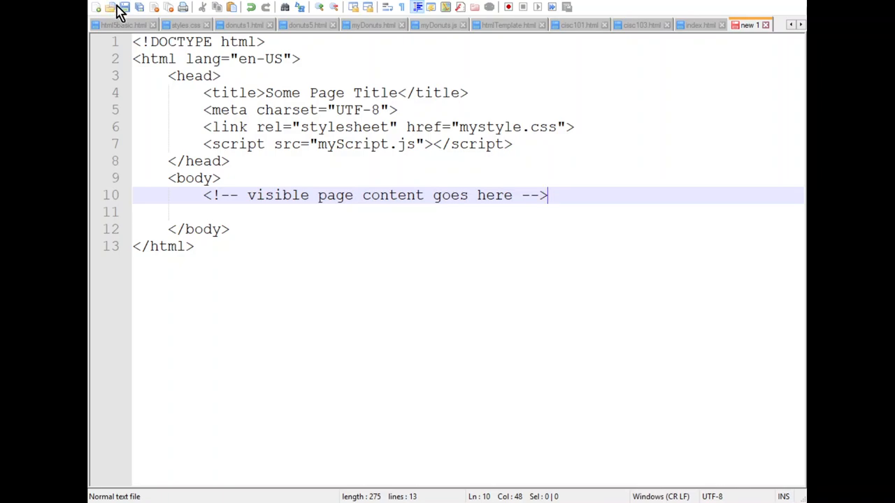
pyautogui.moveTo(378, 216)
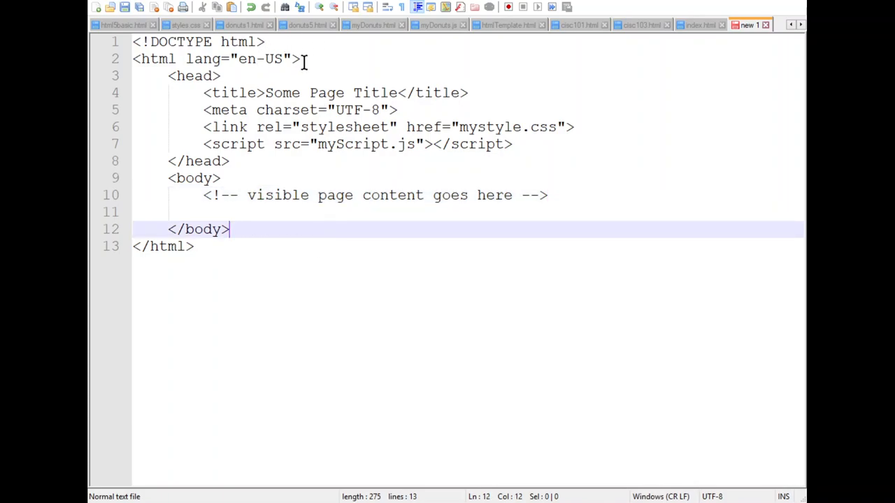
pyautogui.click(302, 59)
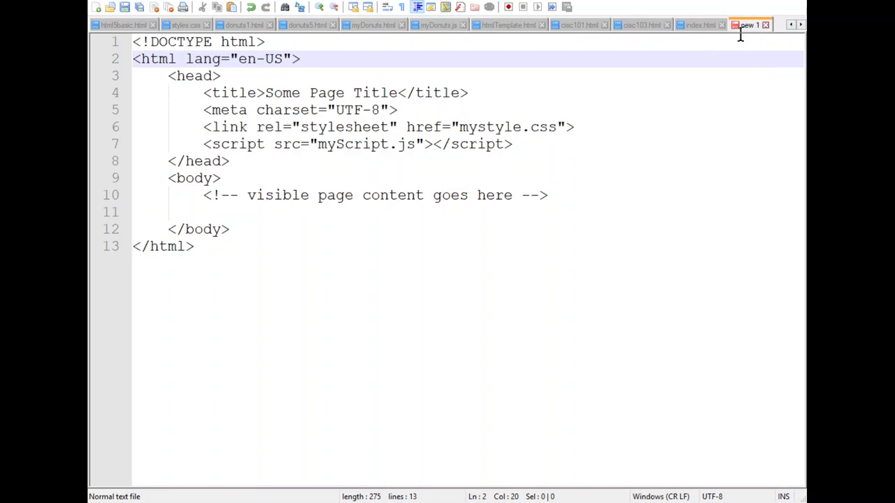
pyautogui.moveTo(276, 202)
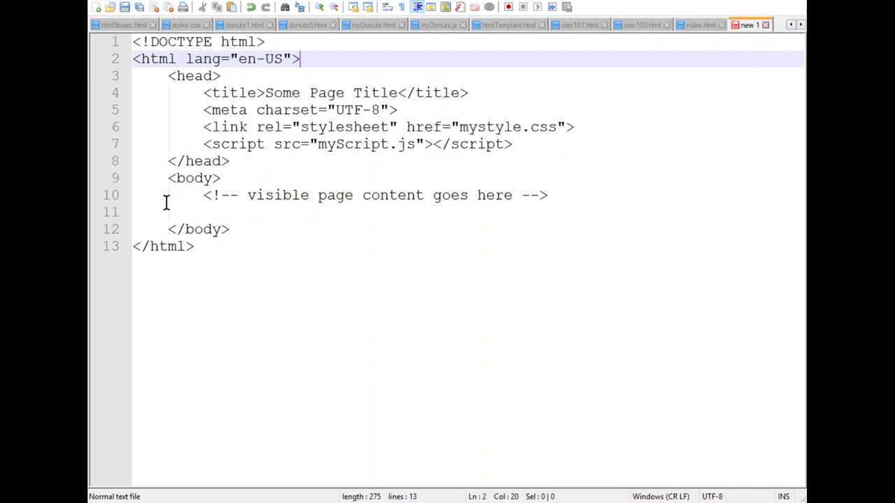
pyautogui.moveTo(223, 196)
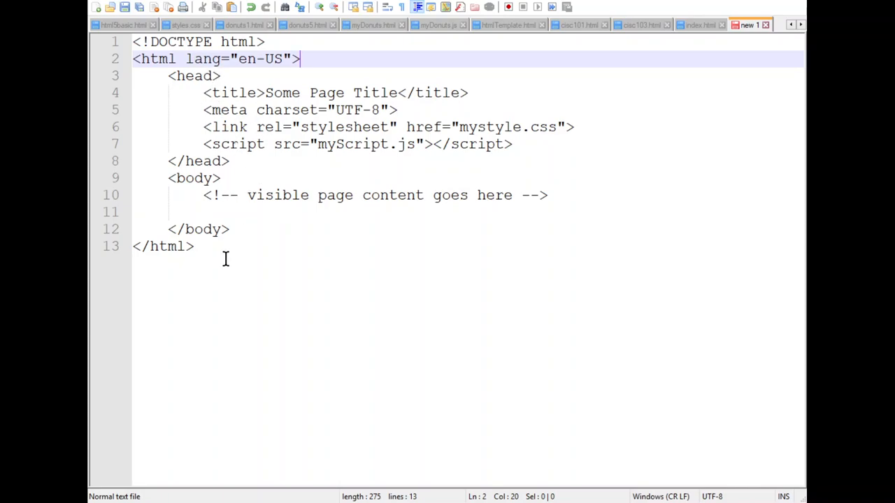
pyautogui.moveTo(271, 283)
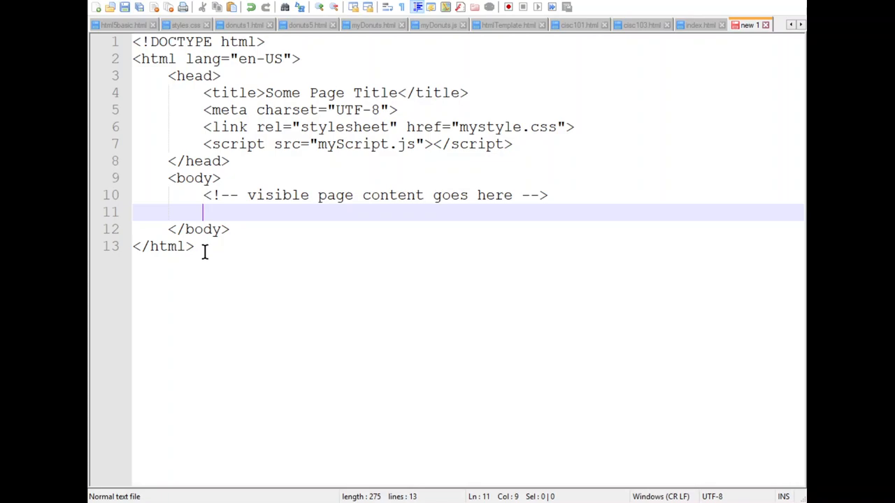
pyautogui.moveTo(235, 222)
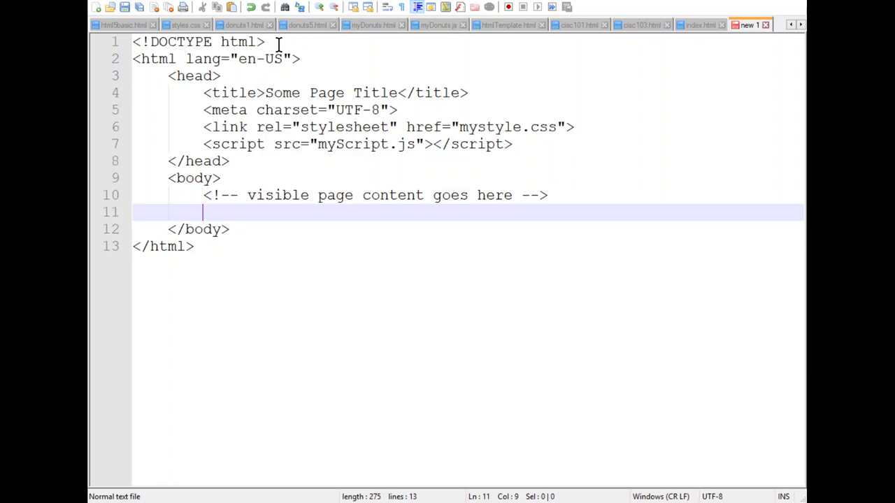
pyautogui.click(264, 42)
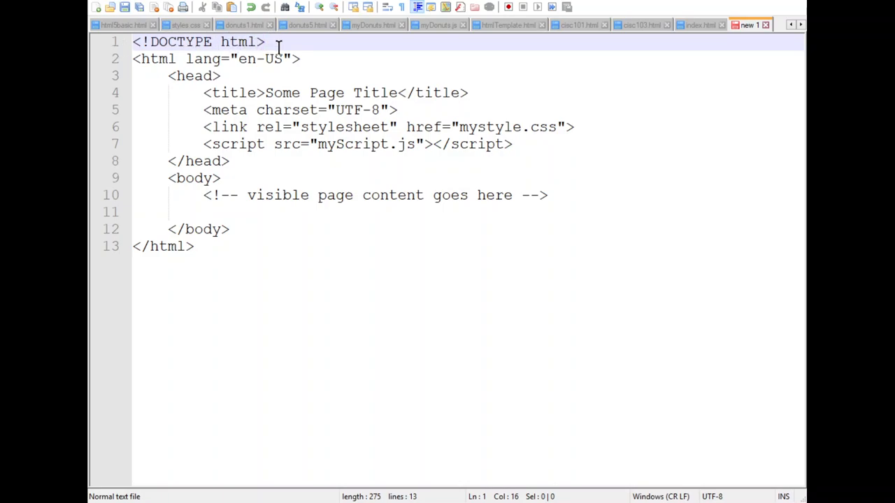
pyautogui.click(267, 42)
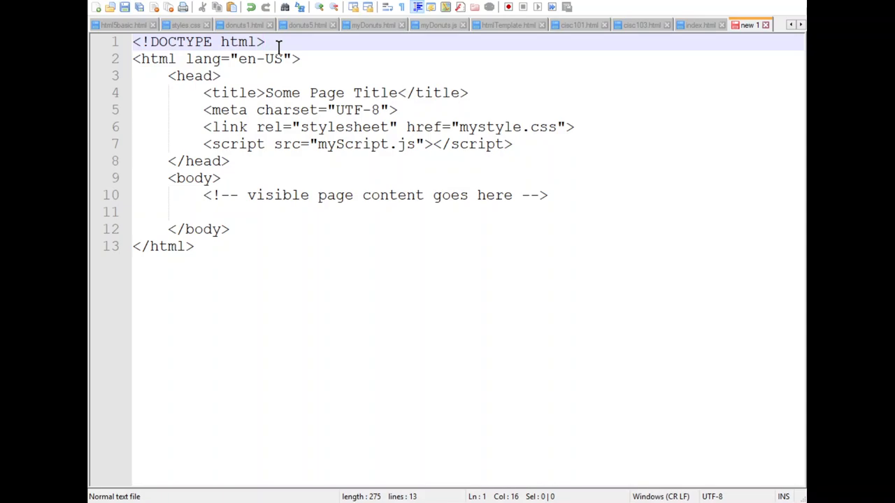
pyautogui.moveTo(319, 76)
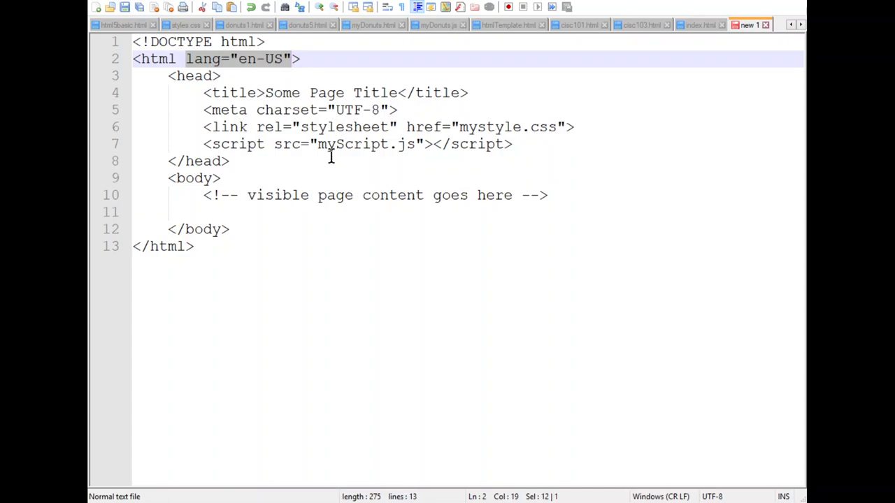
pyautogui.moveTo(268, 70)
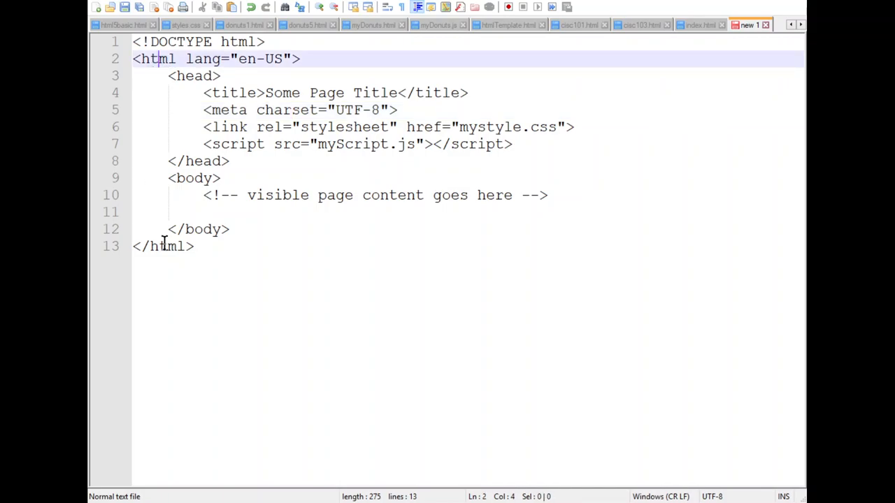
pyautogui.click(168, 247)
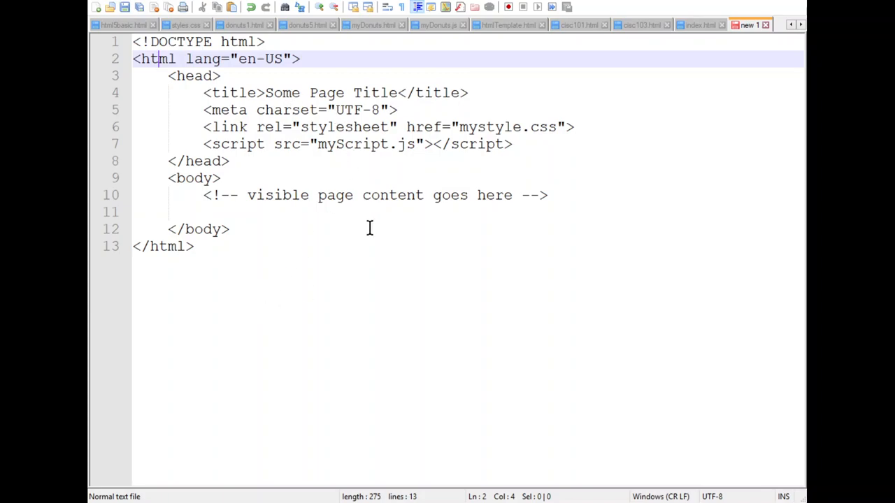
pyautogui.moveTo(157, 68)
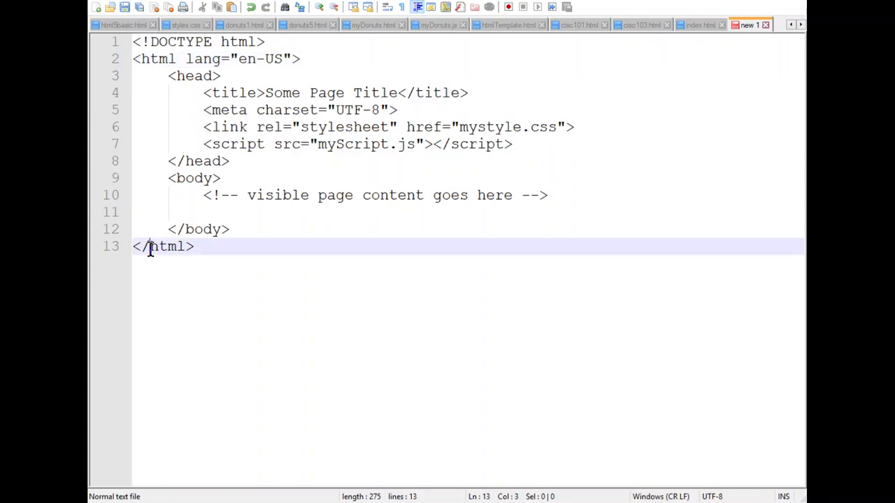
pyautogui.moveTo(137, 132)
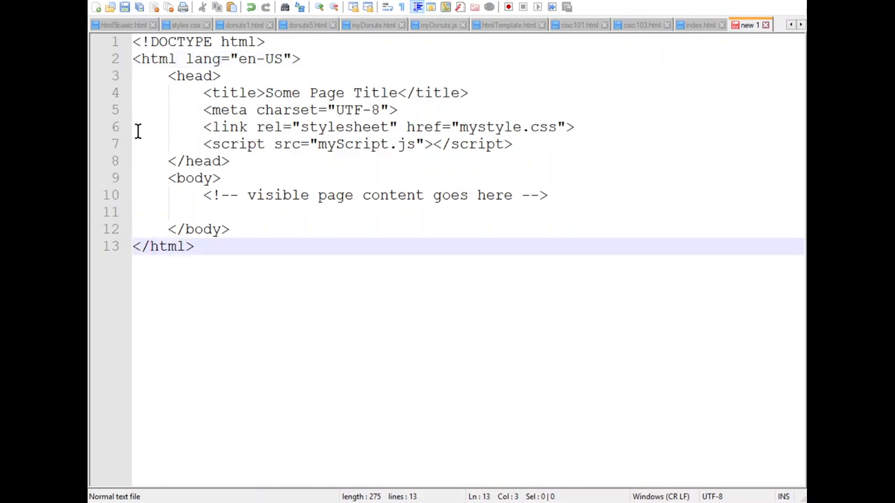
pyautogui.moveTo(195, 84)
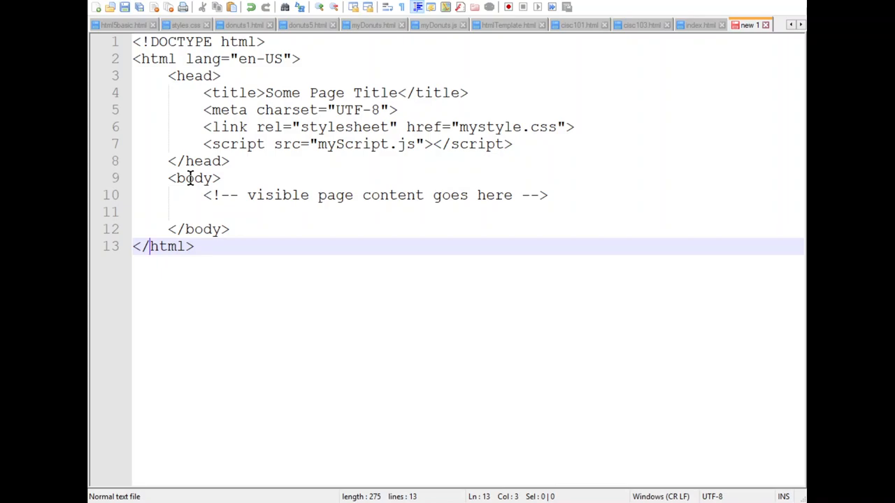
pyautogui.moveTo(237, 254)
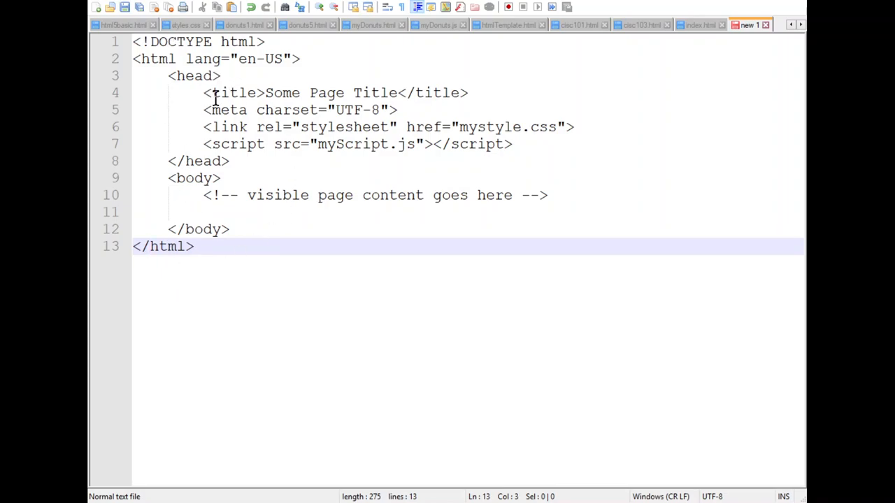
pyautogui.moveTo(204, 92); pyautogui.dragTo(274, 92)
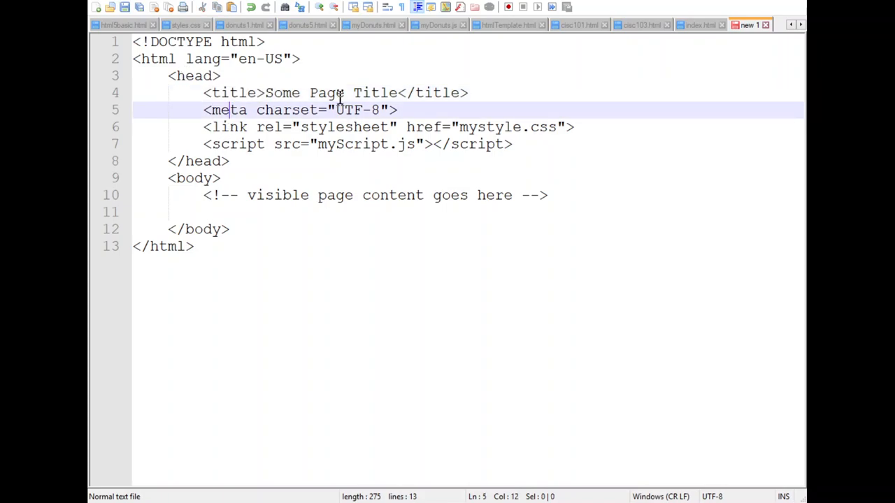
pyautogui.click(398, 109)
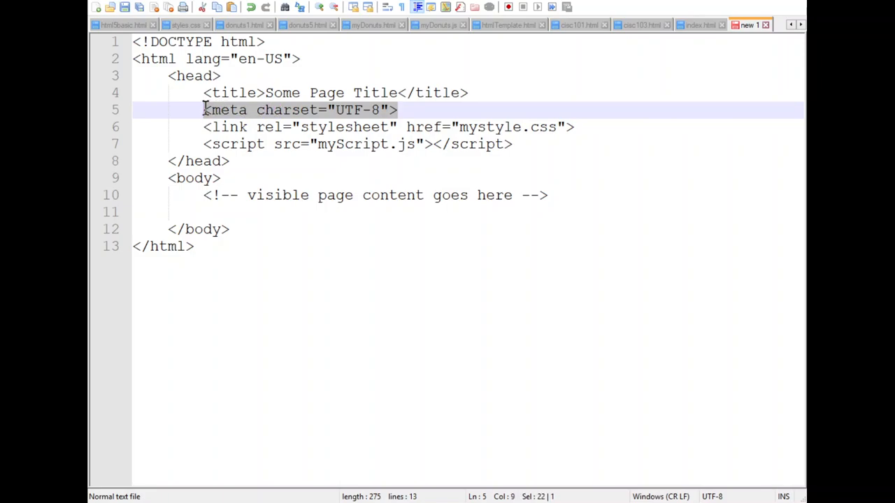
pyautogui.moveTo(437, 109)
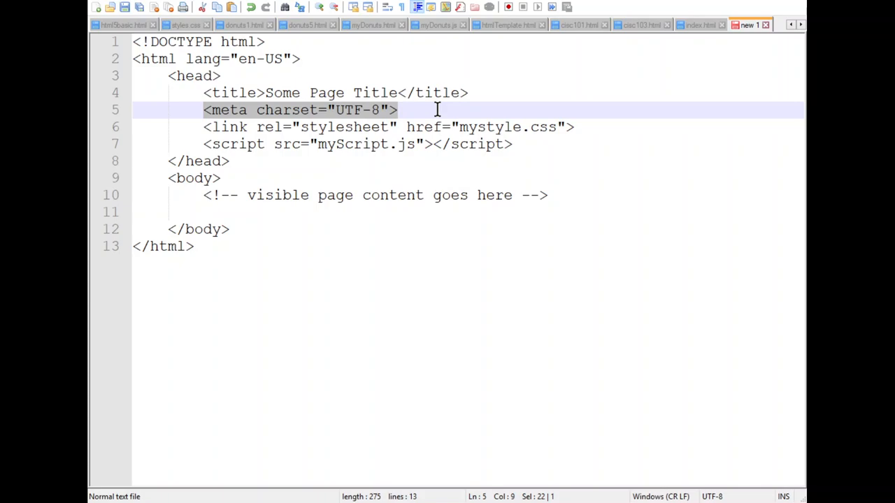
pyautogui.click(397, 109)
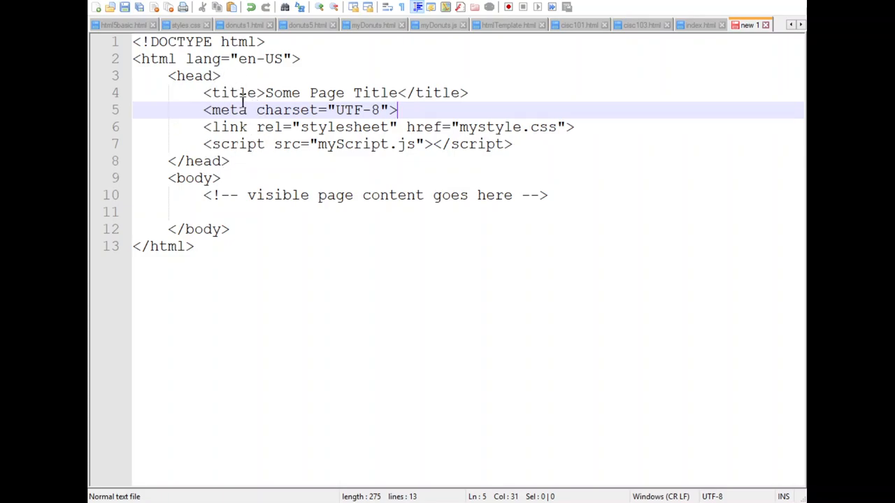
pyautogui.moveTo(232, 92)
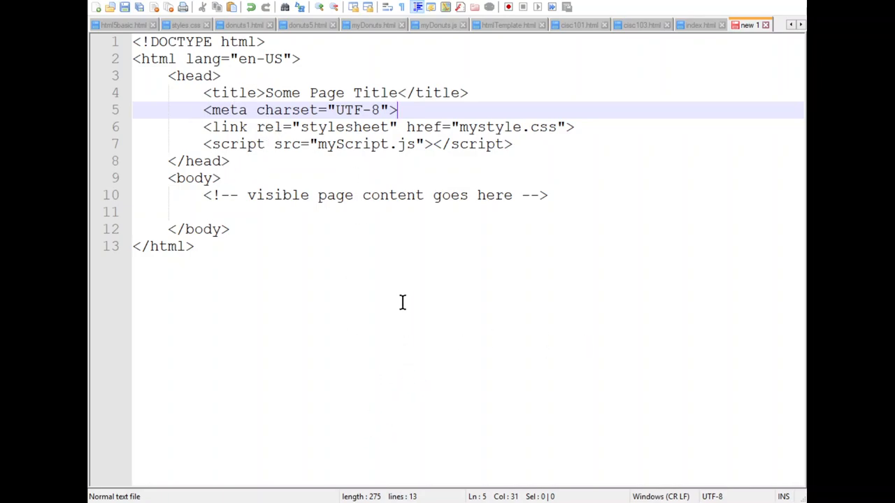
pyautogui.moveTo(188, 80)
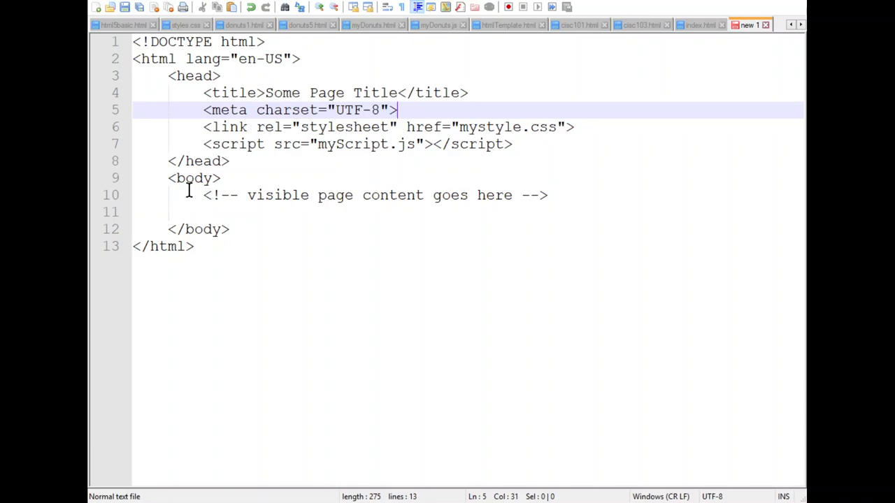
pyautogui.moveTo(160, 194)
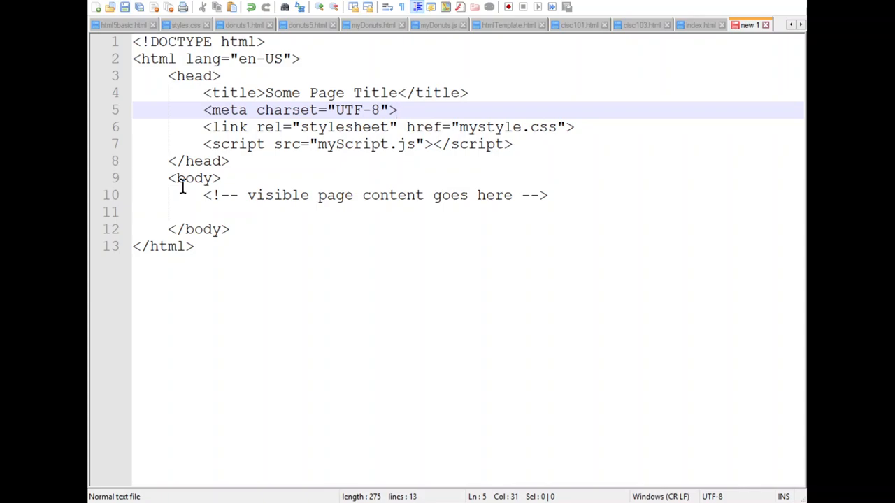
pyautogui.moveTo(204, 109)
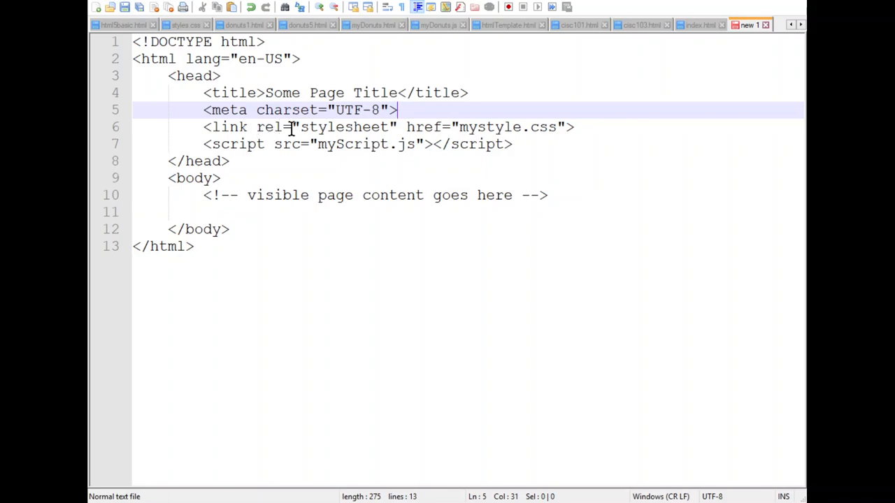
pyautogui.moveTo(448, 182)
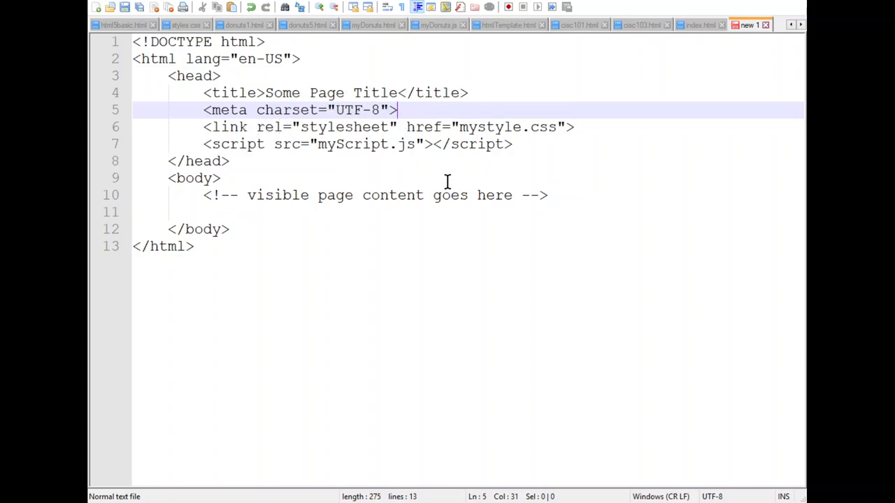
pyautogui.moveTo(408, 154)
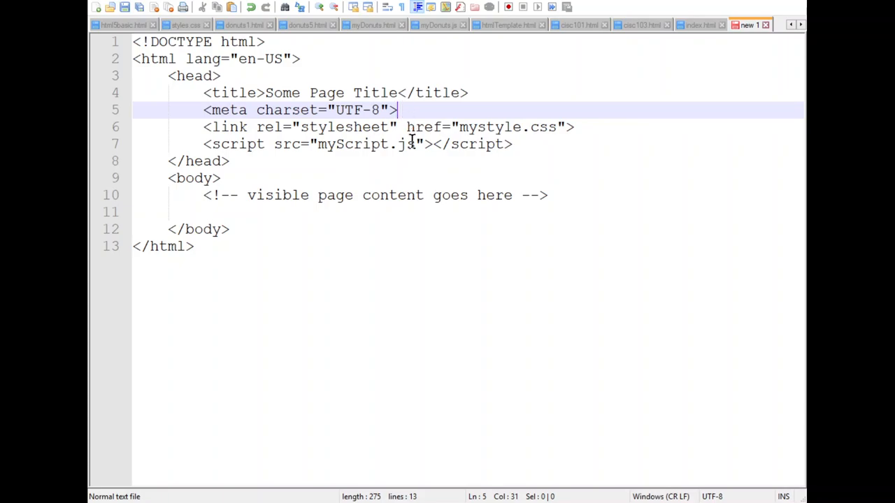
pyautogui.moveTo(526, 144)
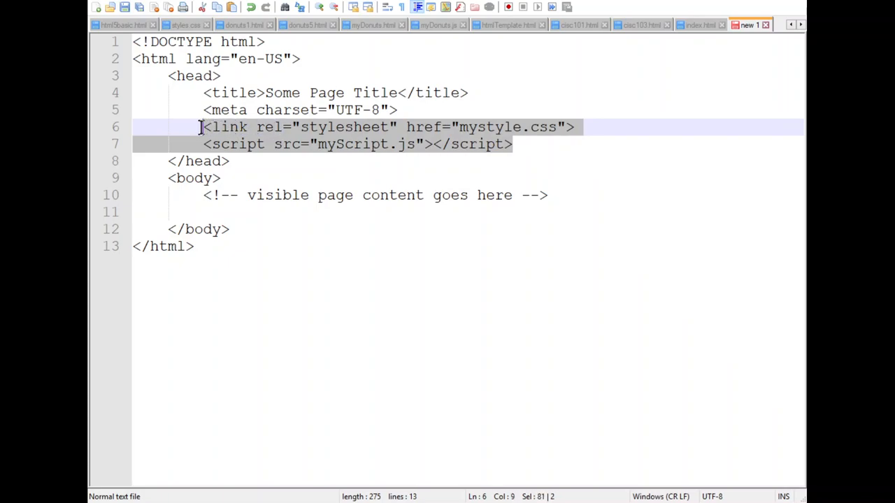
pyautogui.moveTo(514, 156)
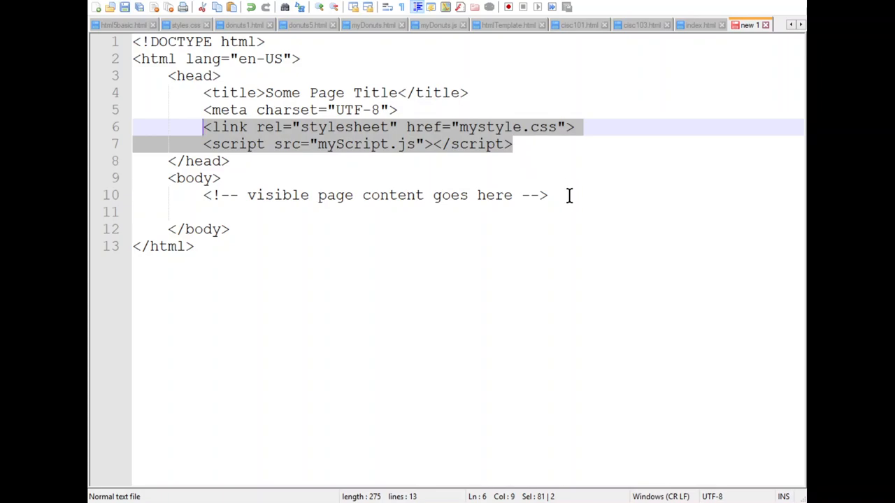
pyautogui.moveTo(411, 166)
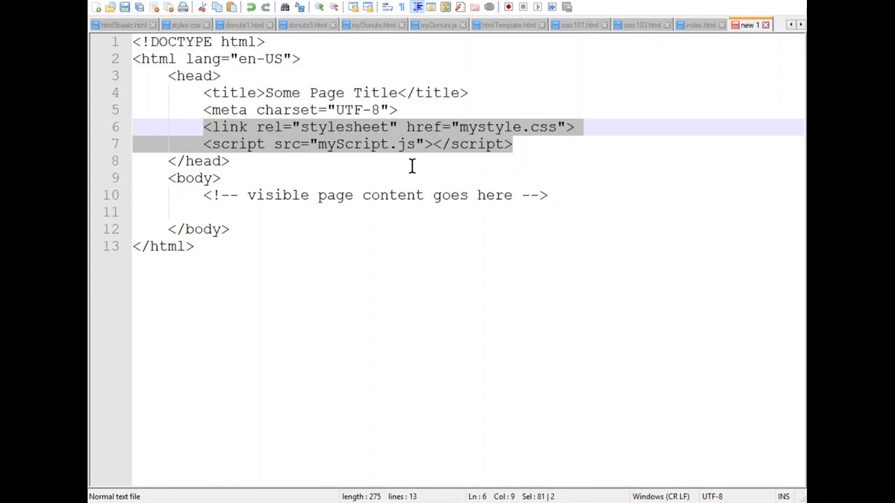
pyautogui.click(548, 144)
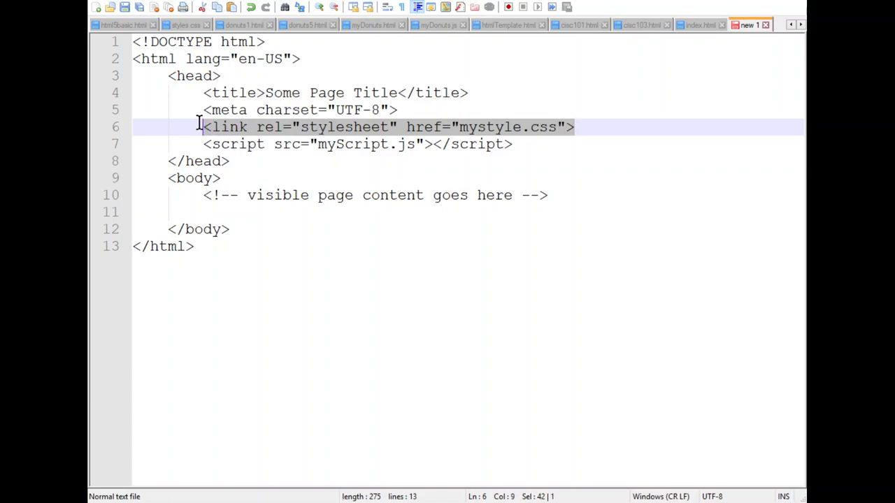
pyautogui.moveTo(569, 168)
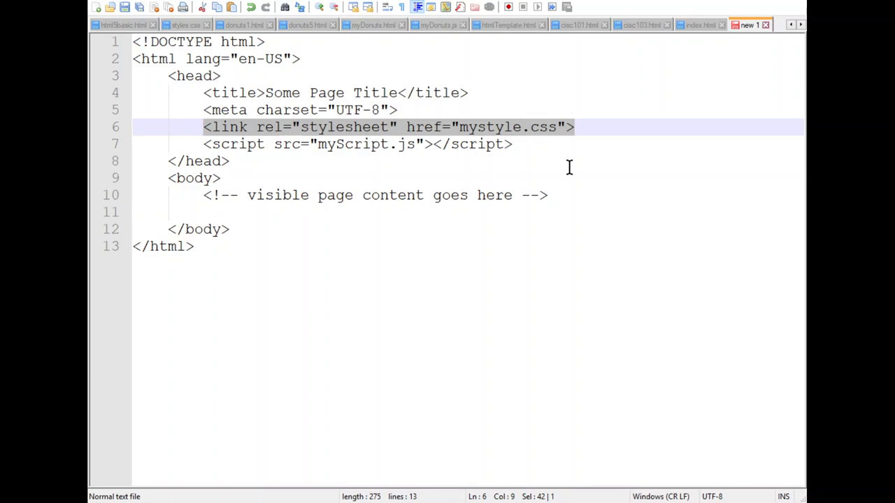
pyautogui.moveTo(566, 157)
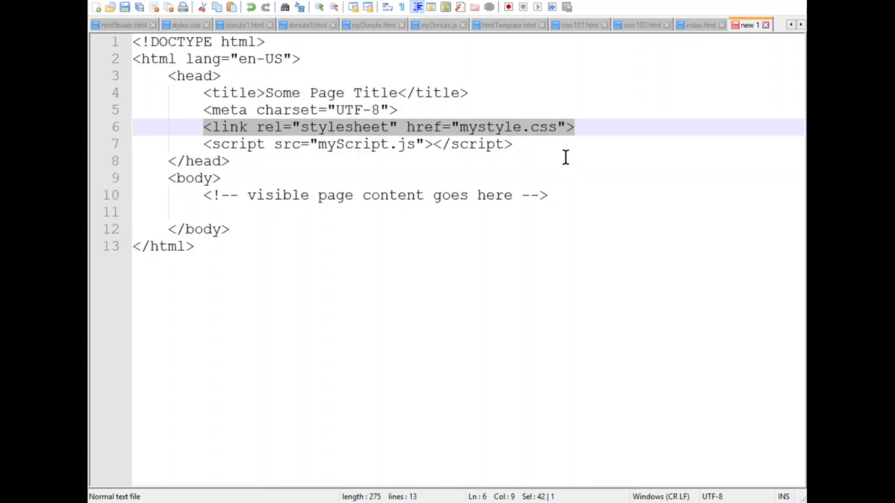
pyautogui.click(552, 144)
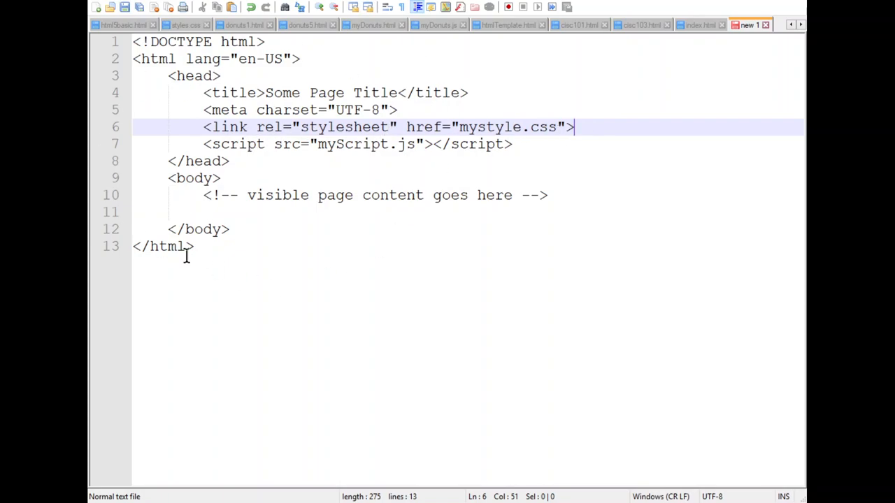
pyautogui.moveTo(360, 182)
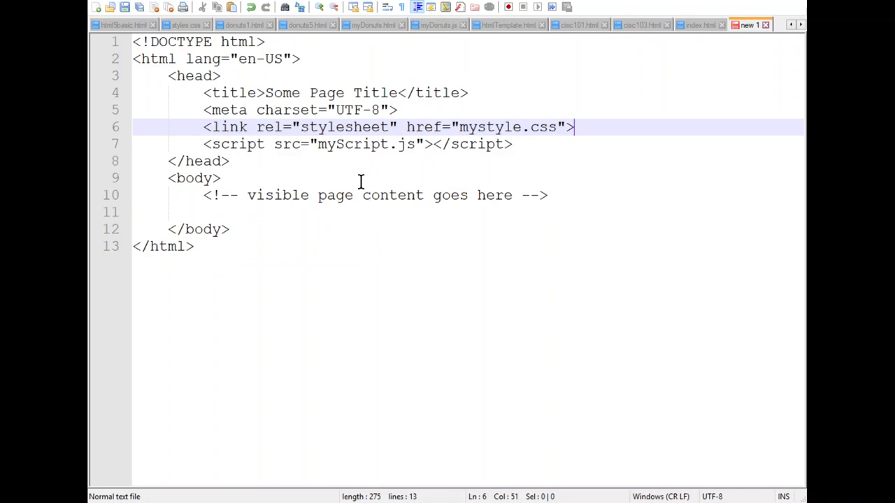
pyautogui.moveTo(266, 246)
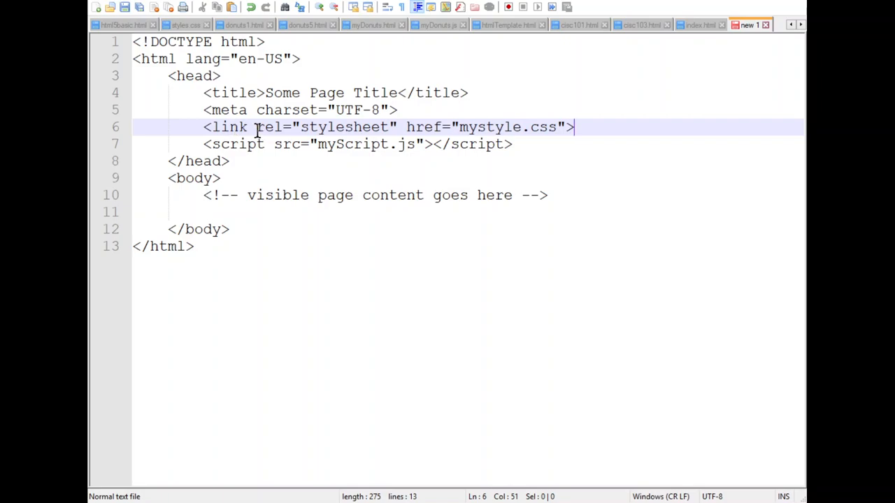
# Highlight the rel="stylesheet" attribute and the mystyle file name on the link line.
pyautogui.moveTo(255, 126); pyautogui.dragTo(323, 126)
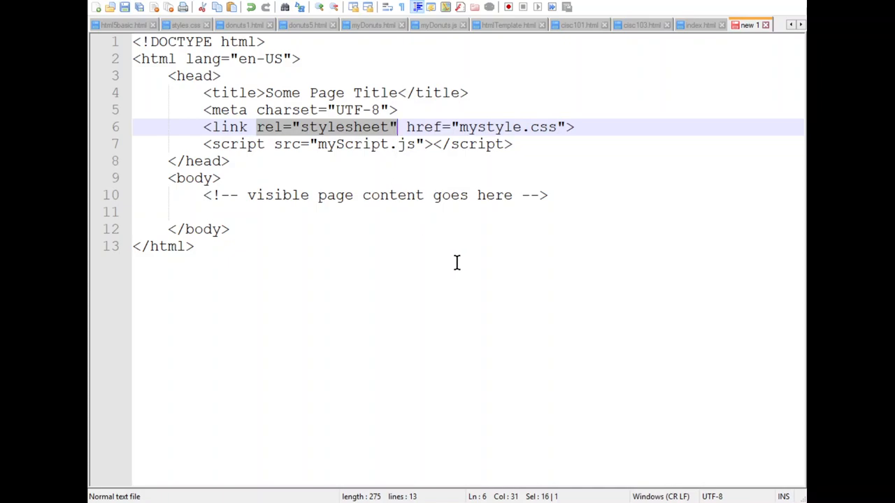
pyautogui.moveTo(619, 128)
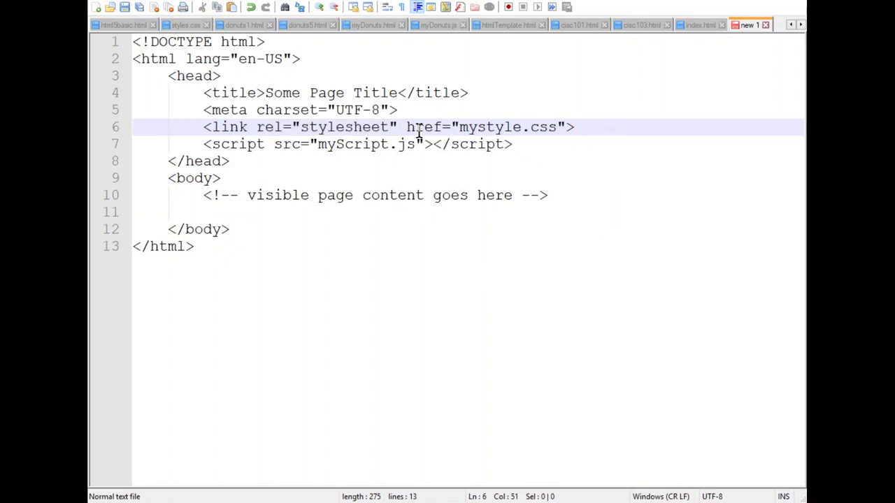
pyautogui.doubleClick(425, 126)
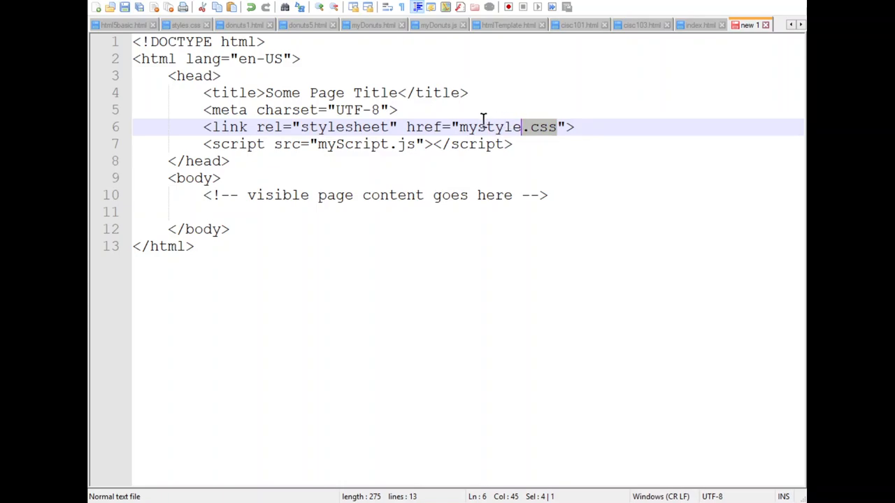
pyautogui.doubleClick(489, 126)
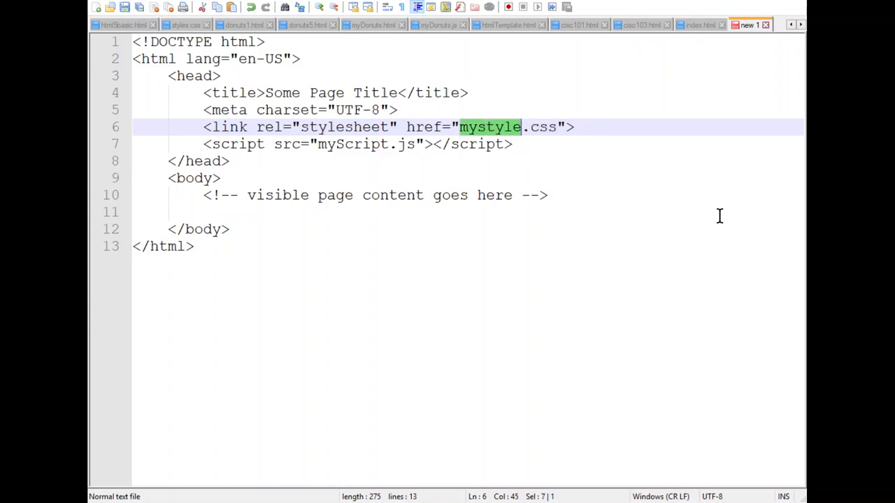
pyautogui.moveTo(643, 165)
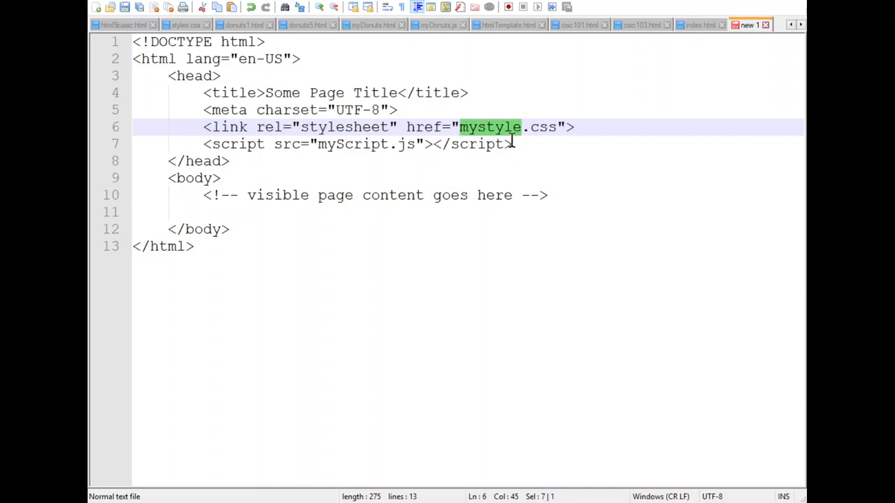
pyautogui.moveTo(601, 126)
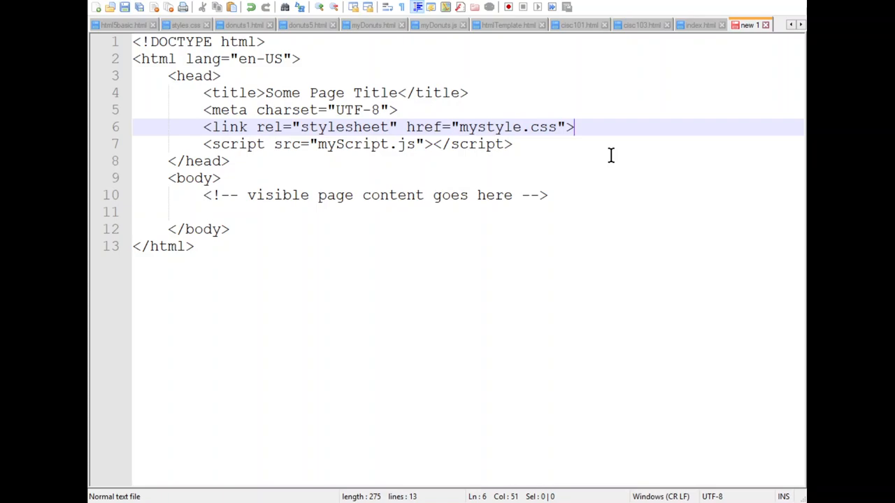
pyautogui.moveTo(611, 294)
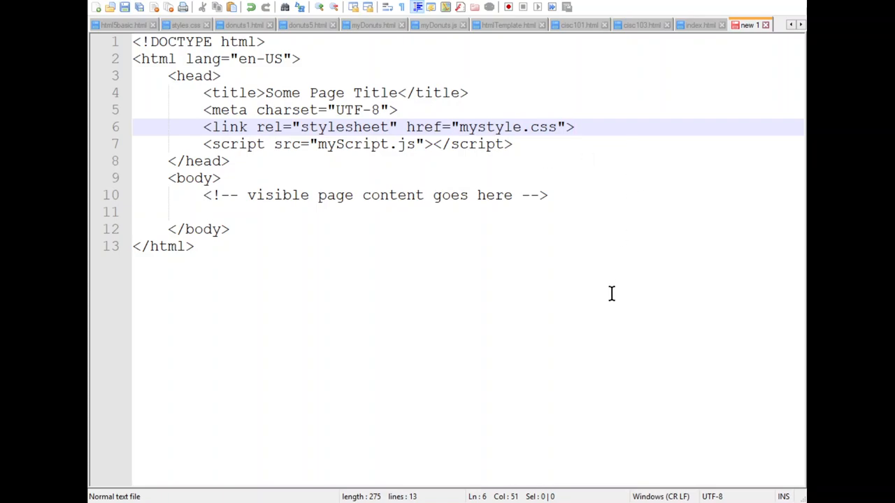
pyautogui.moveTo(543, 215)
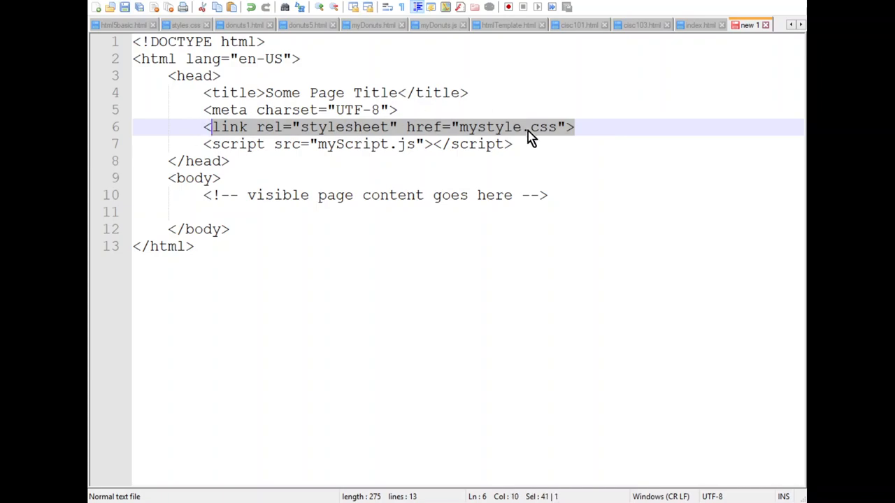
pyautogui.moveTo(526, 111)
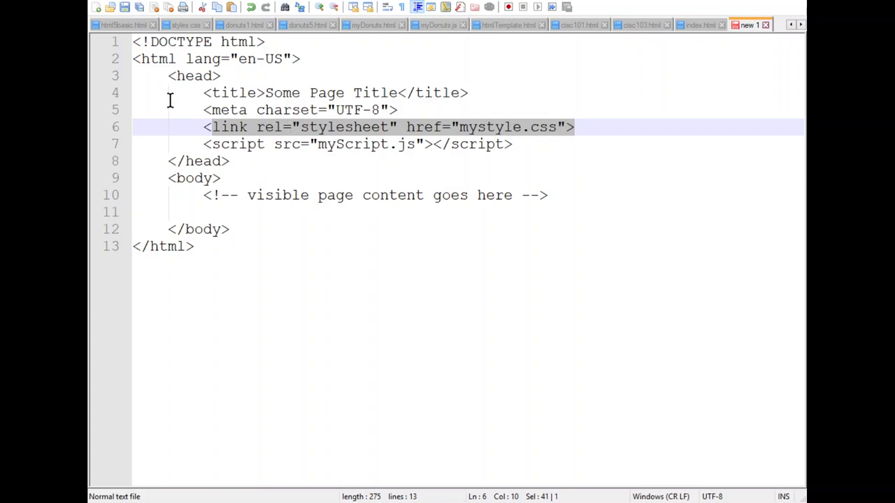
pyautogui.moveTo(268, 109)
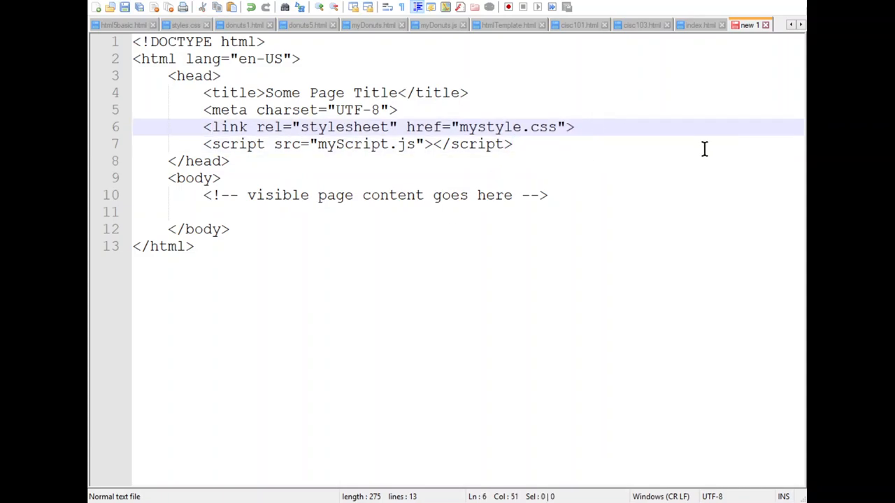
pyautogui.click(511, 142)
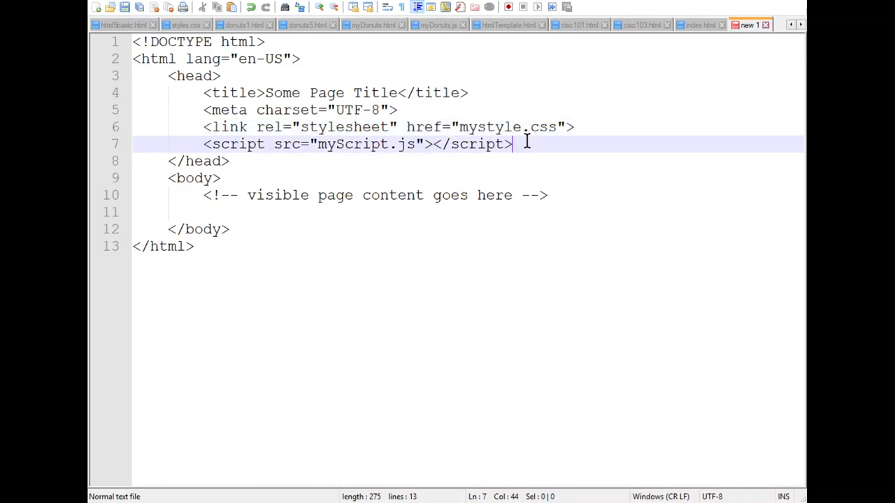
pyautogui.moveTo(605, 178)
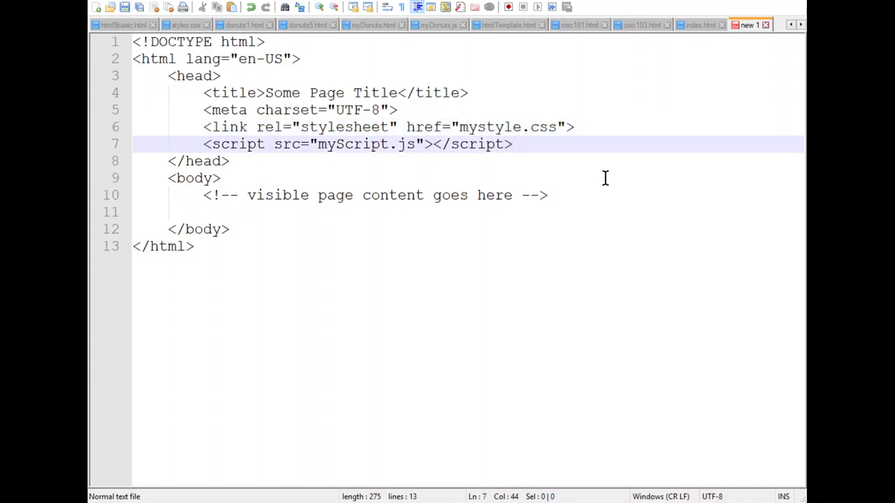
pyautogui.click(512, 143)
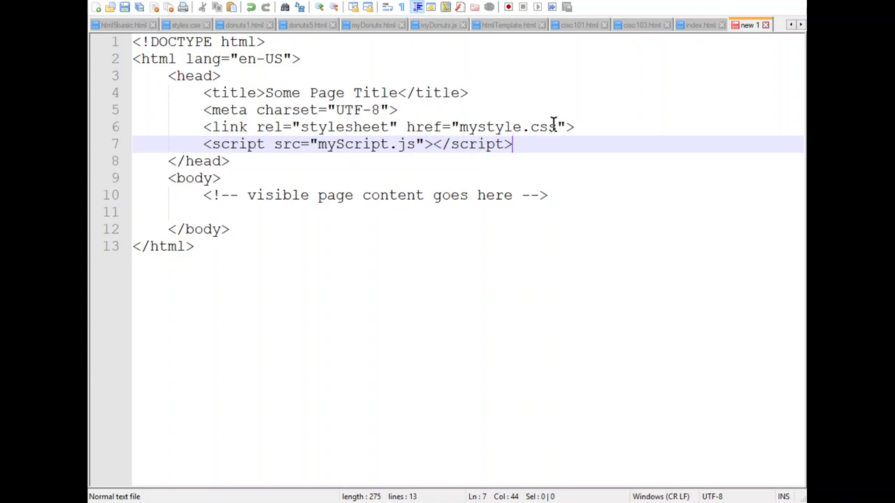
pyautogui.click(574, 125)
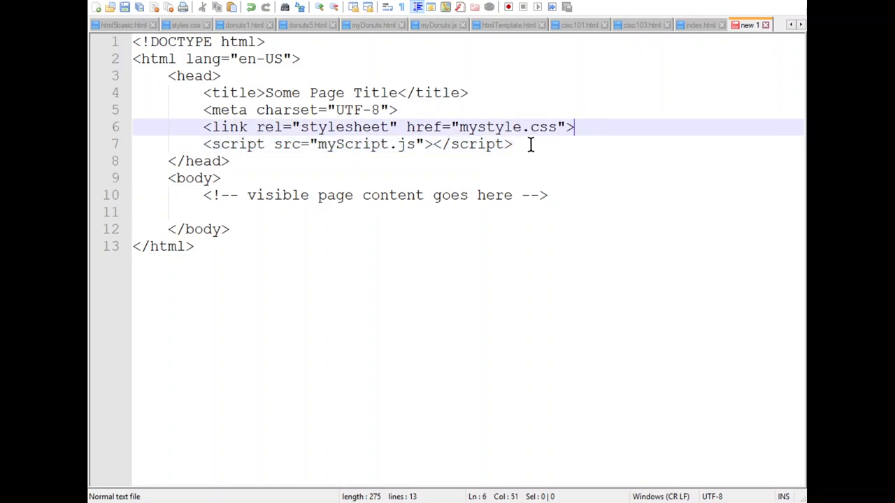
pyautogui.click(512, 144)
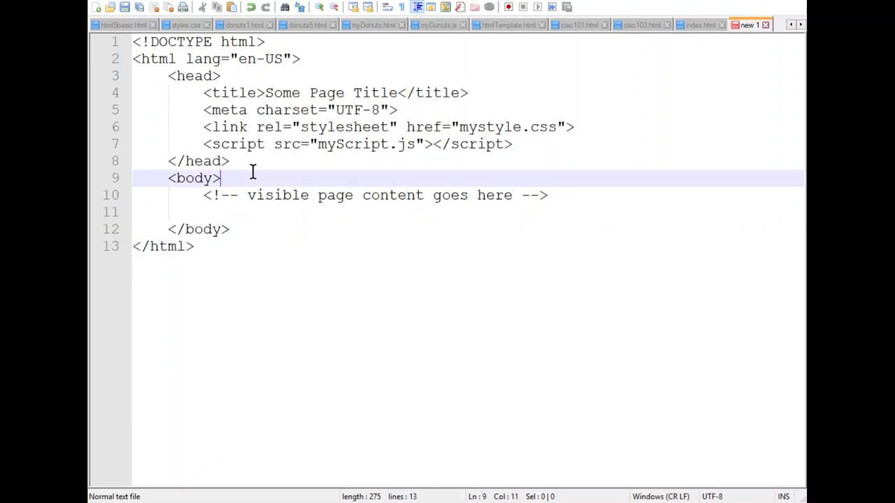
pyautogui.moveTo(303, 126)
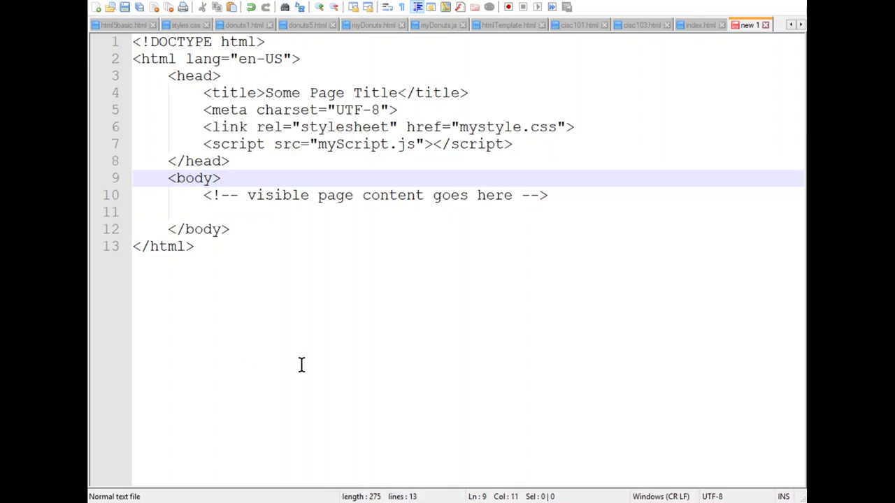
pyautogui.click(218, 178)
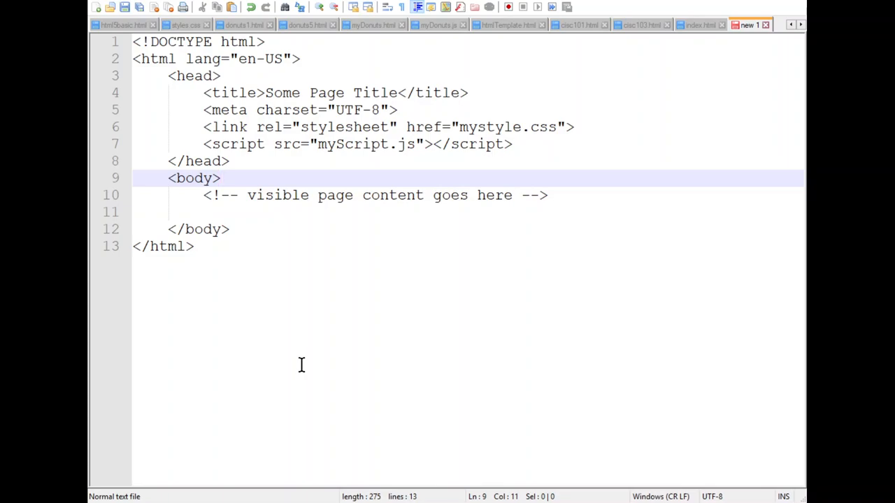
pyautogui.click(219, 177)
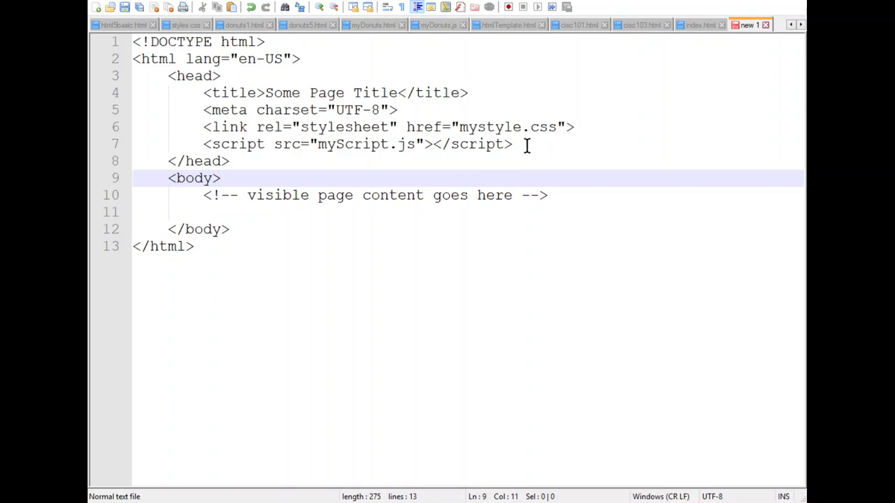
pyautogui.click(218, 178)
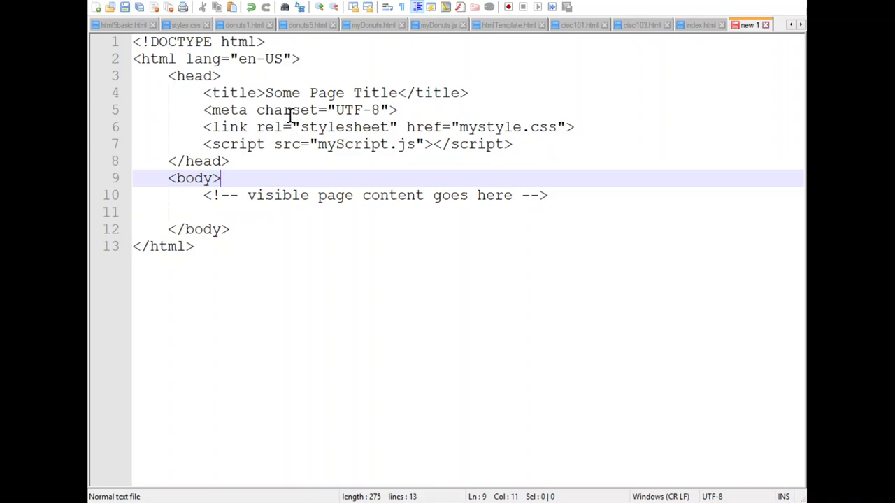
pyautogui.moveTo(397, 143)
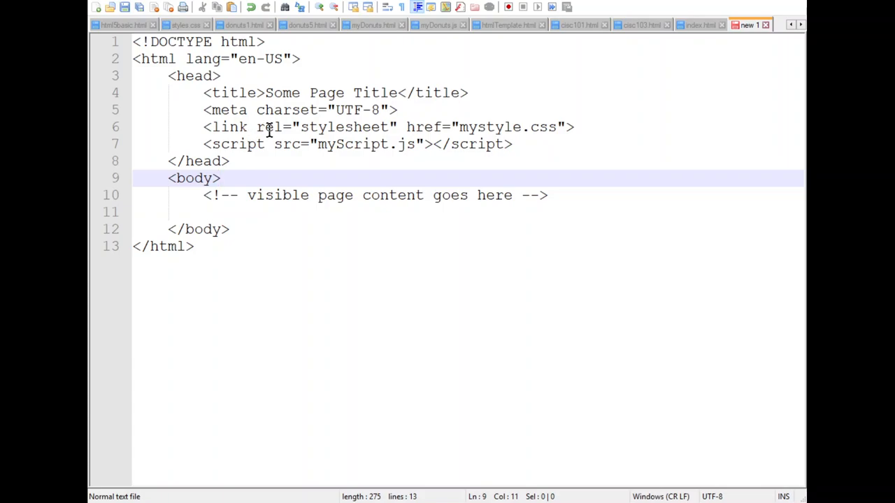
pyautogui.moveTo(542, 143)
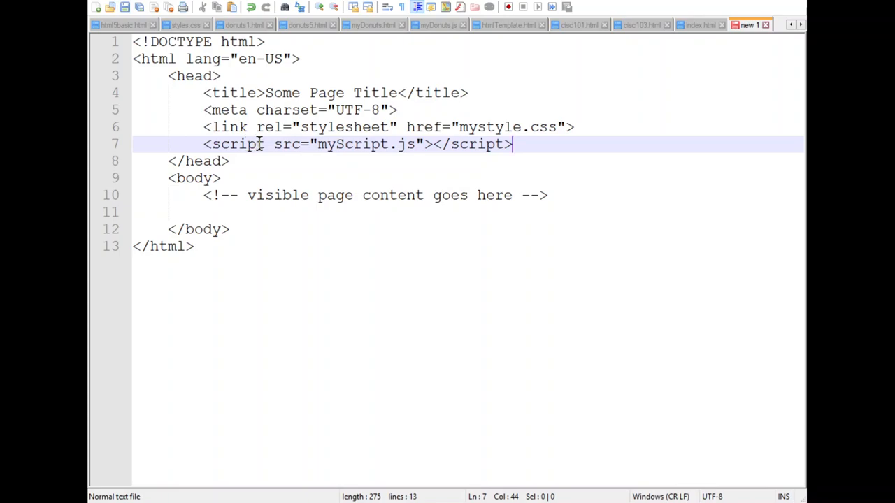
pyautogui.moveTo(479, 142)
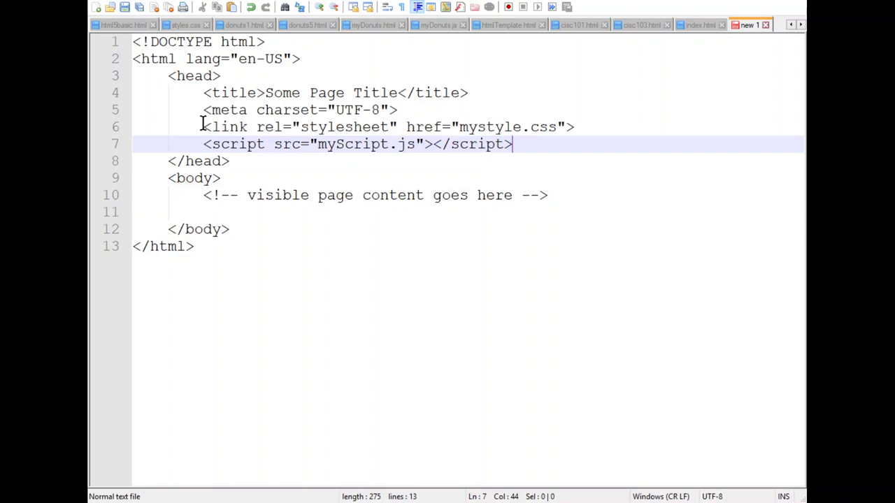
# Step along the link line and the lines below it, checking each part of the tag.
pyautogui.click(201, 126)
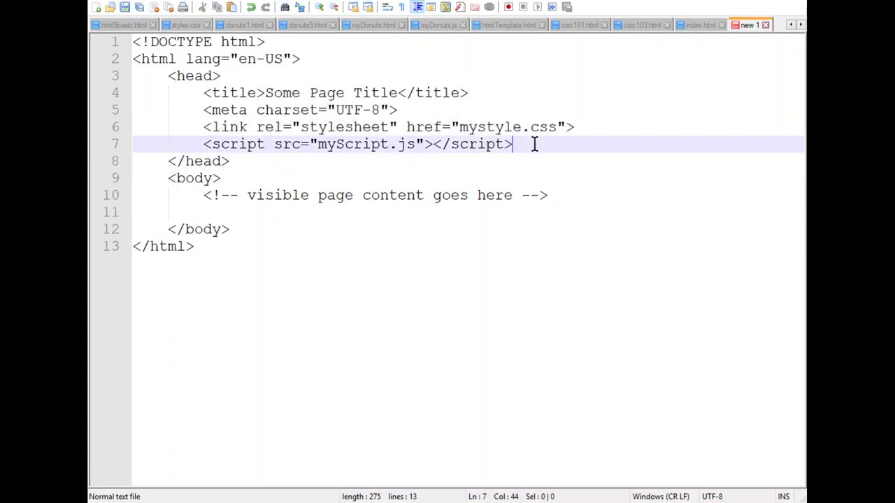
pyautogui.click(574, 126)
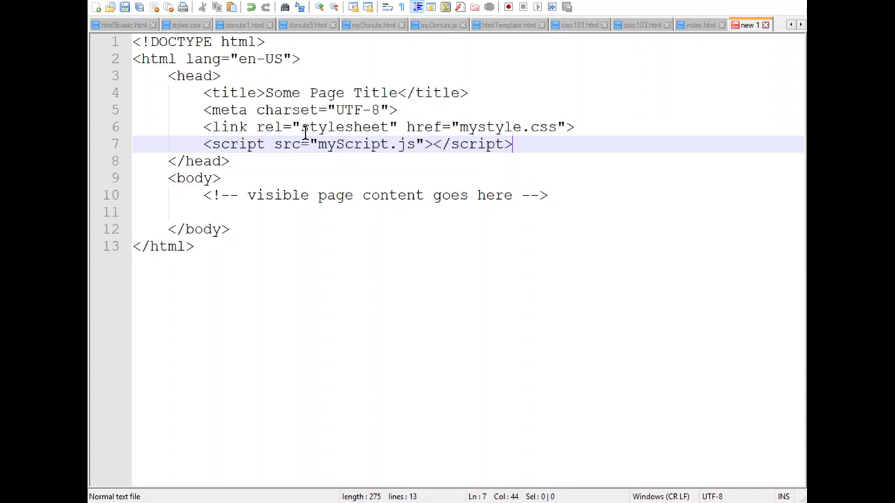
pyautogui.click(304, 125)
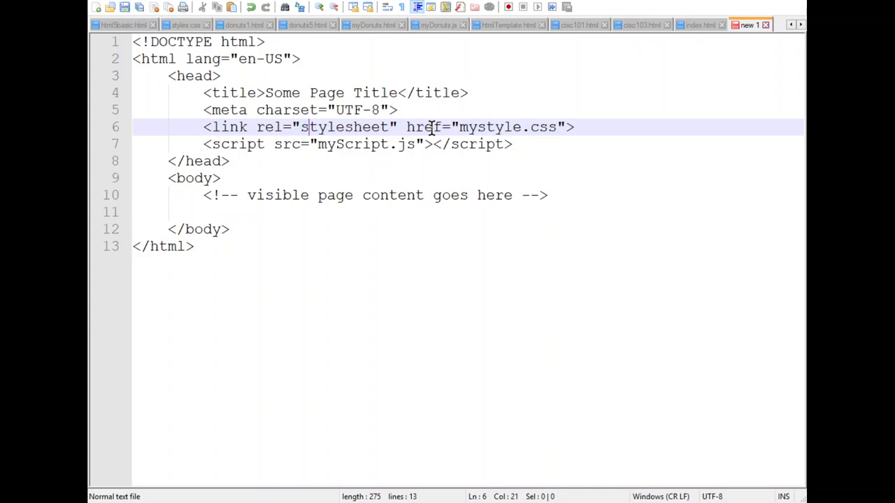
pyautogui.moveTo(492, 126)
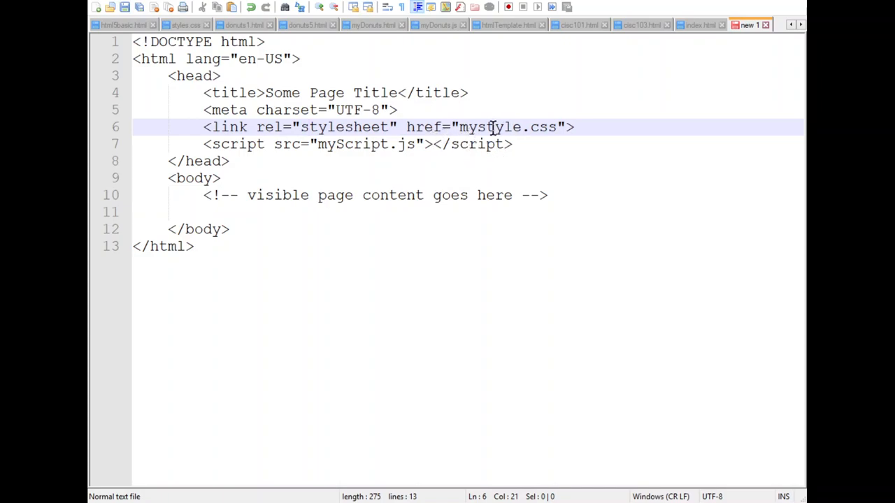
pyautogui.moveTo(584, 159)
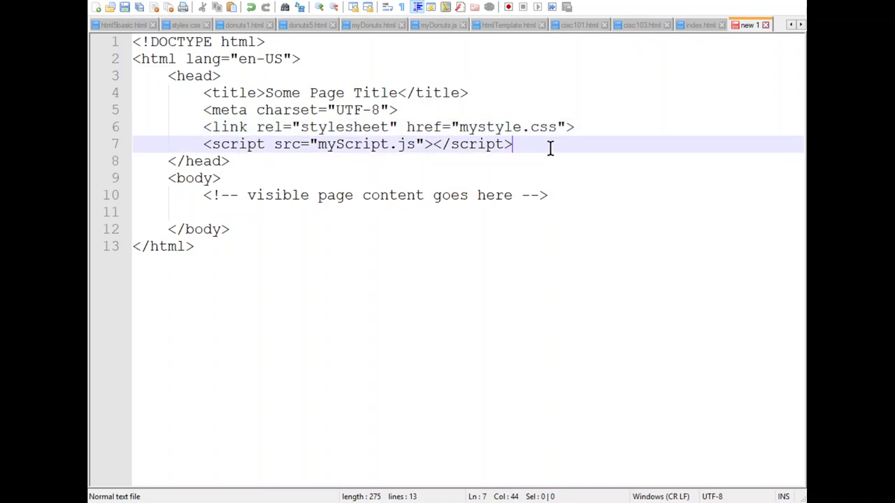
pyautogui.moveTo(431, 151)
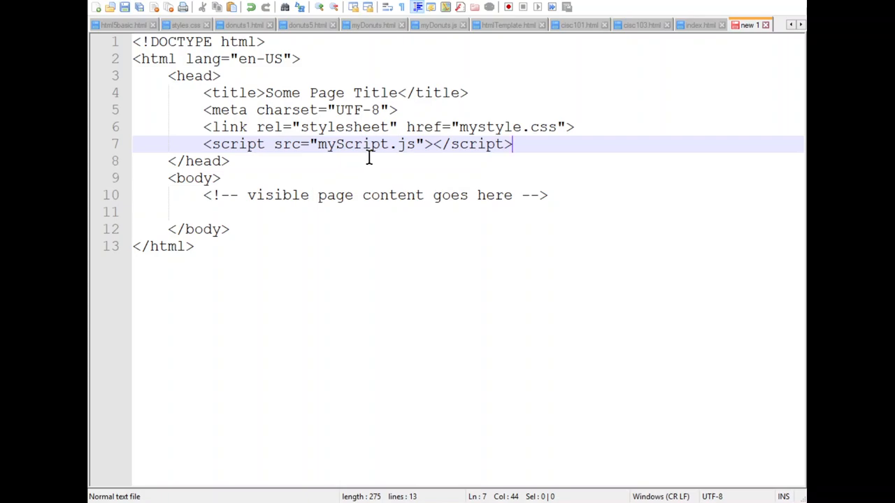
pyautogui.moveTo(278, 159)
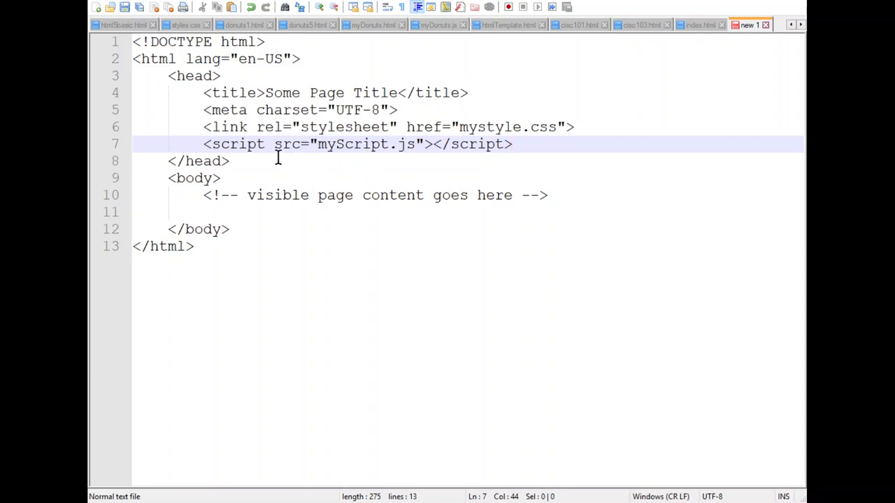
pyautogui.click(427, 126)
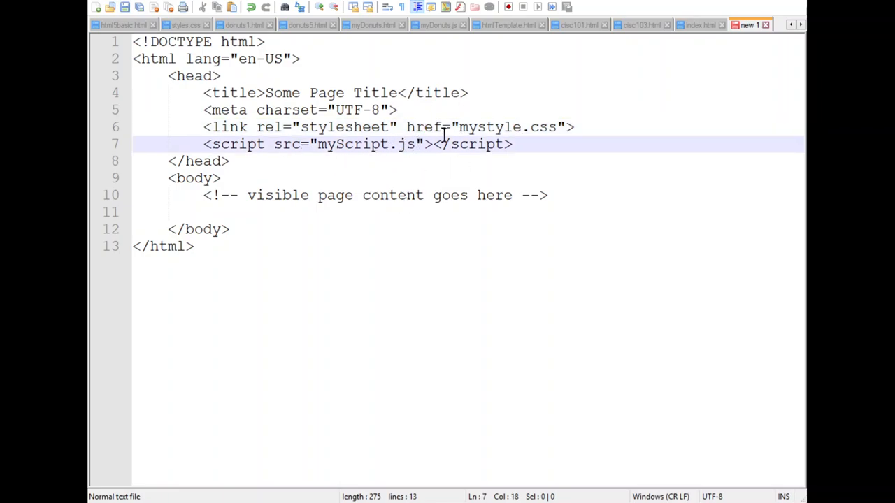
pyautogui.click(425, 126)
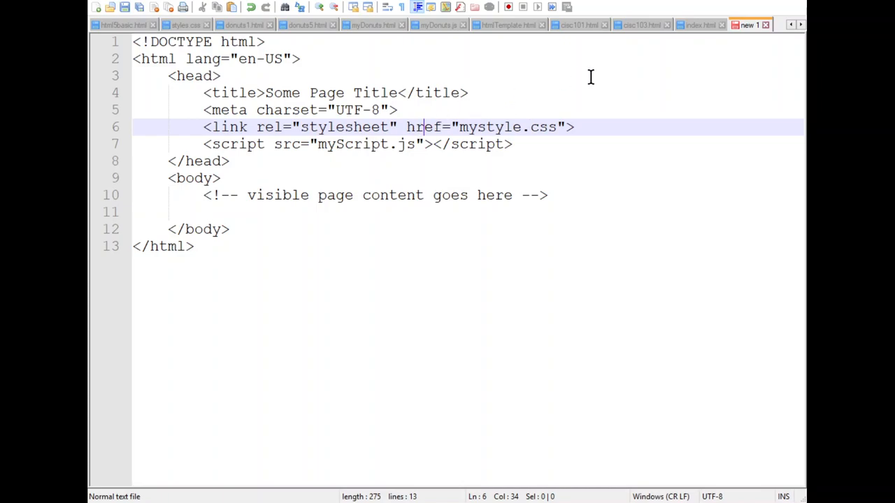
pyautogui.moveTo(738, 61)
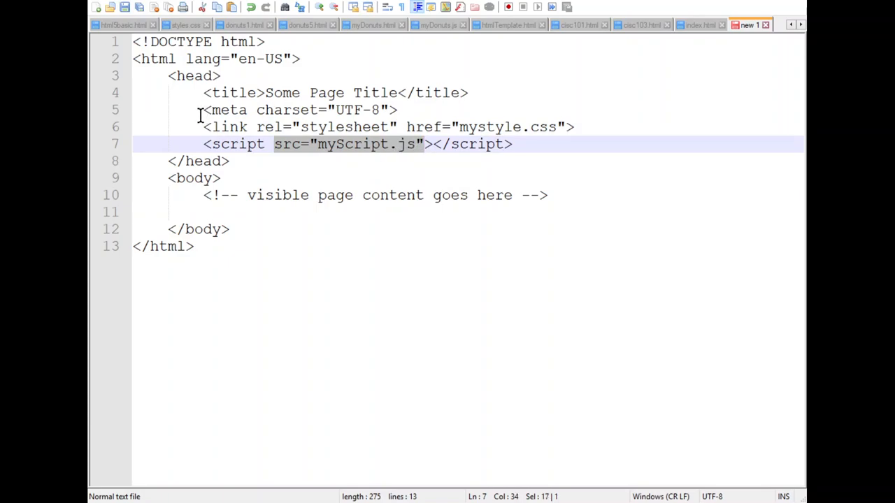
pyautogui.click(231, 126)
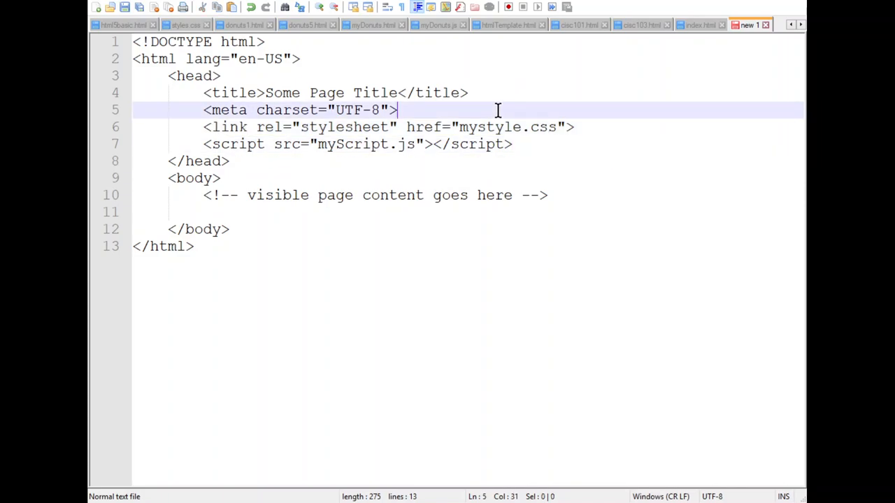
pyautogui.moveTo(382, 160)
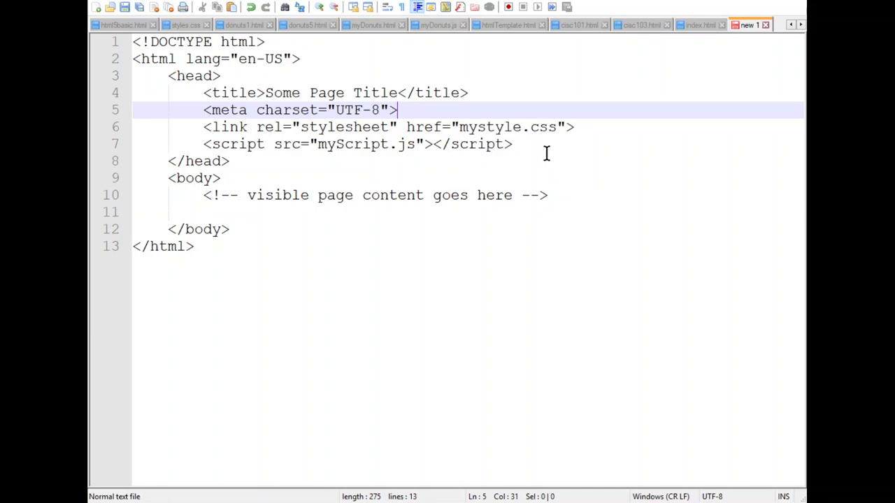
pyautogui.click(576, 125)
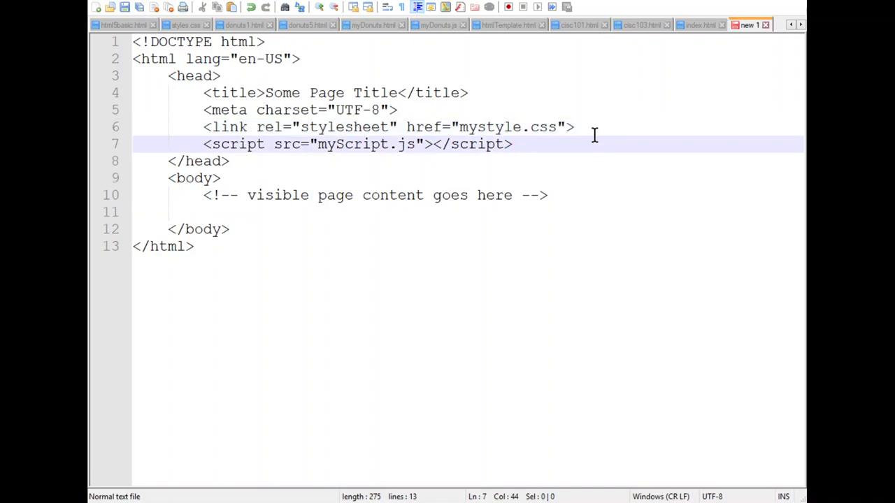
pyautogui.click(575, 126)
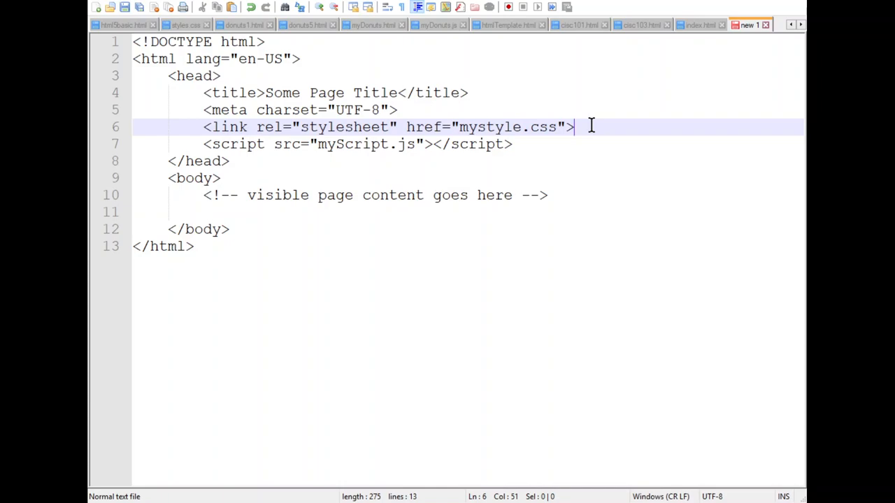
pyautogui.click(512, 143)
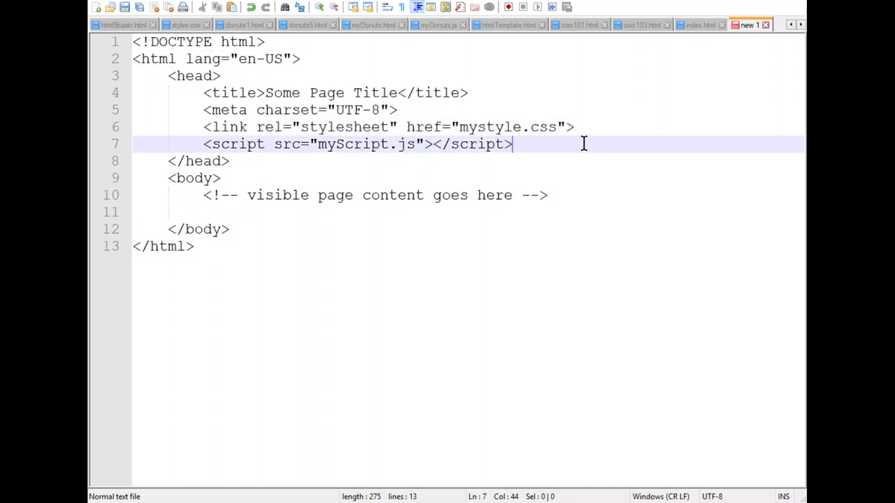
pyautogui.moveTo(457, 209)
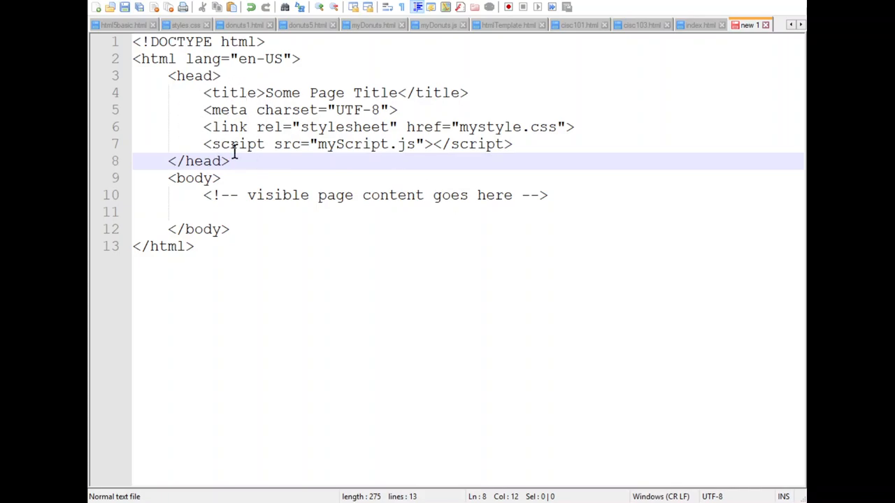
pyautogui.click(222, 178)
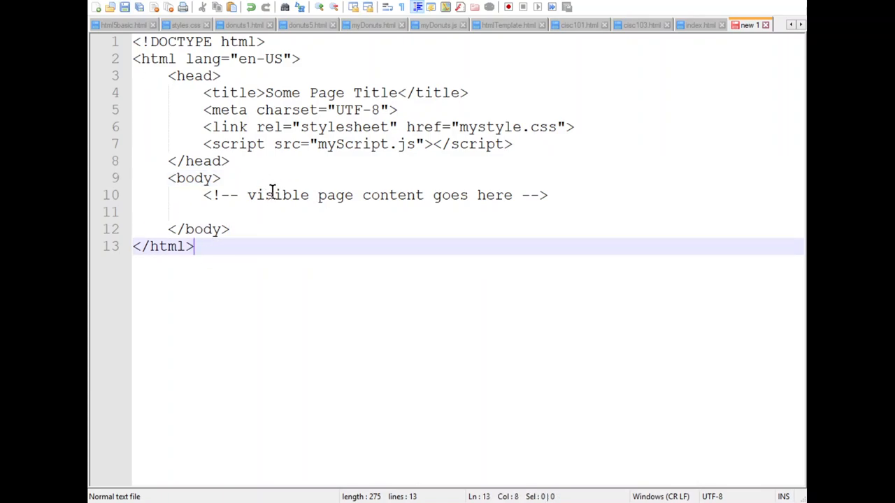
pyautogui.click(274, 196)
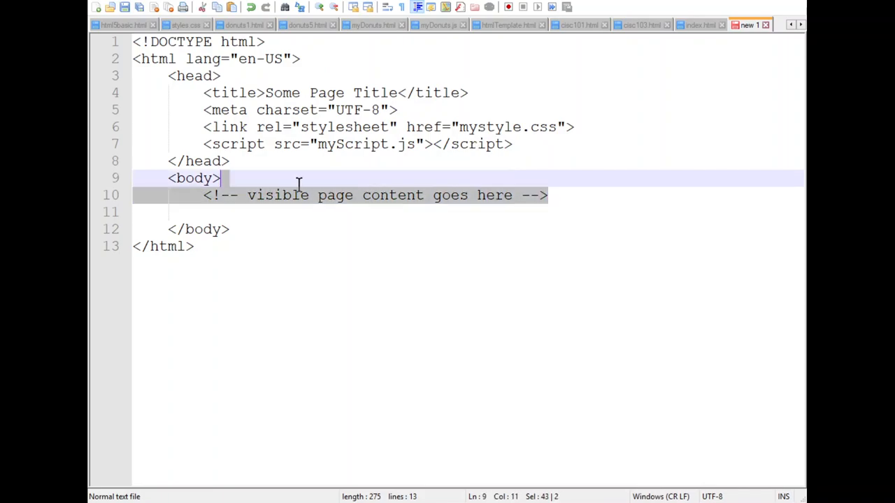
pyautogui.click(204, 196)
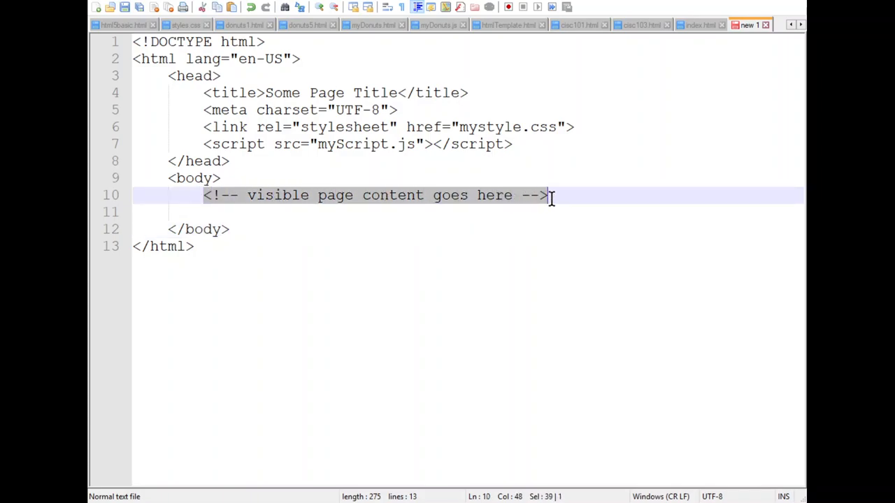
pyautogui.moveTo(462, 210)
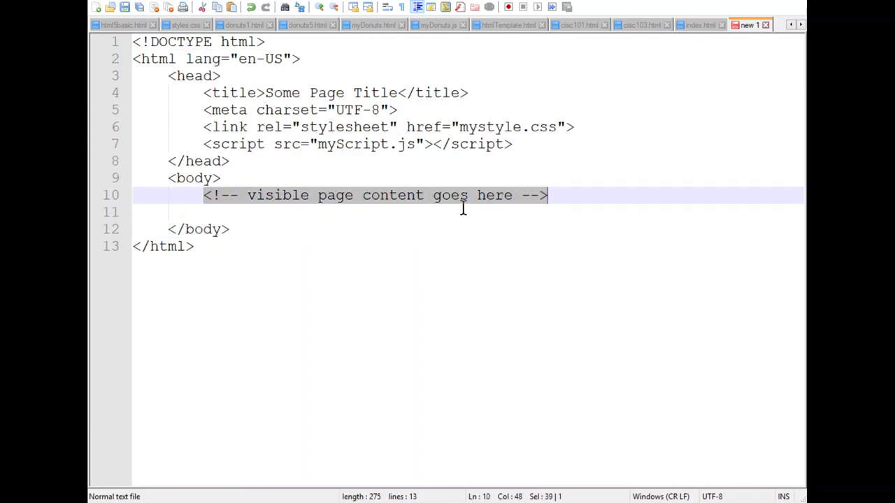
pyautogui.moveTo(435, 242)
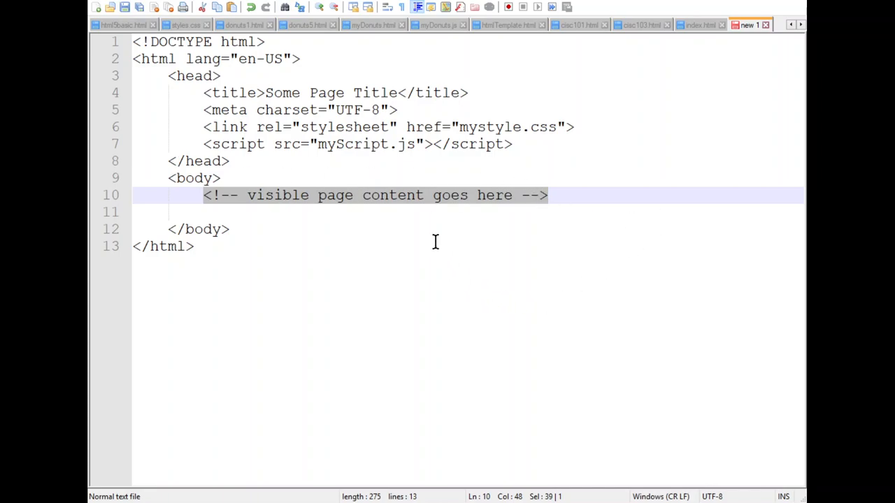
pyautogui.moveTo(353, 237)
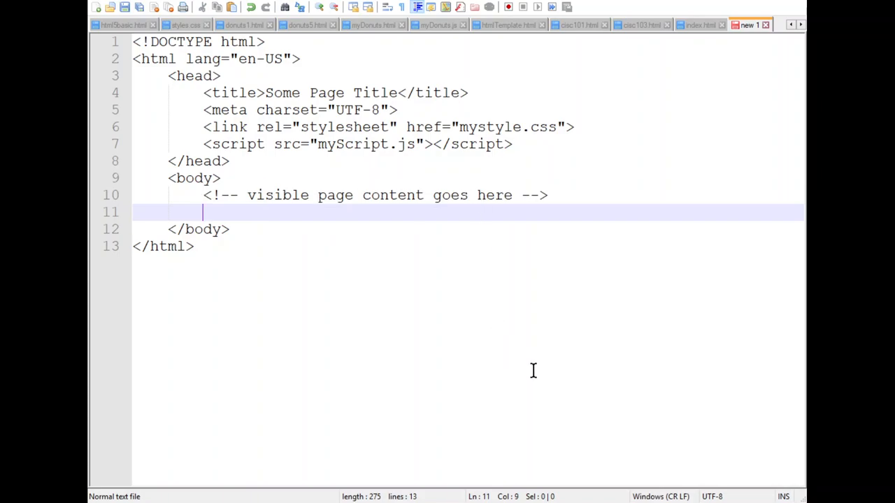
pyautogui.moveTo(445, 210)
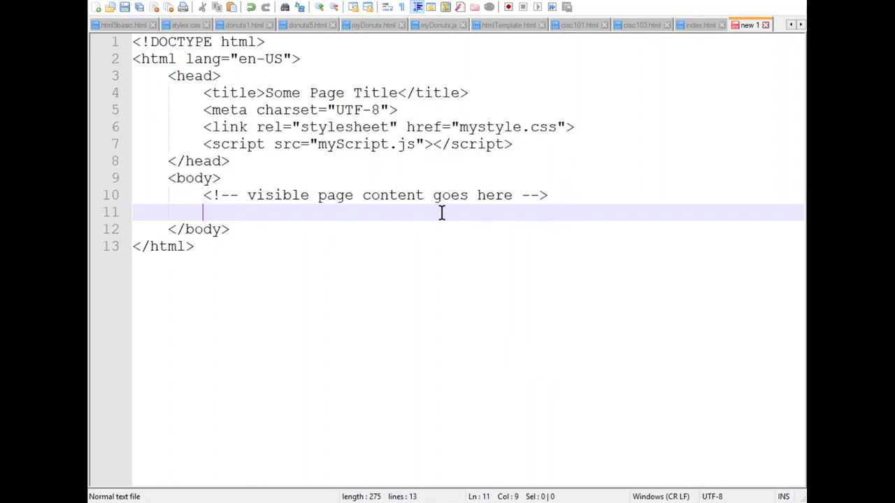
pyautogui.moveTo(554, 133)
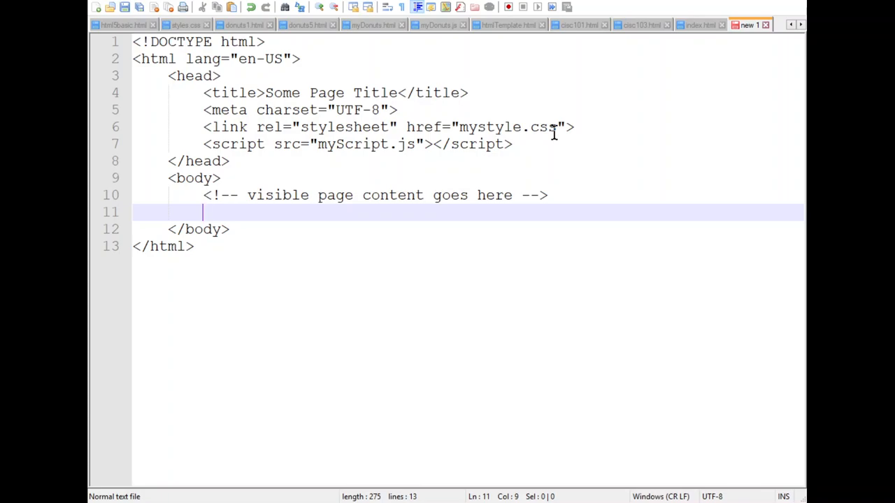
pyautogui.moveTo(489, 266)
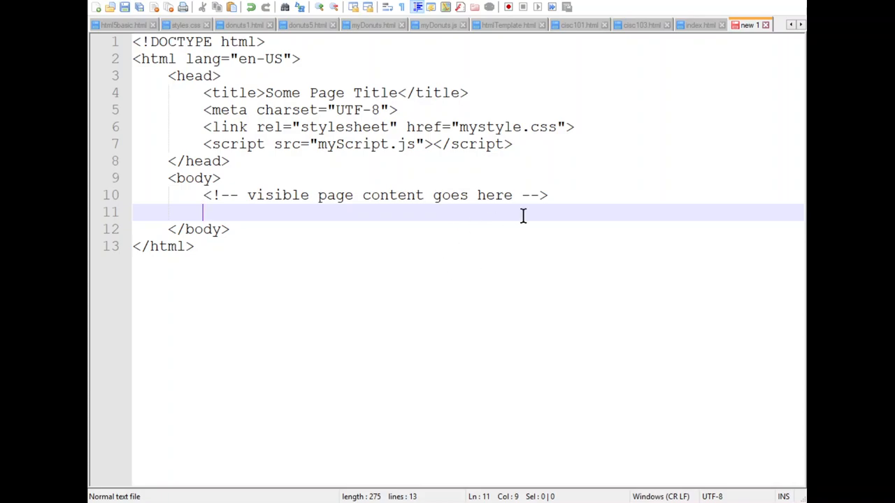
pyautogui.moveTo(287, 253)
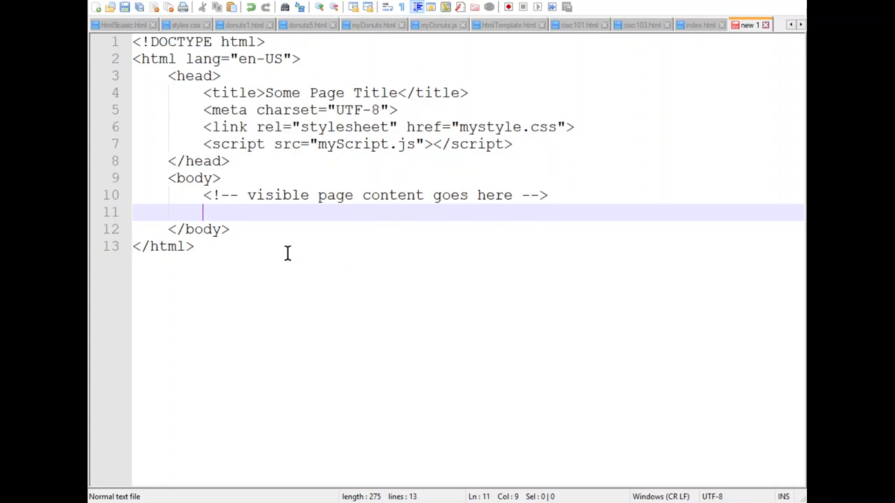
pyautogui.moveTo(364, 372)
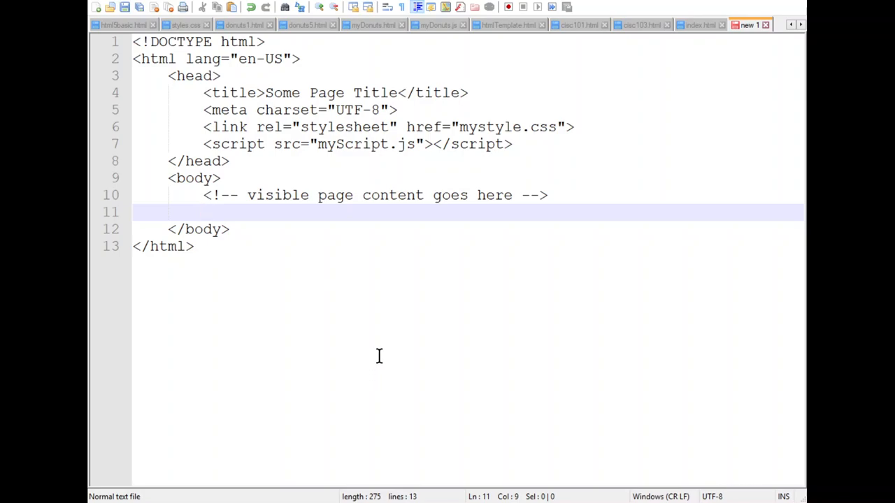
pyautogui.moveTo(293, 232)
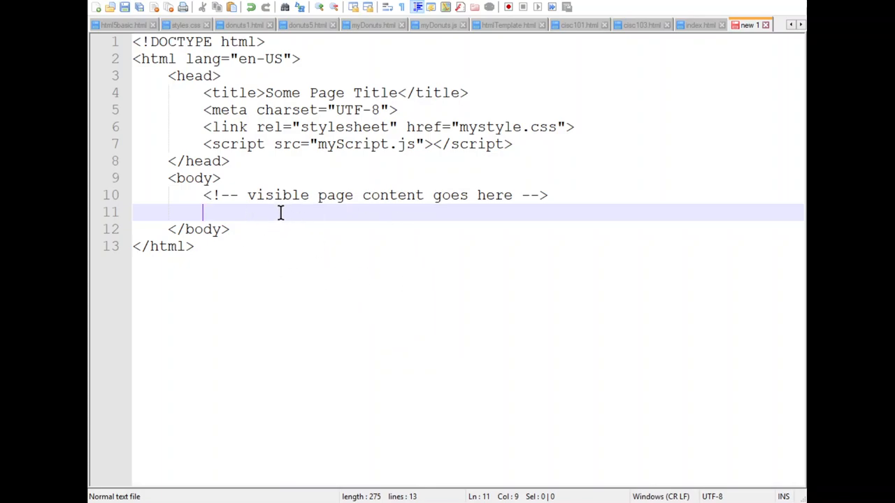
pyautogui.moveTo(367, 167)
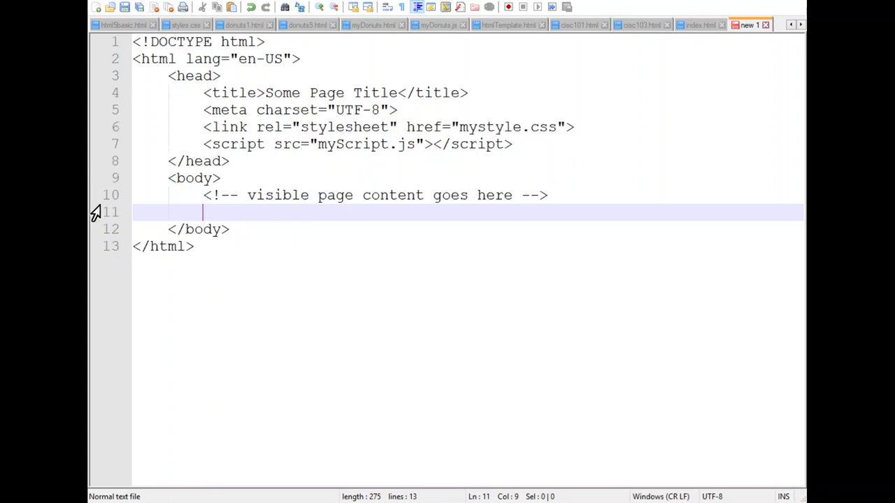
pyautogui.moveTo(324, 126)
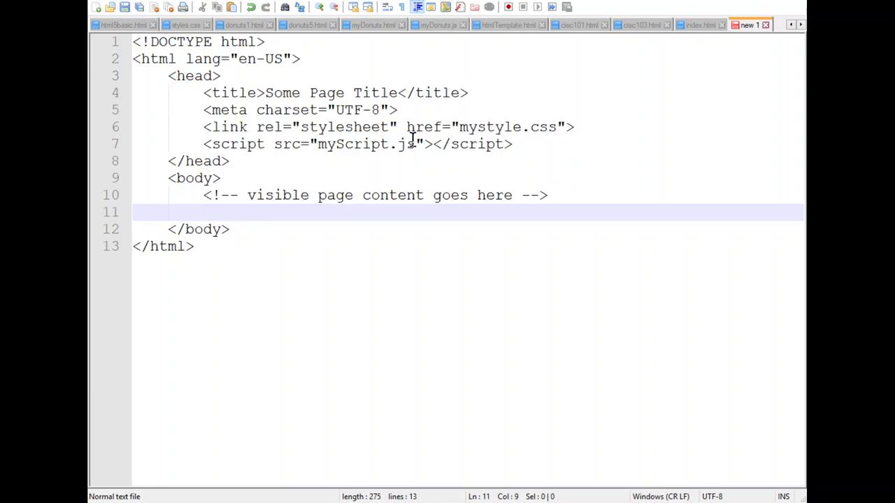
pyautogui.moveTo(371, 142)
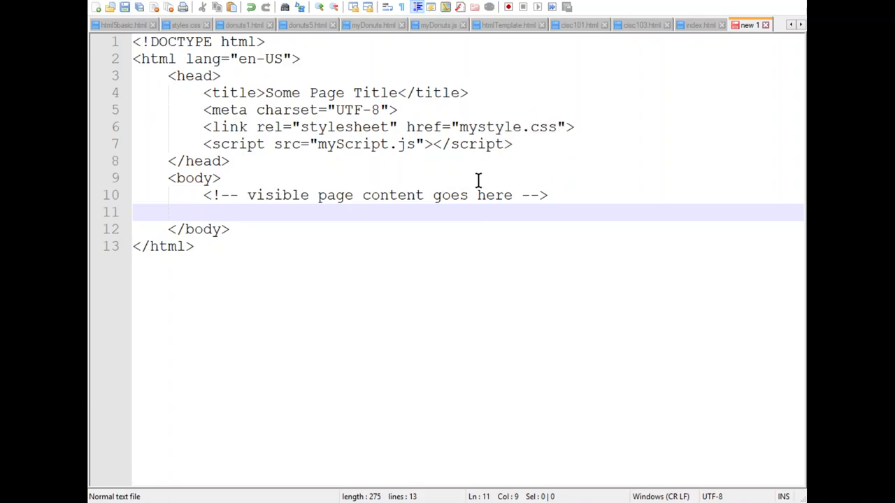
pyautogui.moveTo(490, 232)
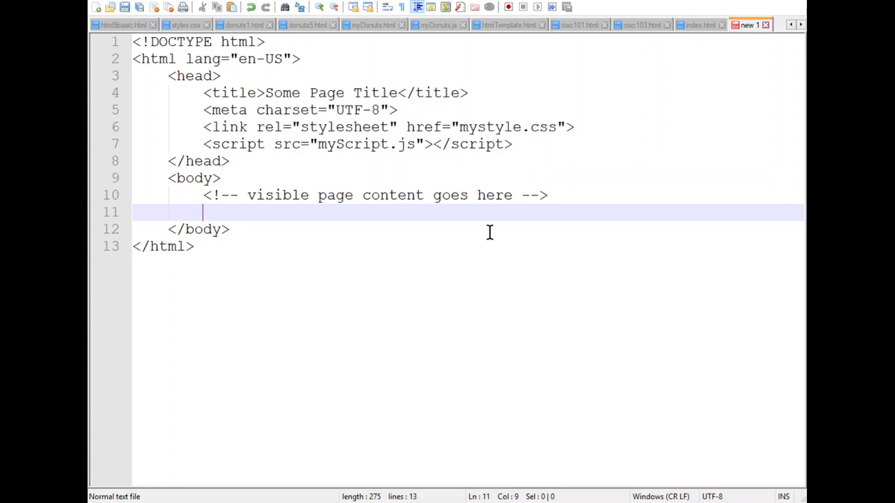
pyautogui.moveTo(572, 202)
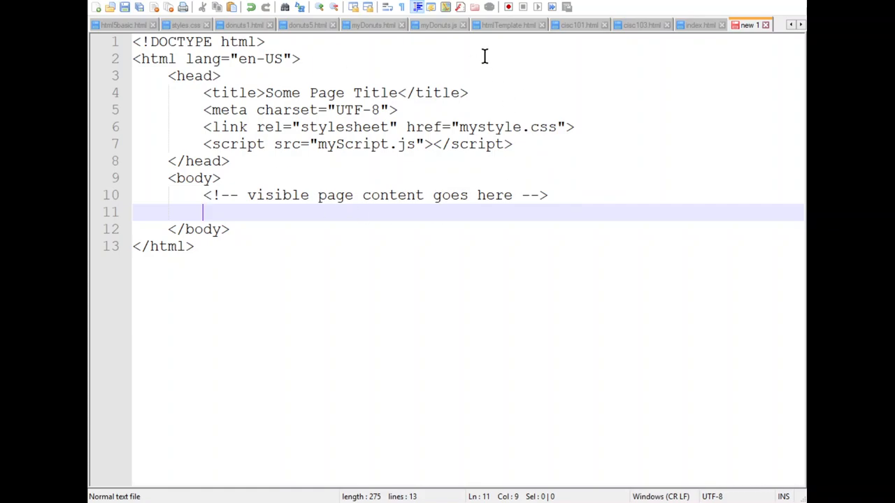
pyautogui.moveTo(517, 132)
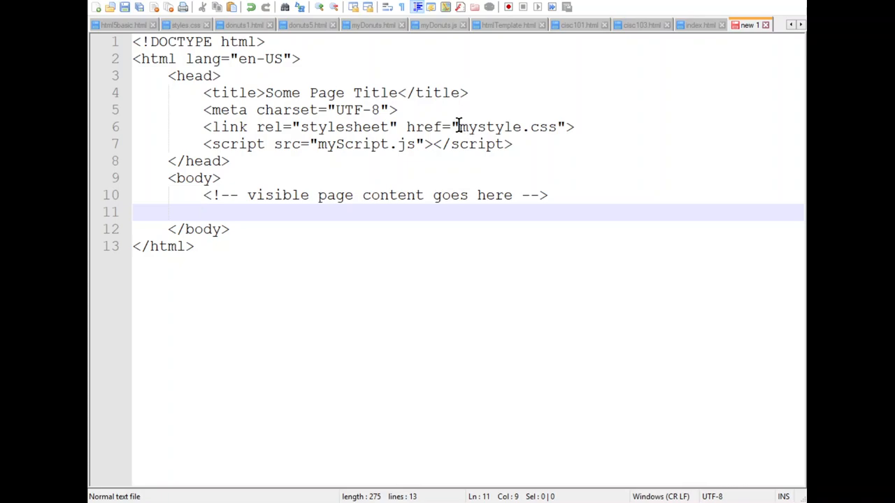
# Pick out the mystyle.css file name once more, then settle the cursor in the body lines.
pyautogui.doubleClick(489, 126)
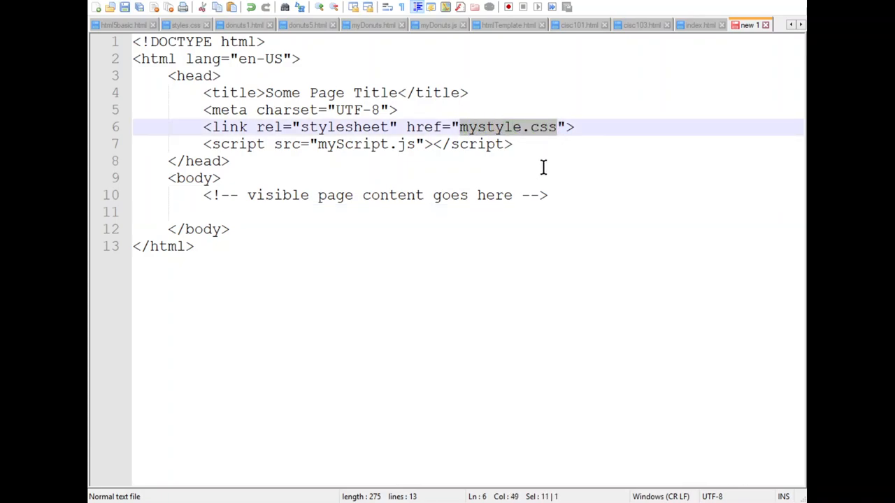
pyautogui.click(230, 160)
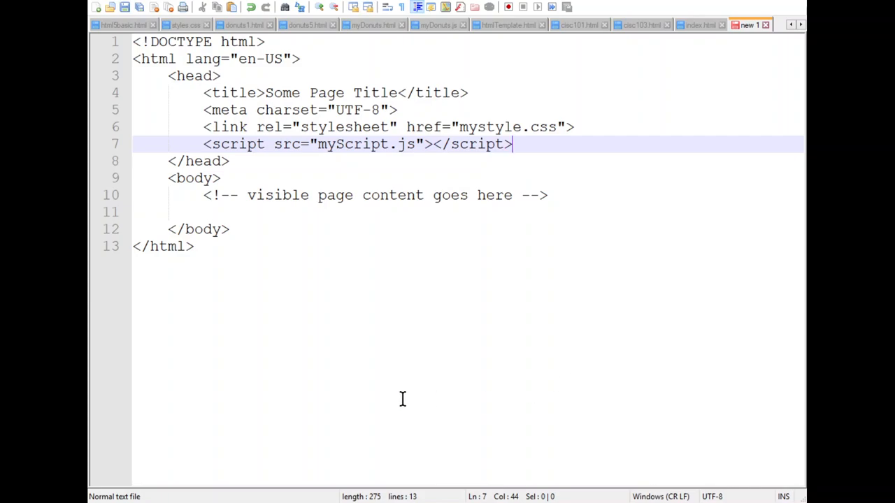
pyautogui.moveTo(352, 279)
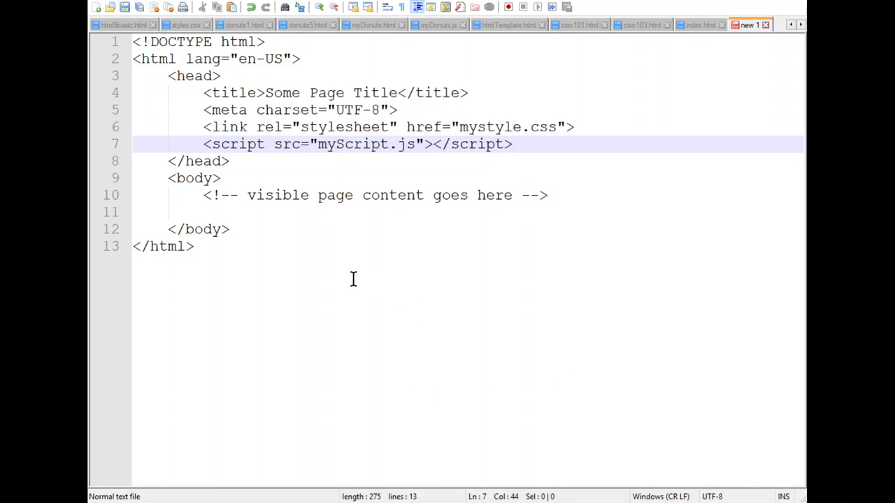
pyautogui.moveTo(532, 80)
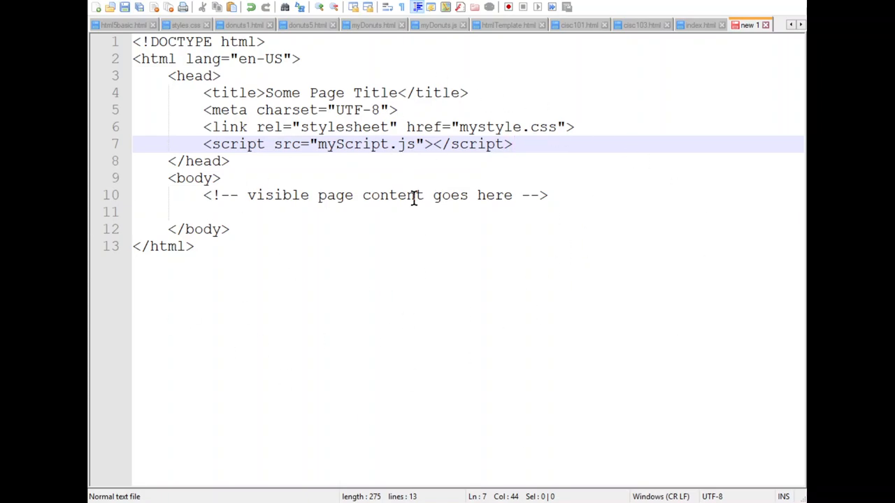
pyautogui.moveTo(636, 154)
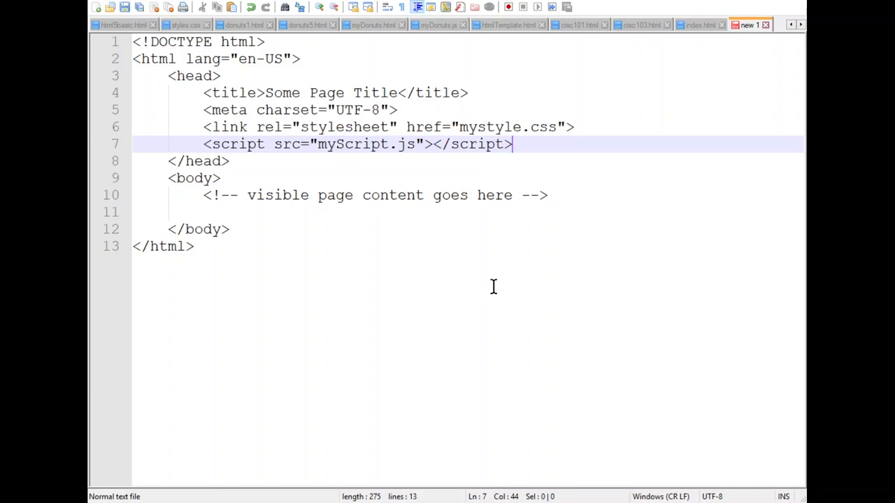
pyautogui.moveTo(417, 184)
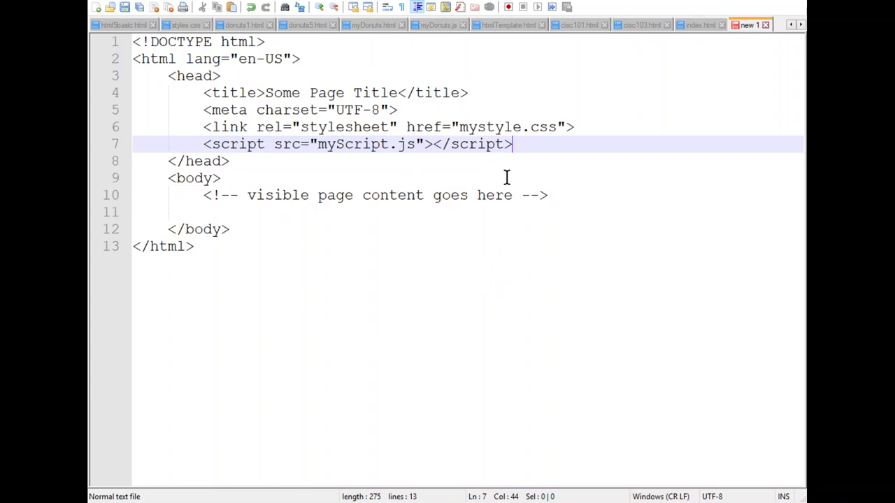
pyautogui.moveTo(565, 171)
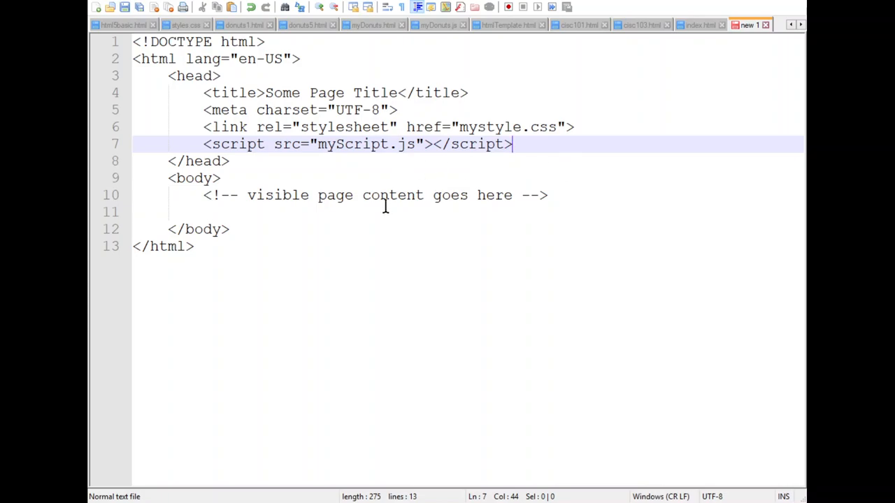
pyautogui.moveTo(606, 225)
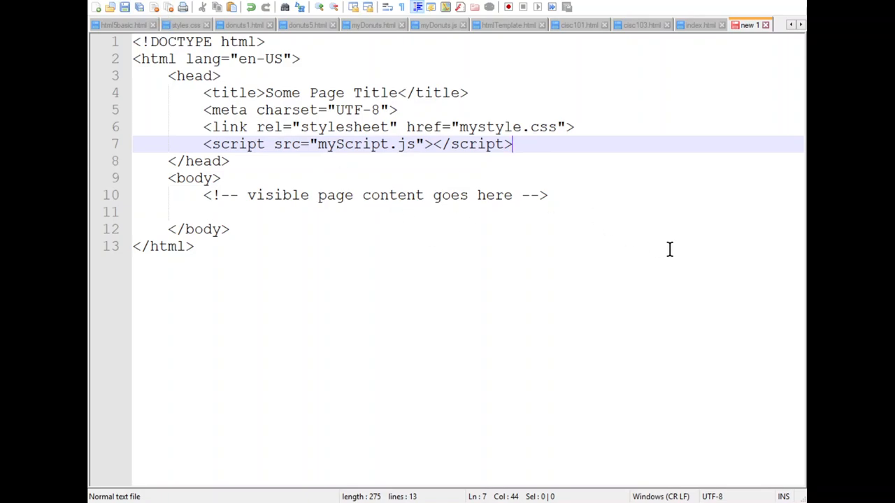
pyautogui.moveTo(305, 126)
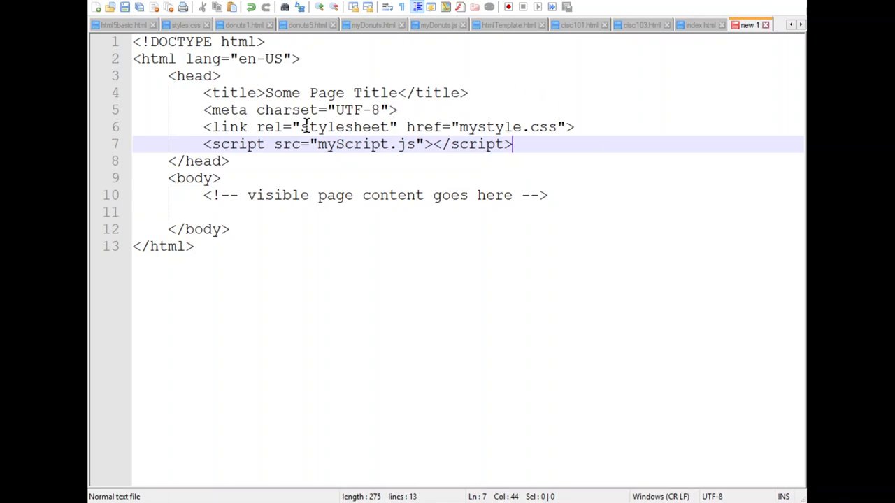
pyautogui.moveTo(450, 210)
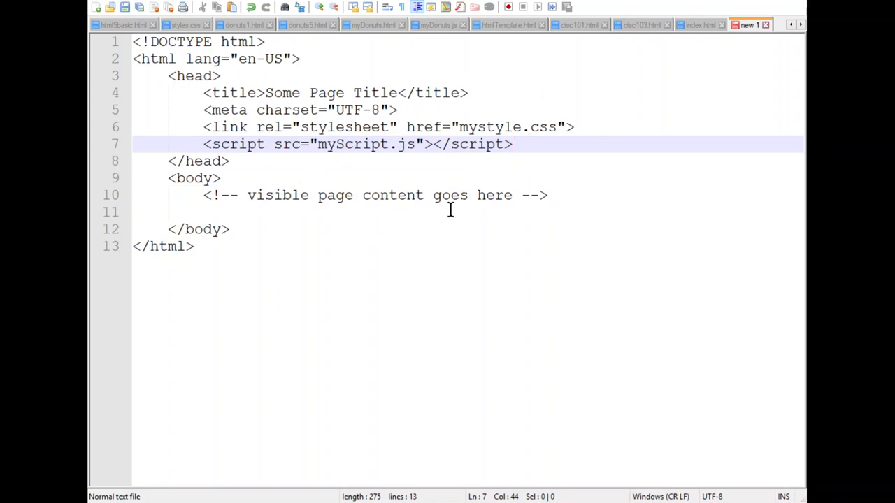
pyautogui.click(515, 143)
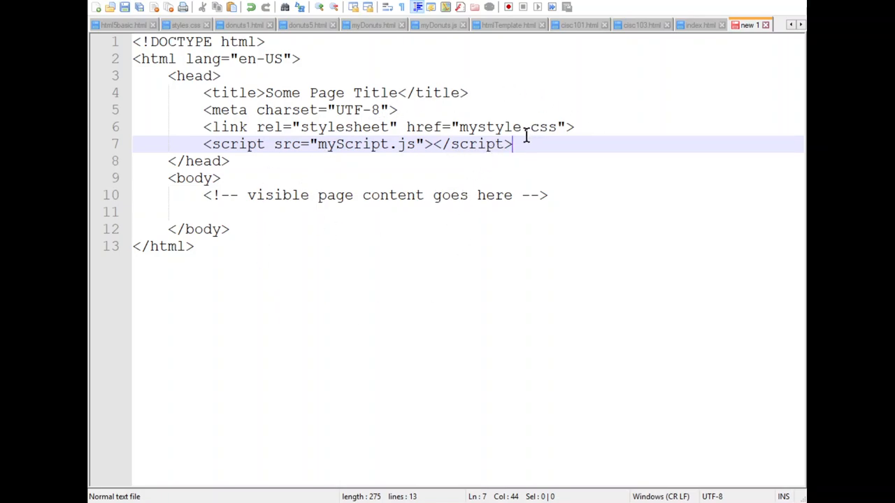
pyautogui.moveTo(543, 127)
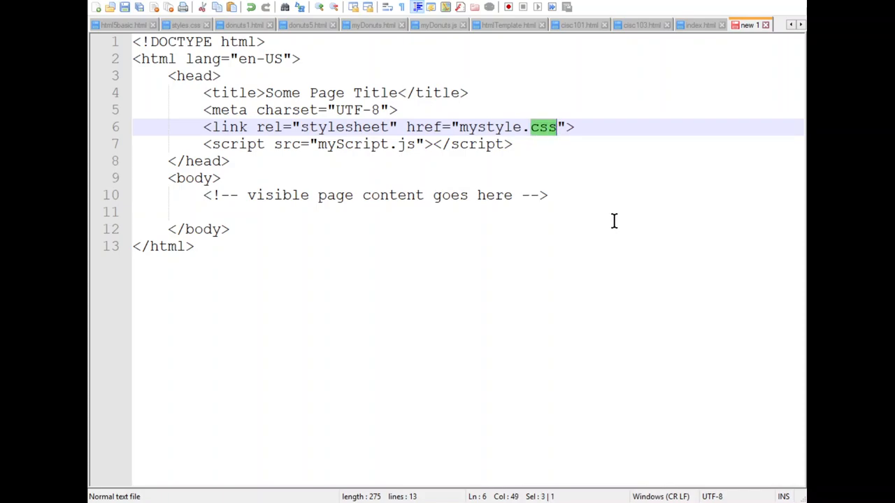
pyautogui.click(229, 230)
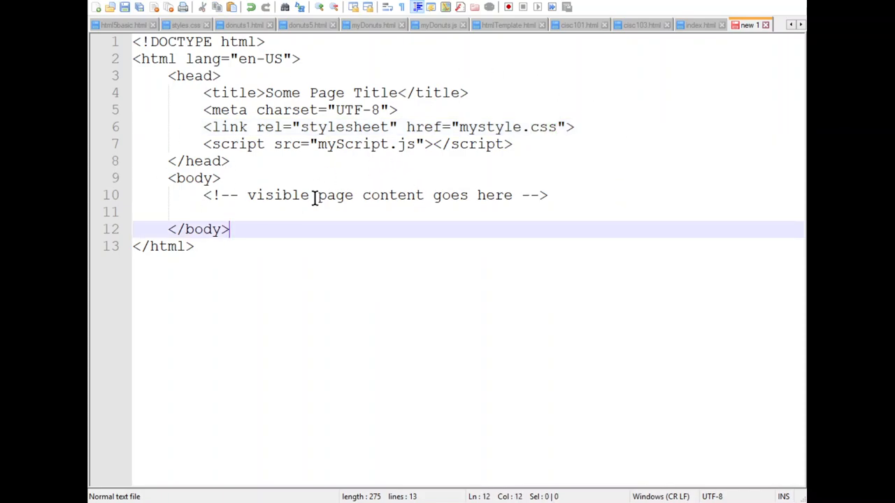
pyautogui.moveTo(447, 254)
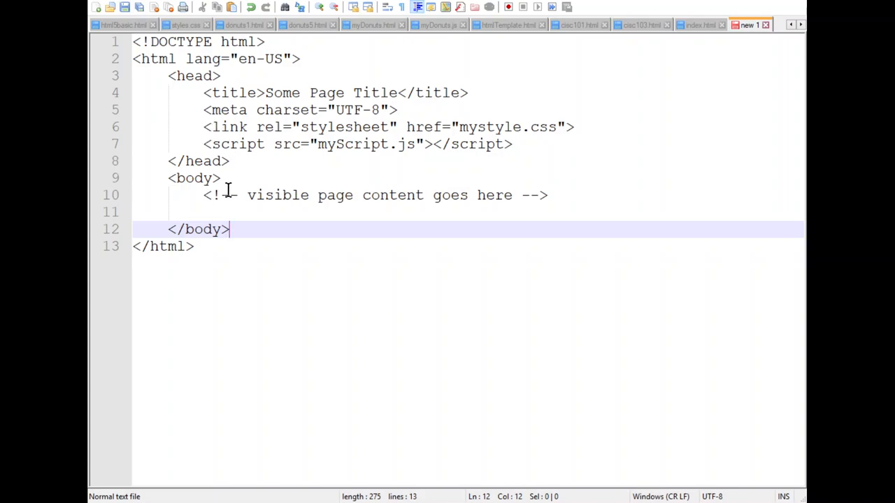
pyautogui.moveTo(232, 215)
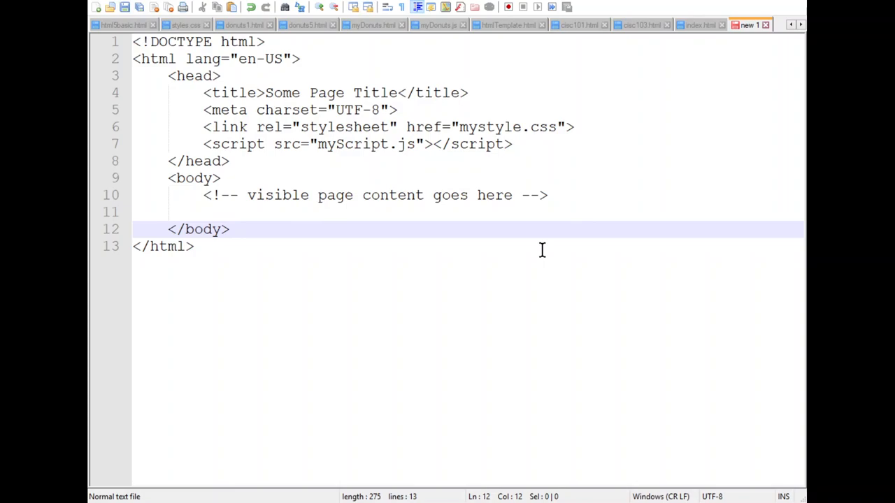
pyautogui.click(229, 230)
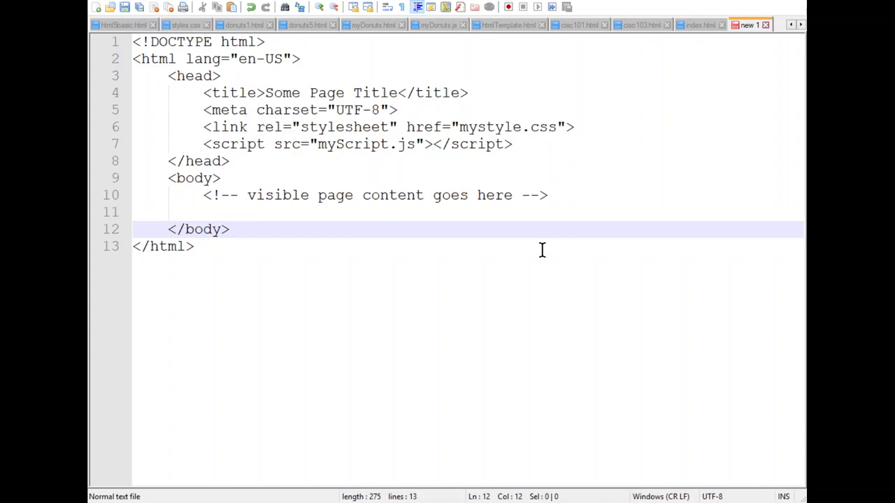
pyautogui.click(229, 229)
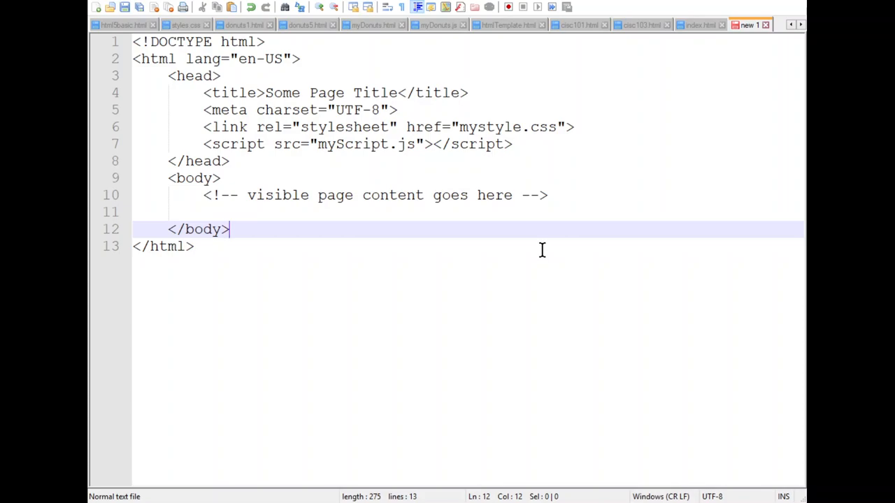
pyautogui.moveTo(287, 288)
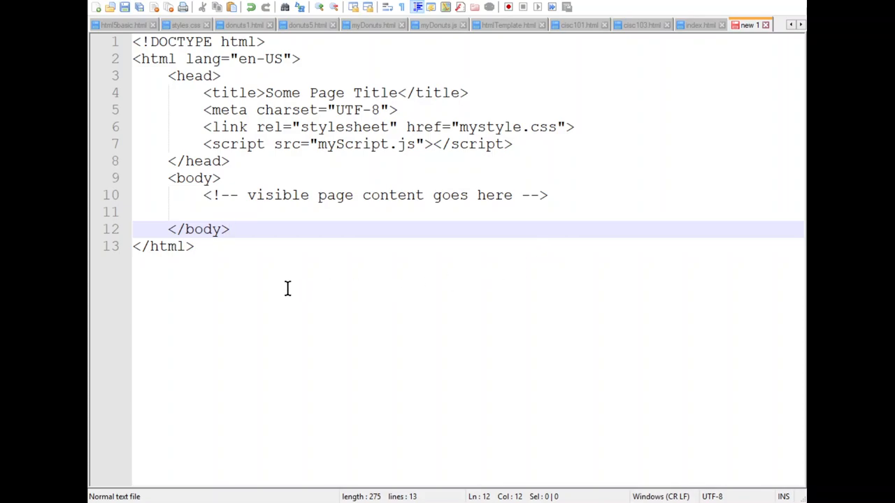
pyautogui.moveTo(450, 288)
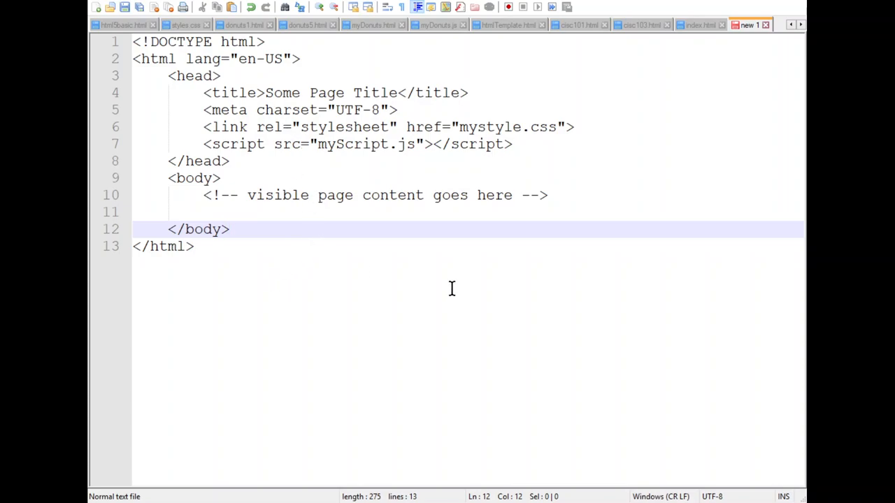
pyautogui.click(231, 230)
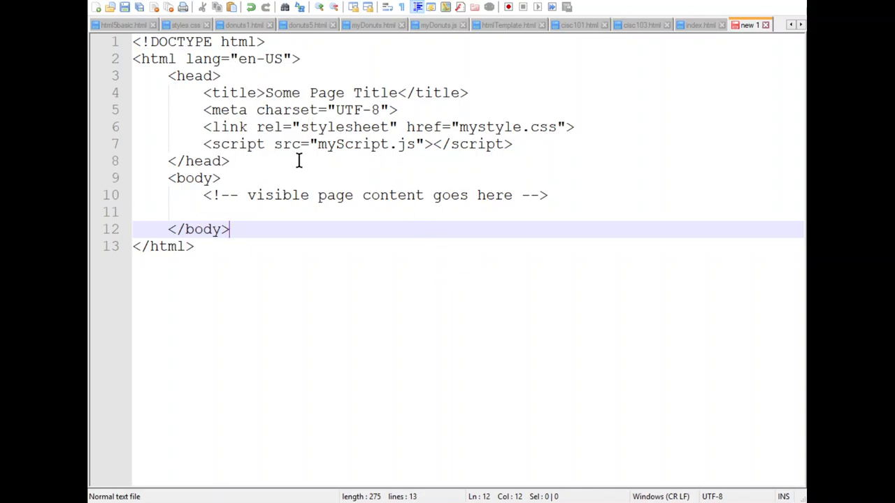
pyautogui.moveTo(380, 209)
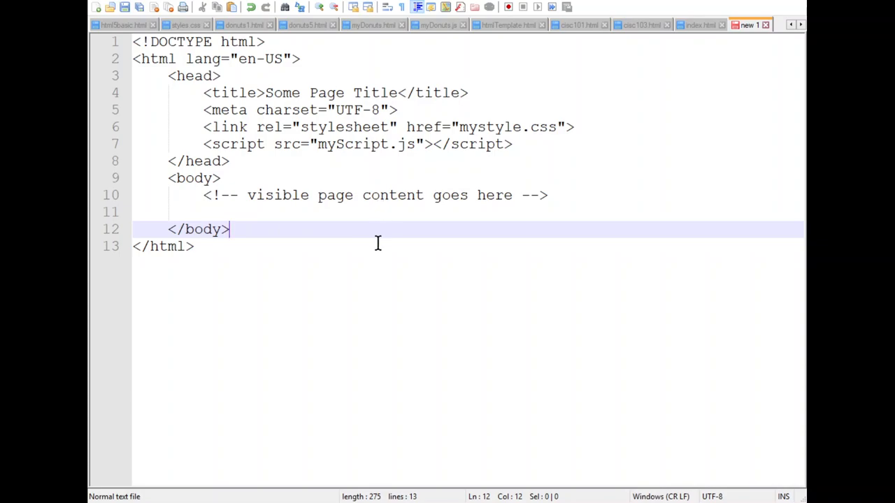
pyautogui.moveTo(491, 92)
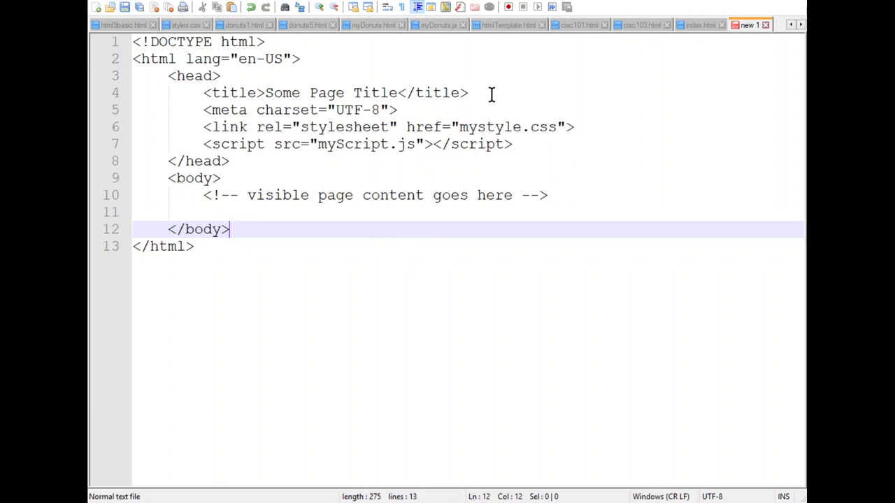
pyautogui.moveTo(462, 86)
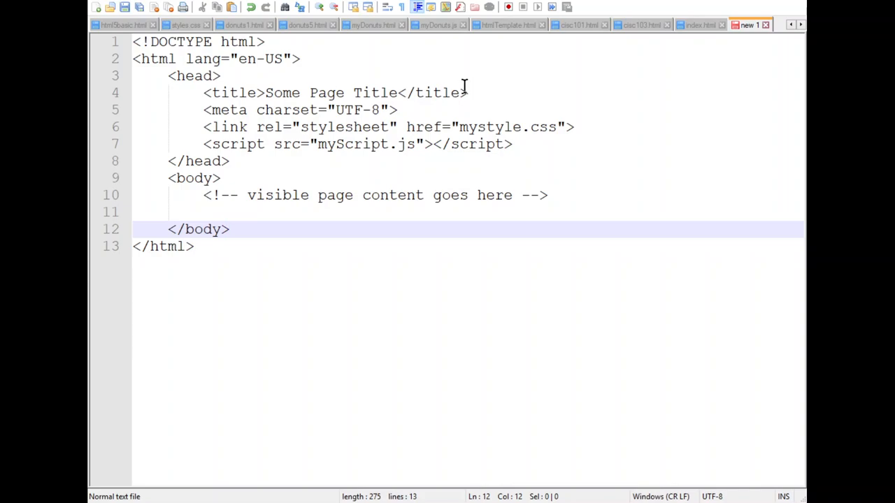
pyautogui.moveTo(471, 159)
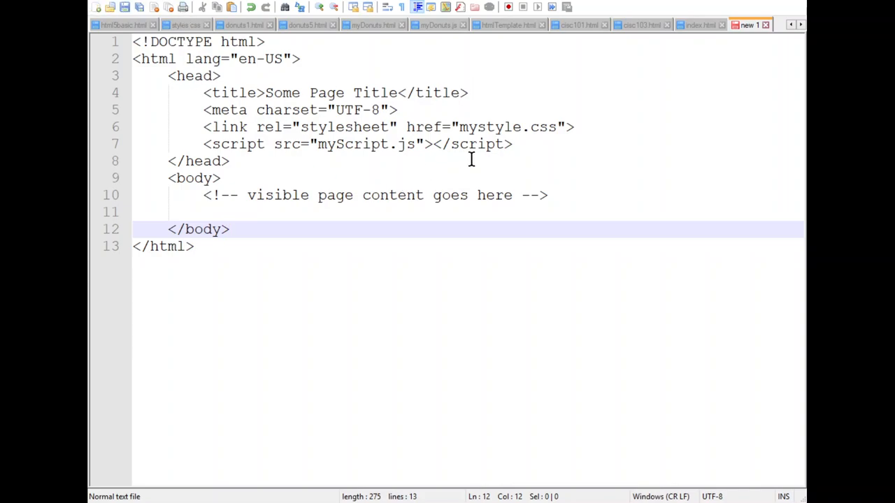
pyautogui.moveTo(475, 166)
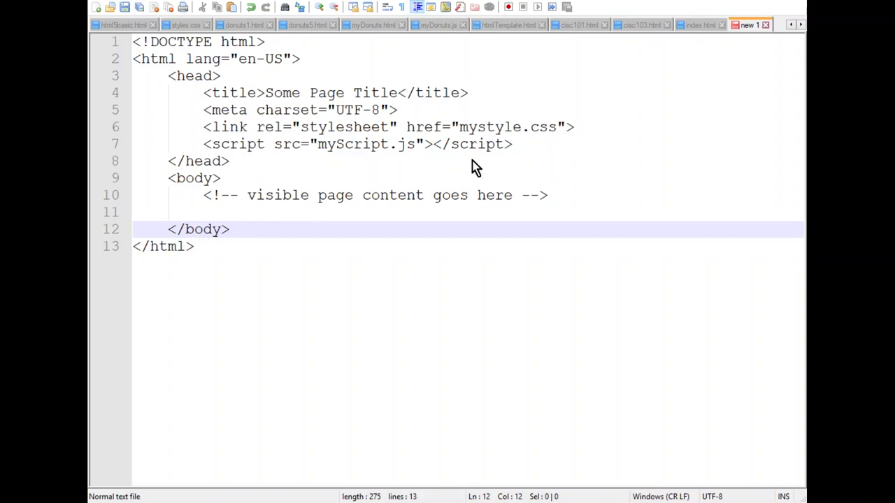
pyautogui.moveTo(391, 164)
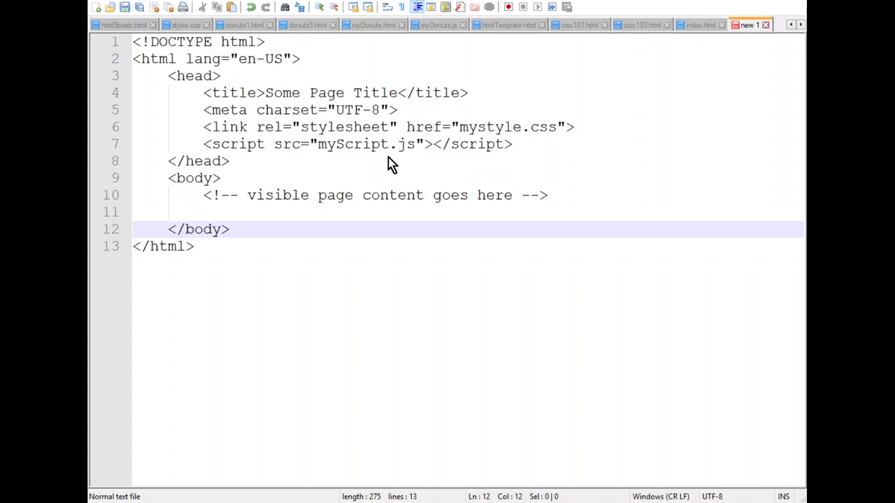
pyautogui.moveTo(501, 157)
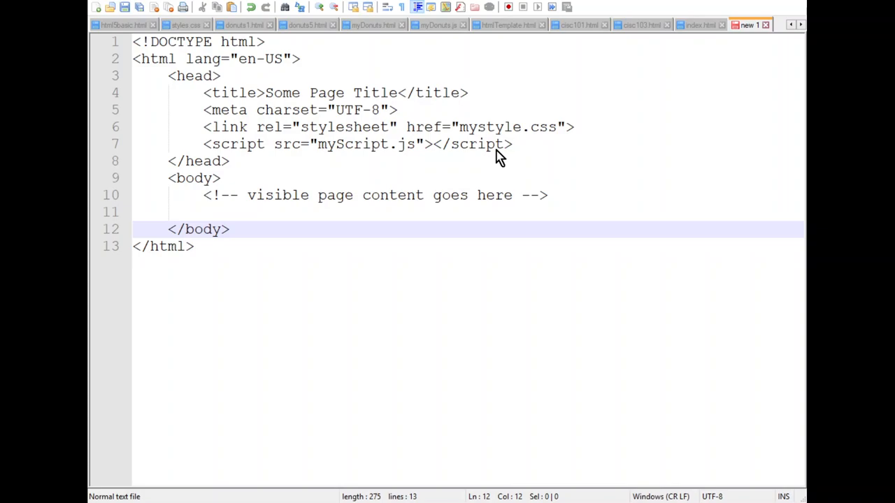
pyautogui.moveTo(417, 236)
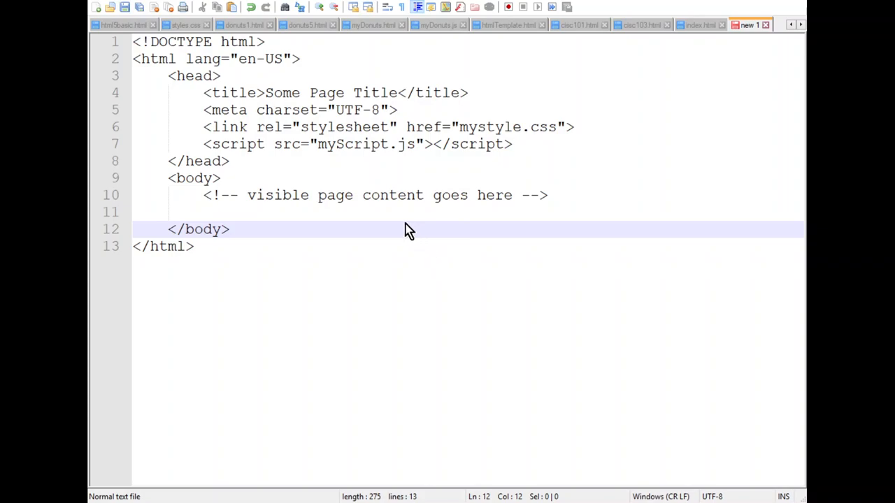
pyautogui.moveTo(428, 265)
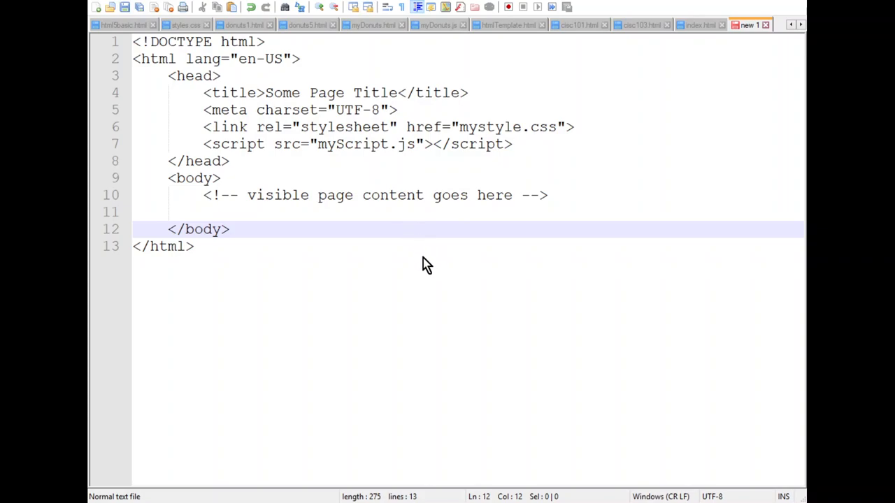
pyautogui.moveTo(412, 262)
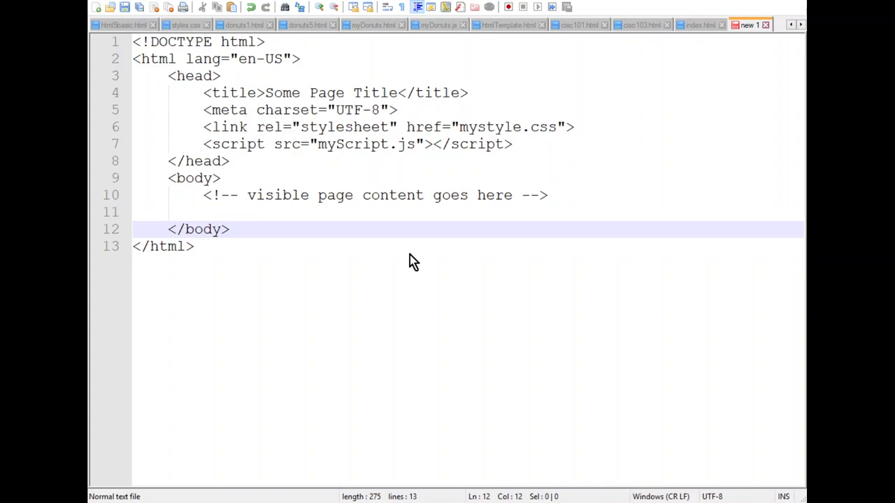
pyautogui.moveTo(428, 159)
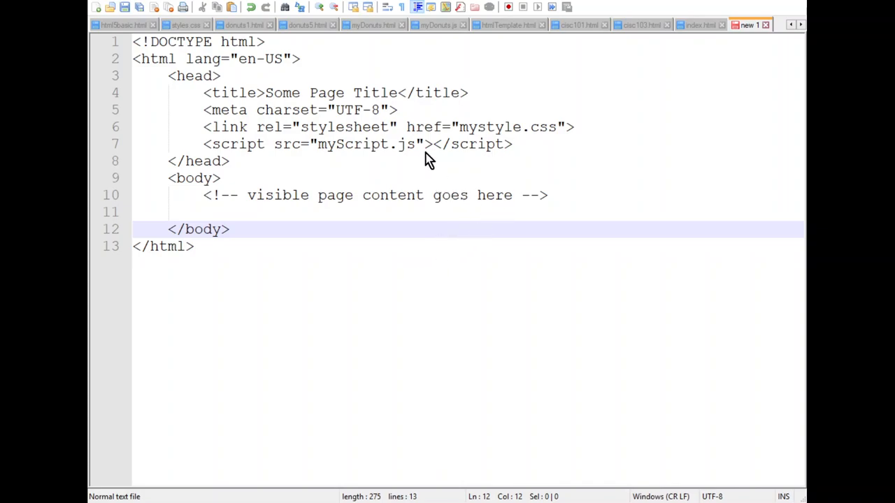
pyautogui.moveTo(383, 232)
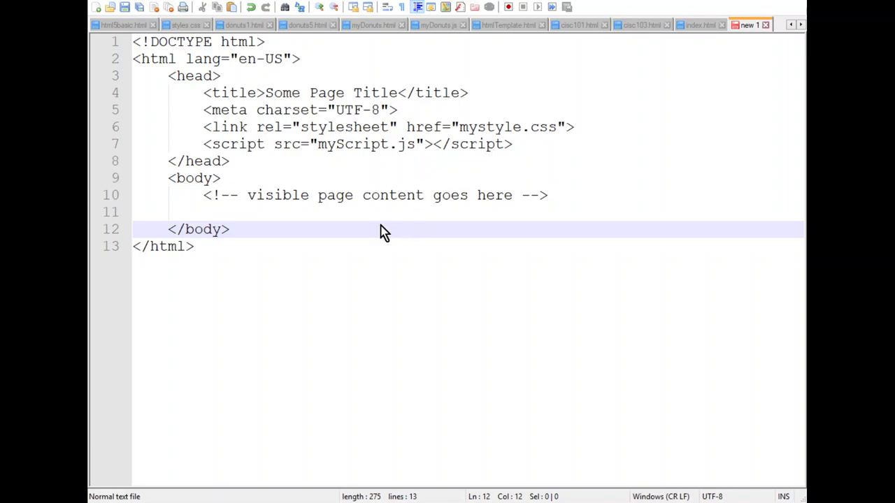
pyautogui.moveTo(411, 352)
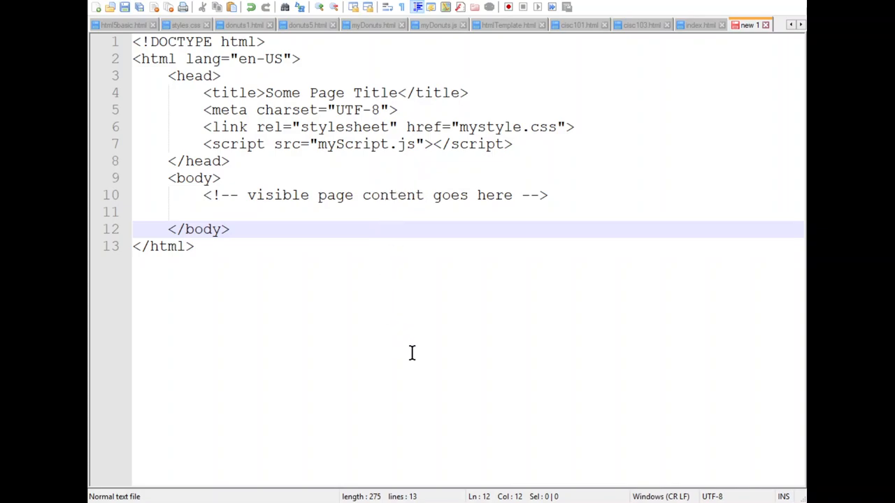
pyautogui.moveTo(397, 359)
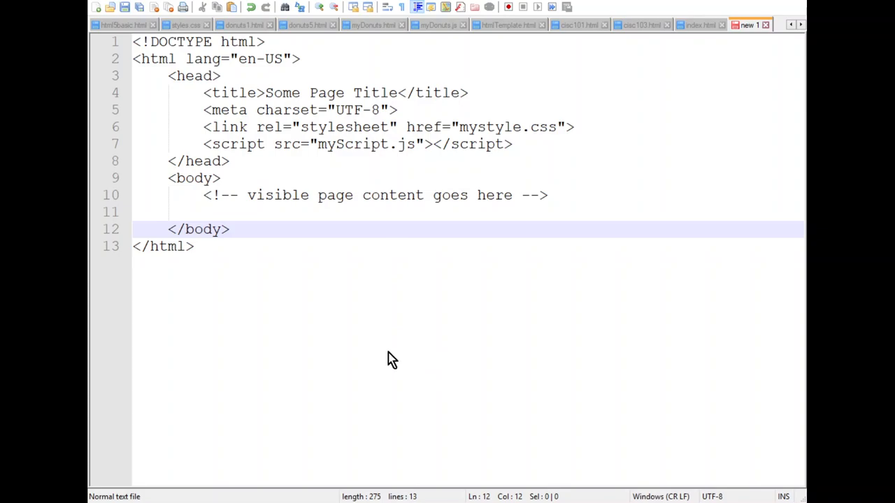
pyautogui.moveTo(481, 341)
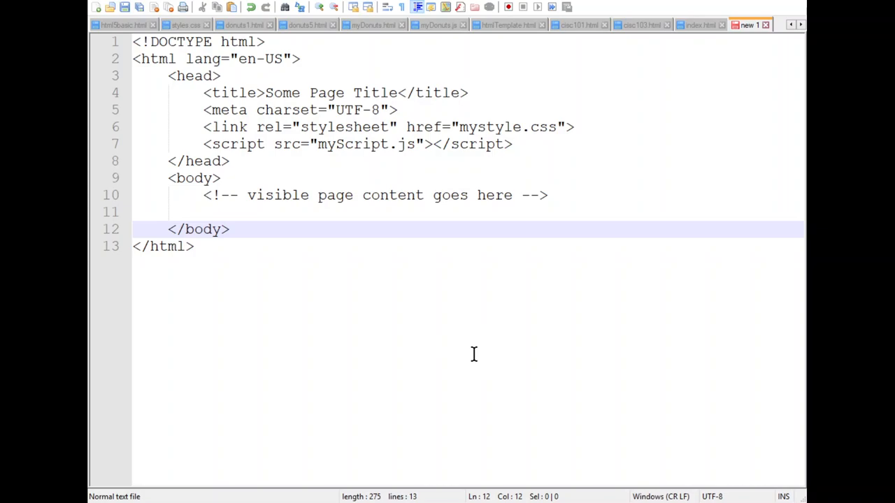
pyautogui.moveTo(467, 385)
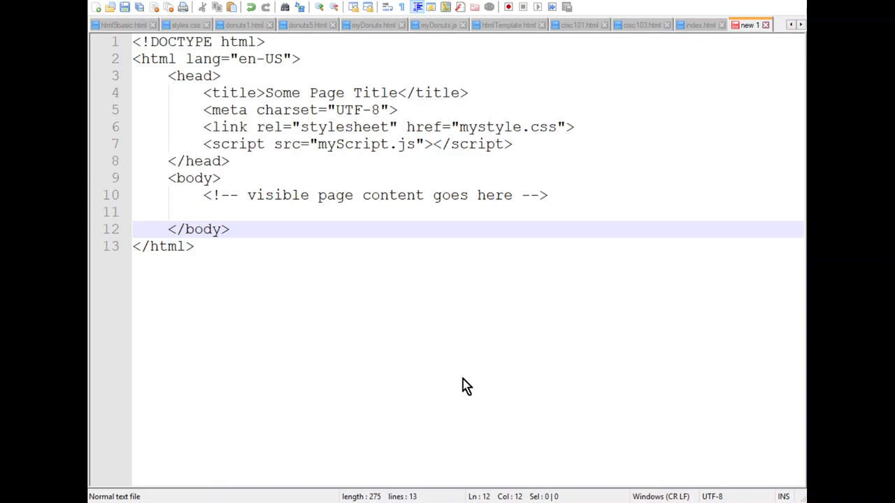
pyautogui.moveTo(349, 386)
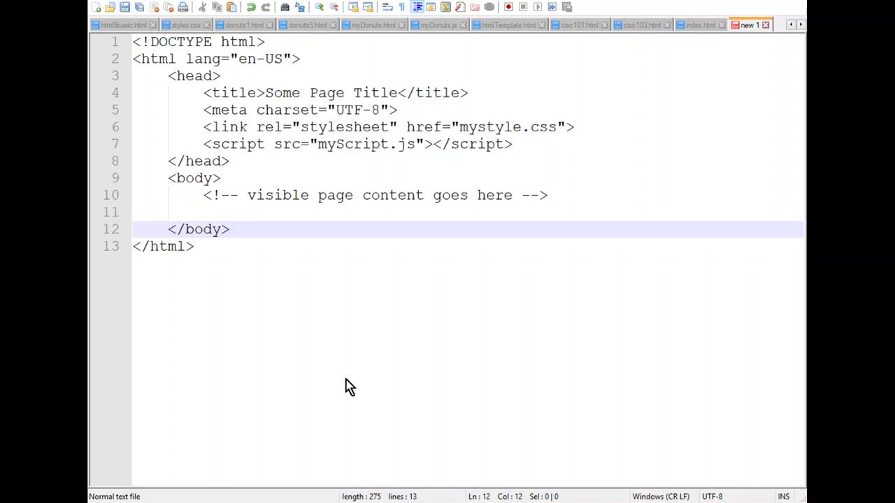
pyautogui.moveTo(370, 369)
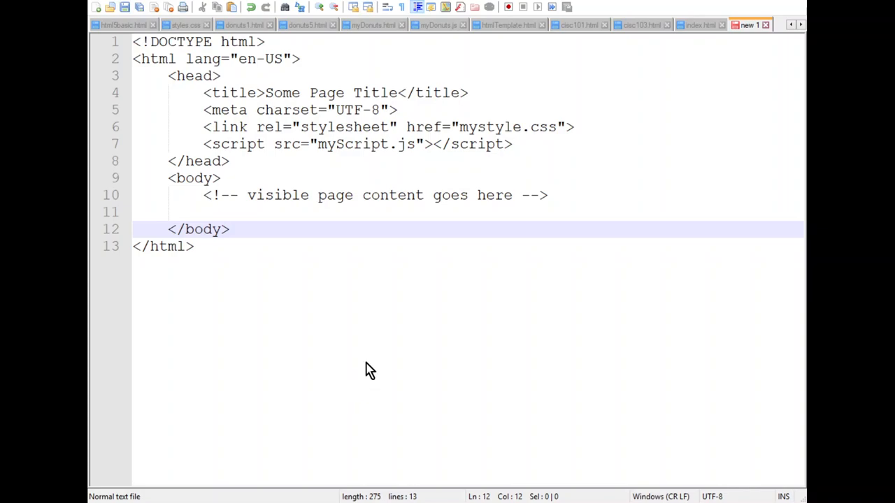
pyautogui.moveTo(372, 383)
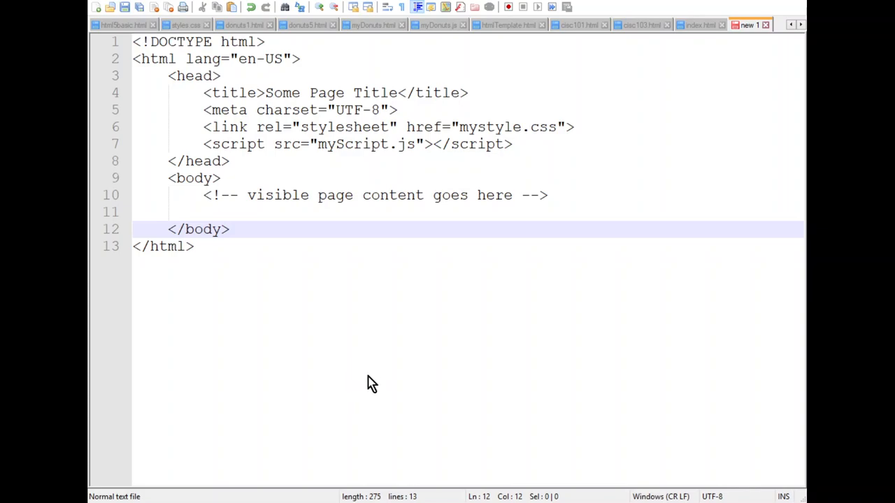
pyautogui.moveTo(422, 372)
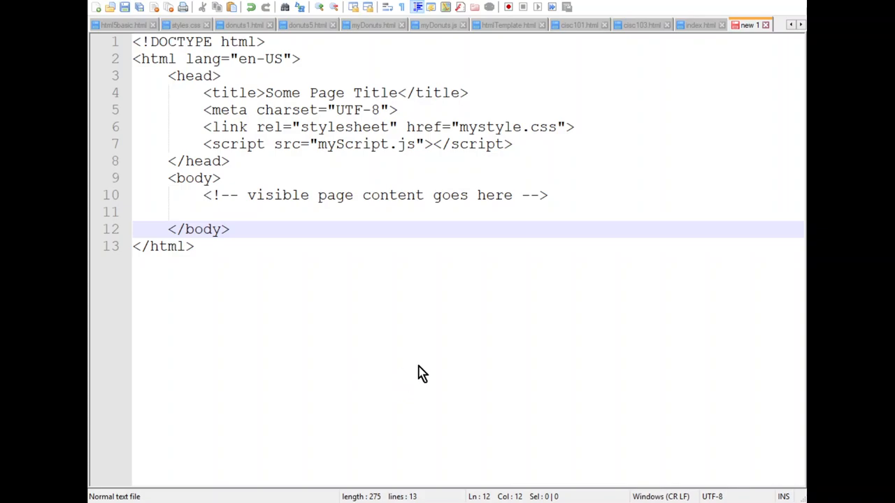
pyautogui.moveTo(434, 353)
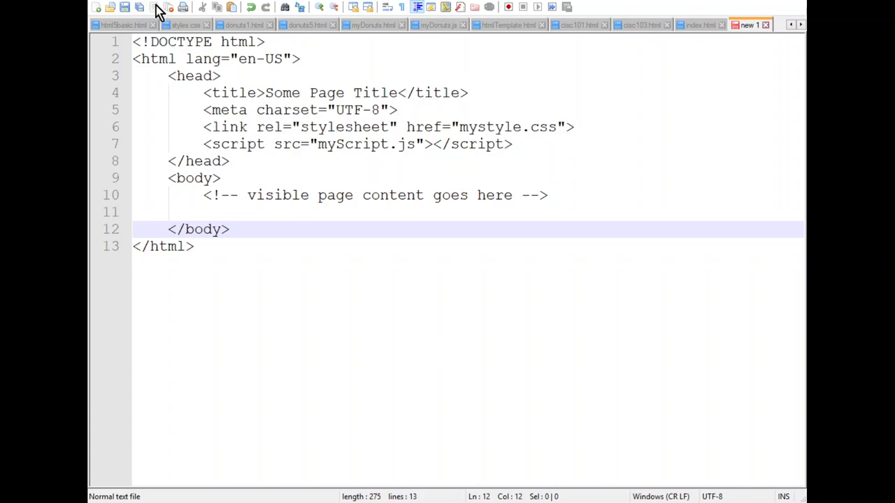
pyautogui.moveTo(478, 372)
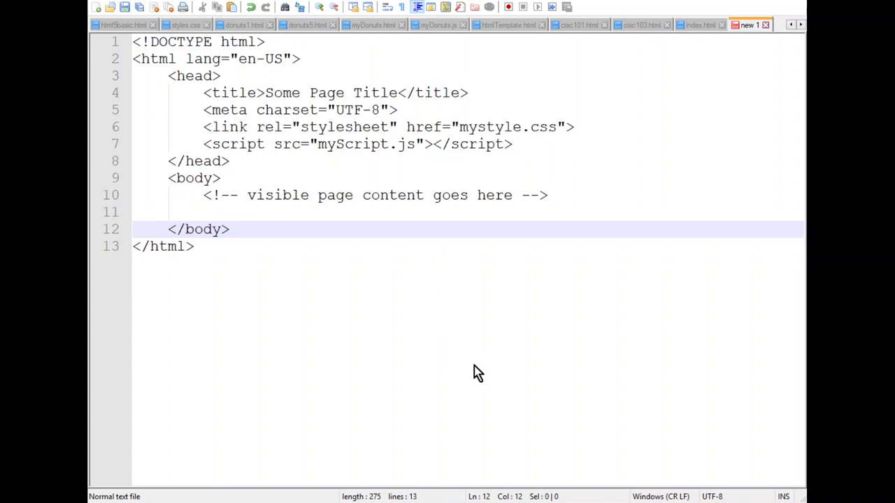
pyautogui.moveTo(472, 467)
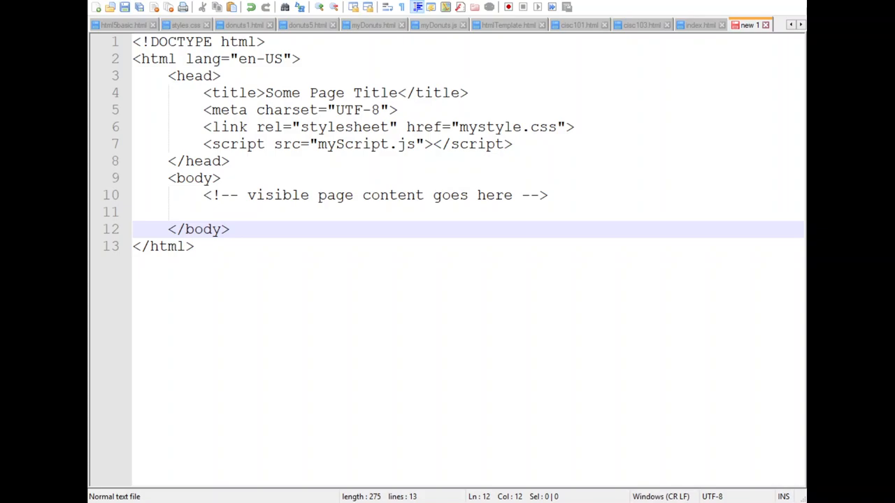
pyautogui.moveTo(338, 419)
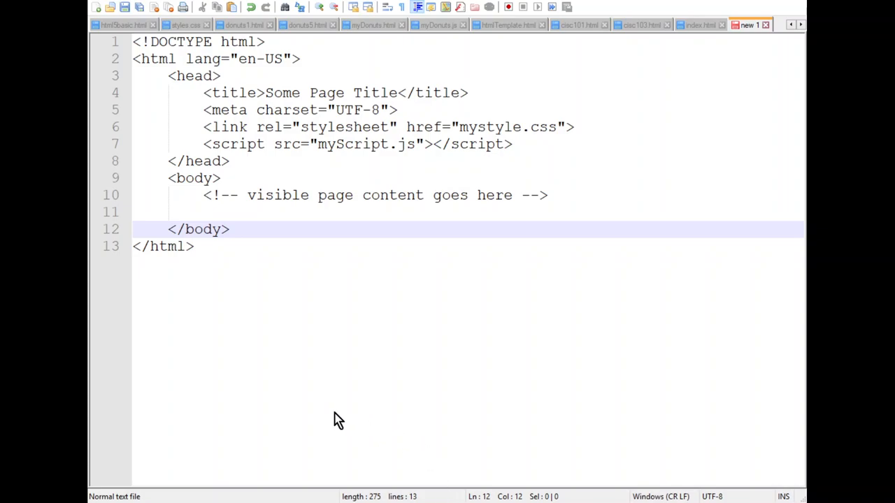
pyautogui.moveTo(620, 378)
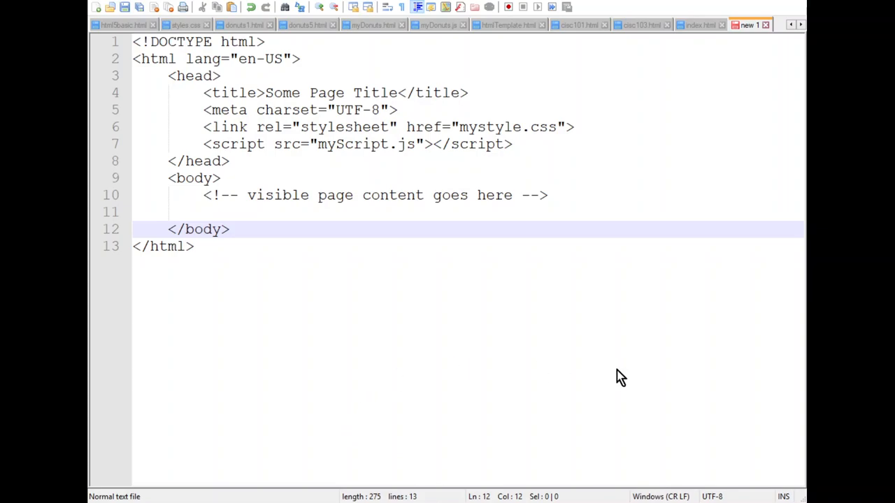
pyautogui.moveTo(95, 8)
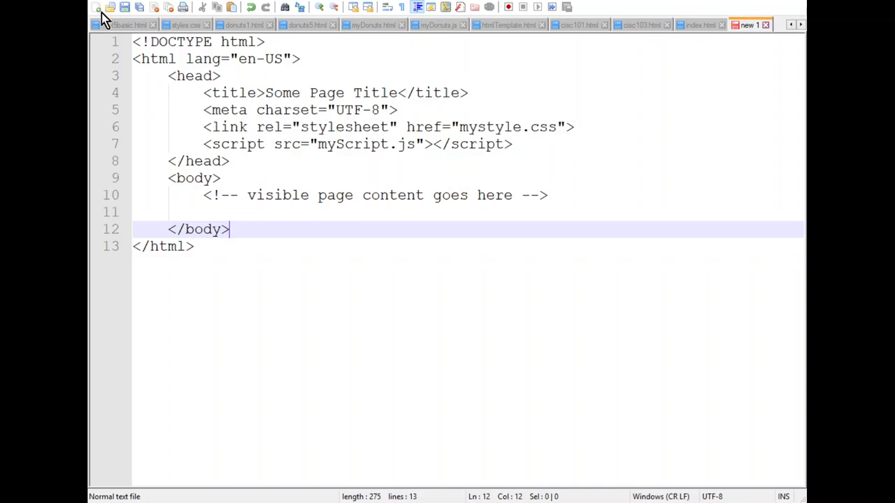
pyautogui.moveTo(156, 173)
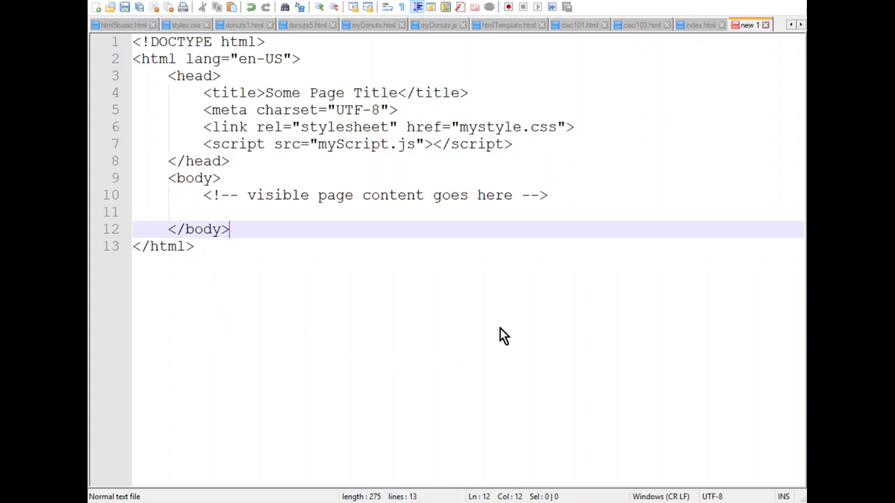
pyautogui.click(195, 246)
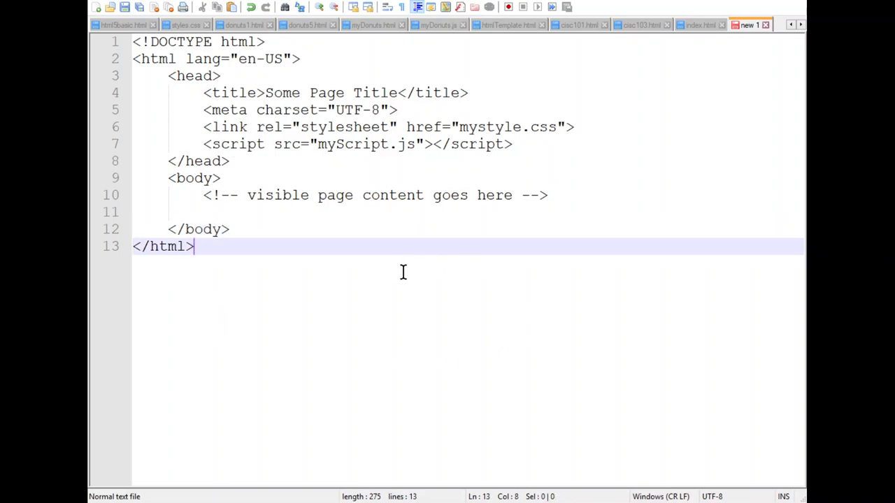
pyautogui.moveTo(408, 280)
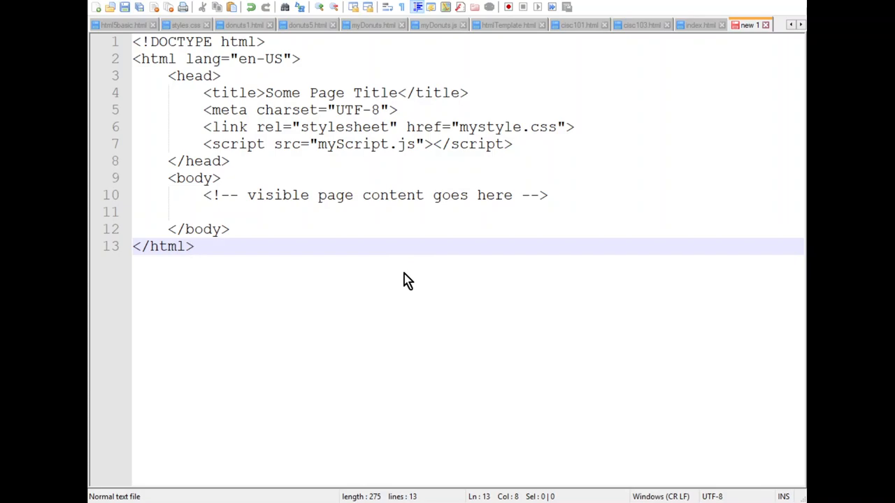
pyautogui.moveTo(422, 301)
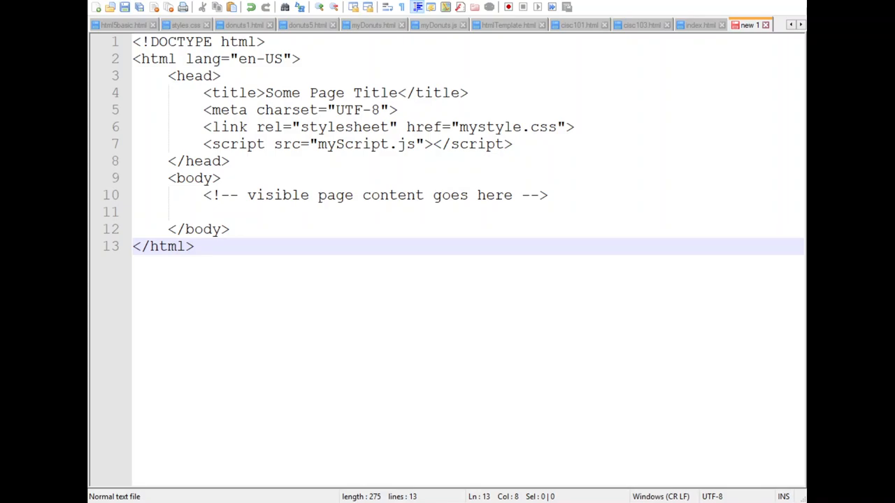
pyautogui.moveTo(428, 377)
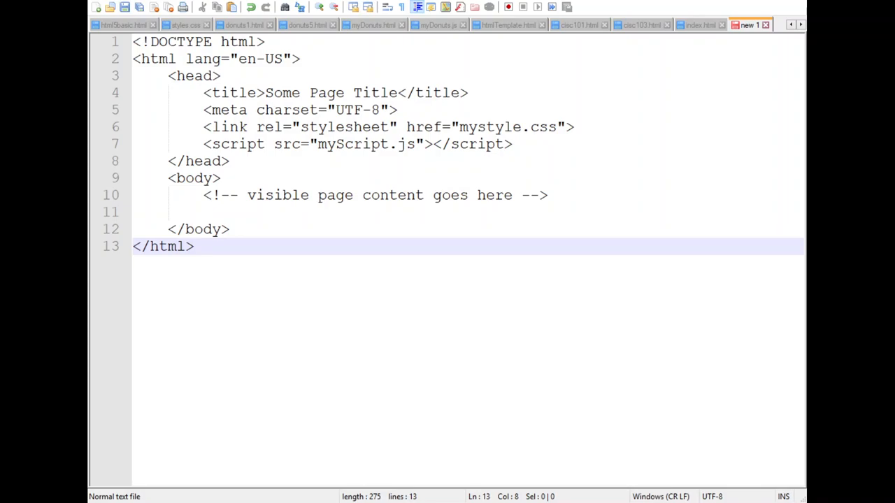
pyautogui.moveTo(411, 212)
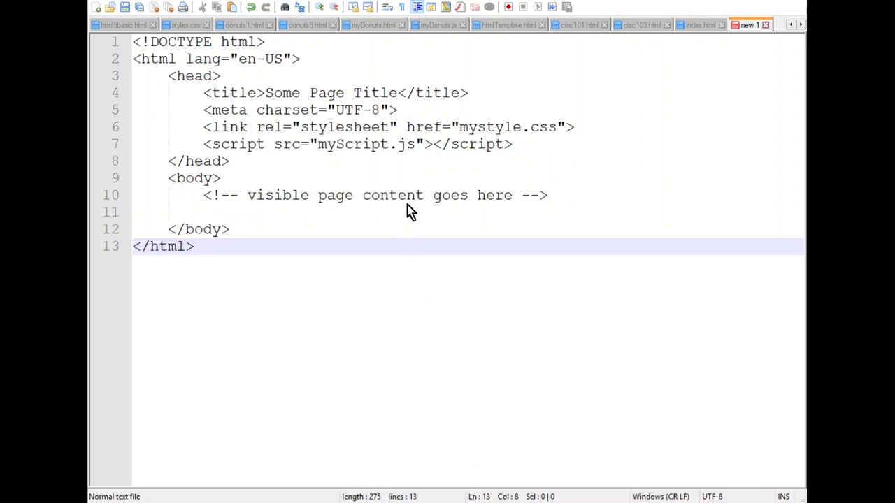
pyautogui.moveTo(622, 362)
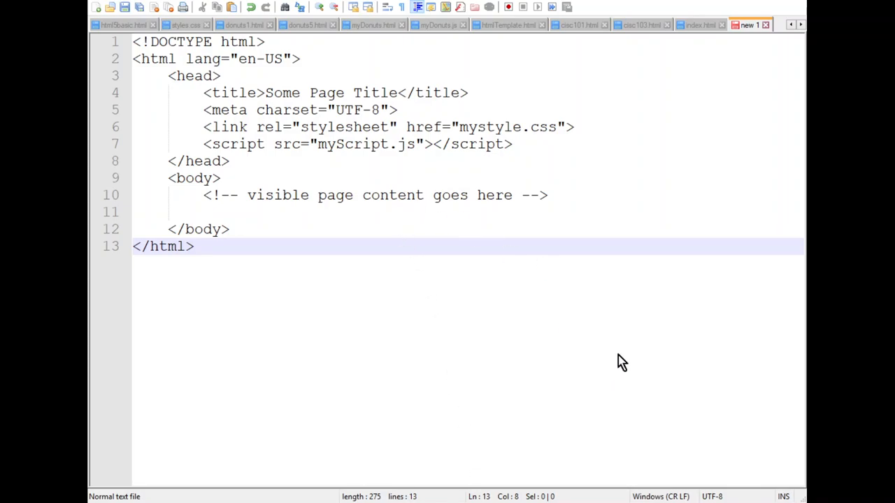
pyautogui.moveTo(704, 35)
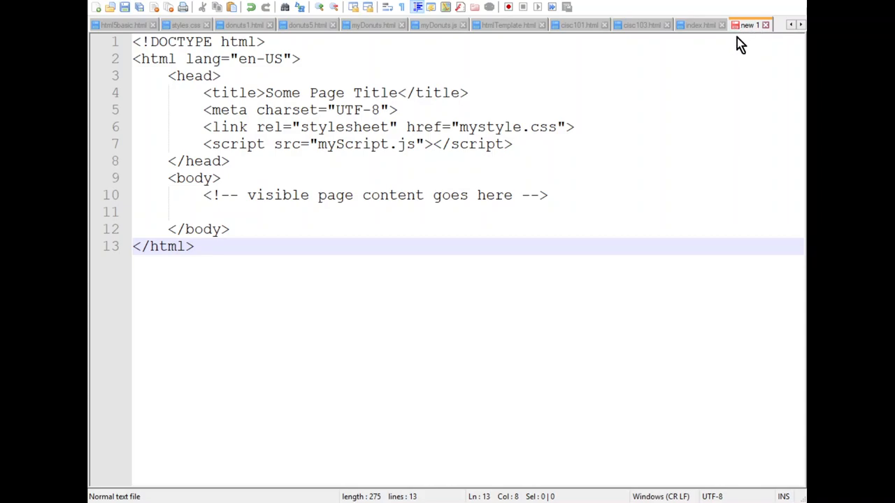
pyautogui.moveTo(688, 38)
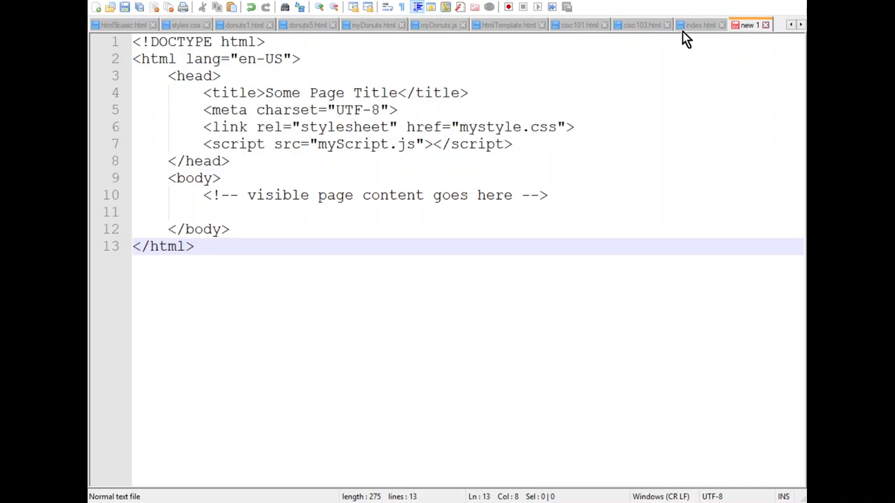
pyautogui.moveTo(510, 363)
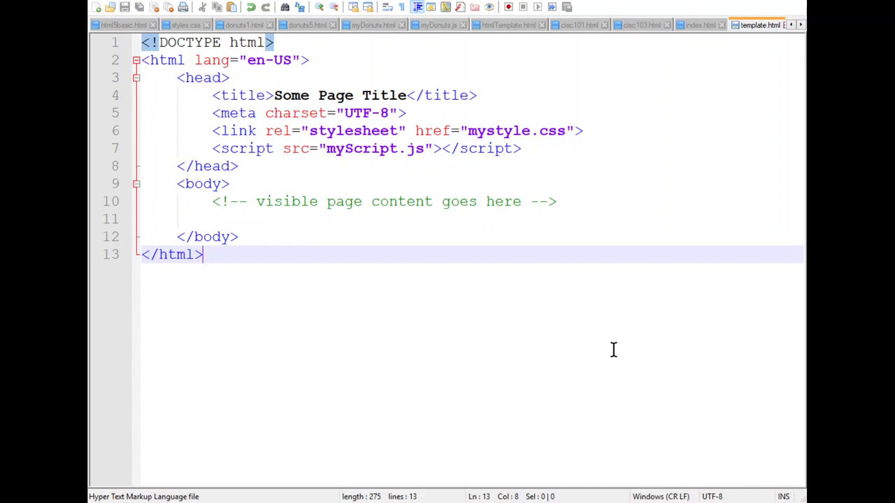
pyautogui.moveTo(548, 201)
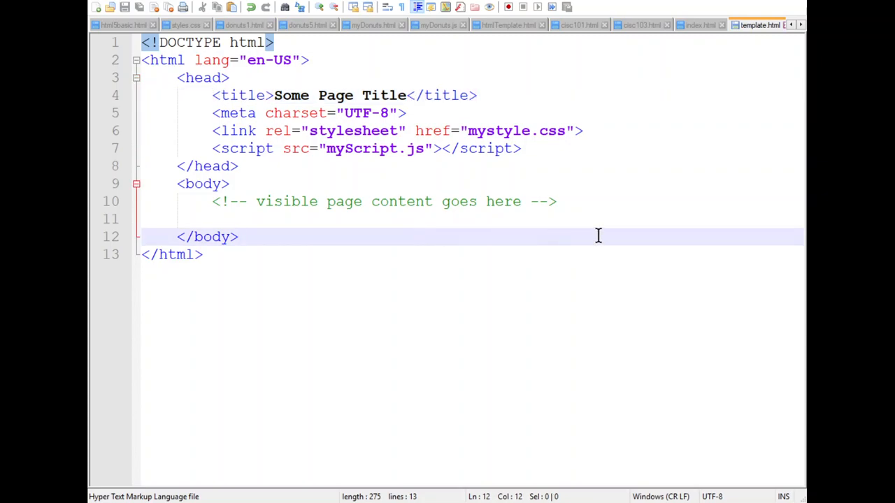
pyautogui.moveTo(509, 148)
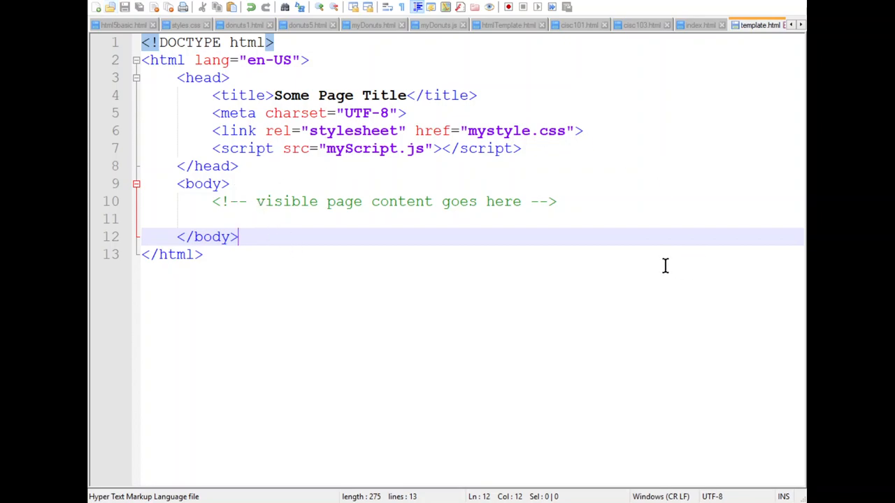
pyautogui.moveTo(575, 397)
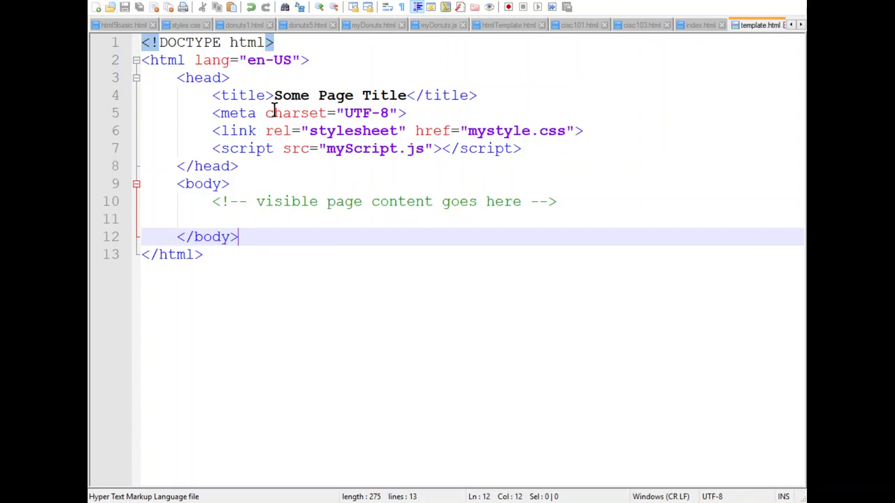
pyautogui.moveTo(691, 314)
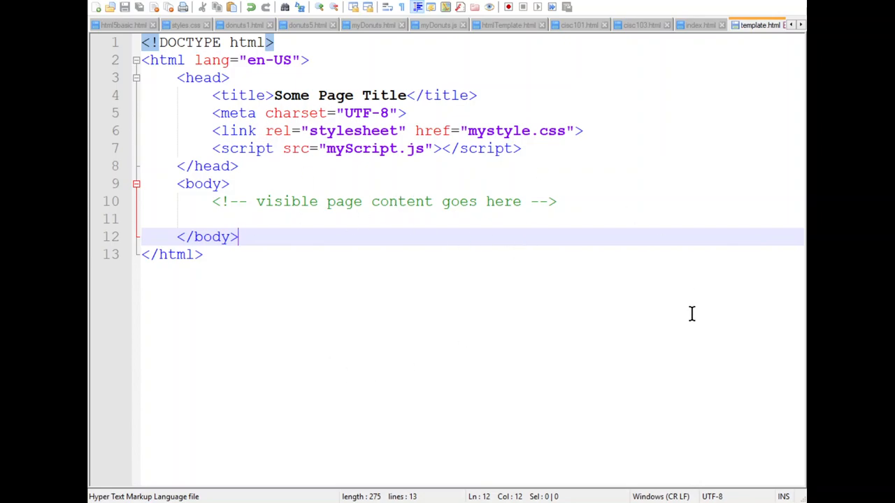
pyautogui.moveTo(142, 297)
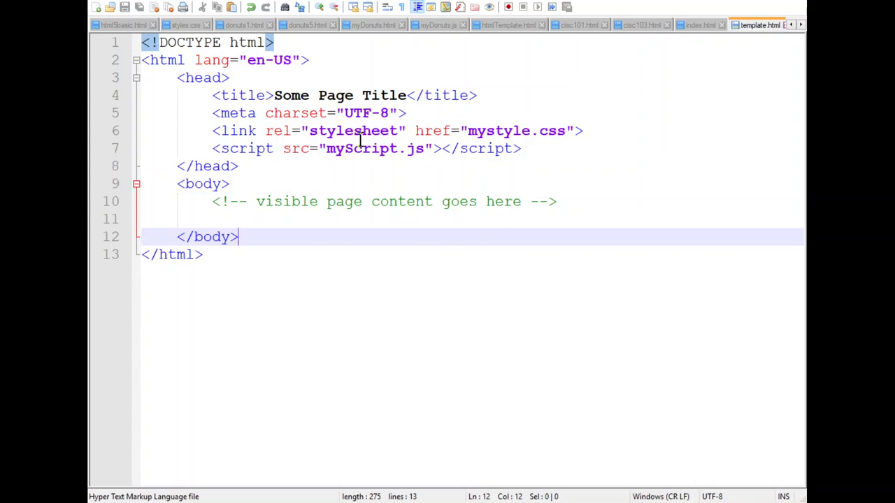
pyautogui.moveTo(383, 143)
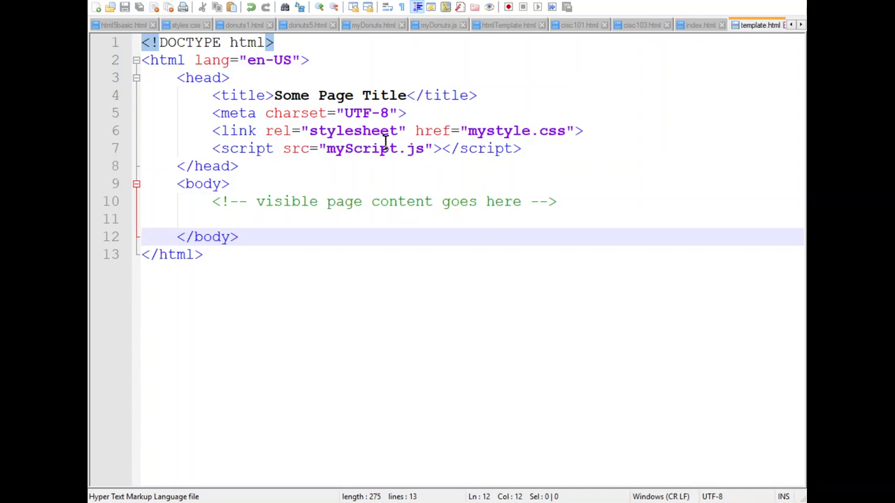
pyautogui.moveTo(95, 26)
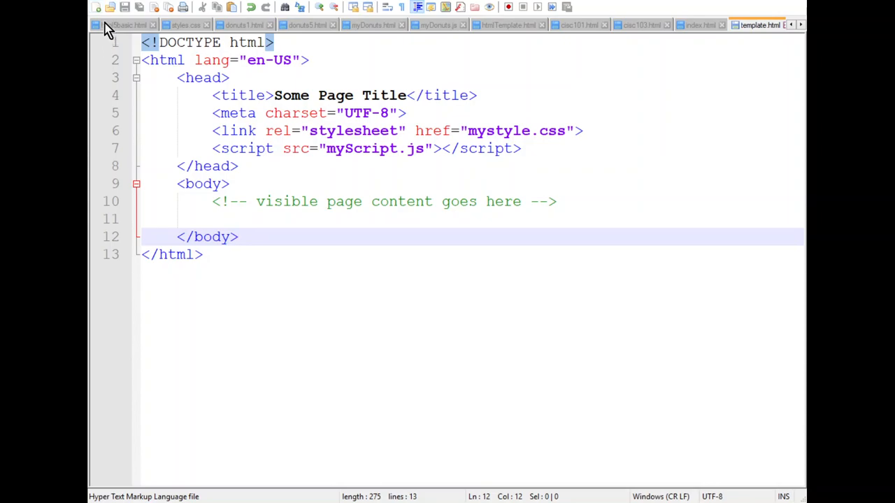
# Start a new blank document holding an empty th { } rule, discarding a mistyped <style> tag.
pyautogui.click(98, 7)
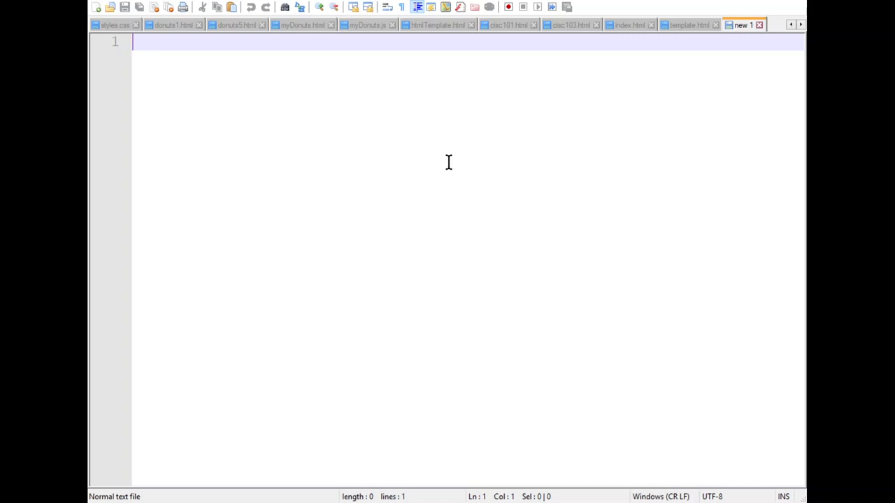
pyautogui.write('<st')
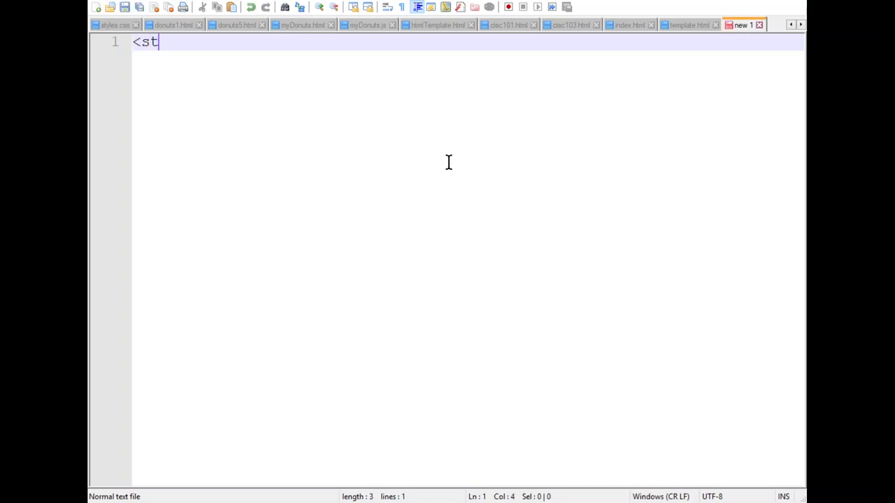
pyautogui.write('yke>')
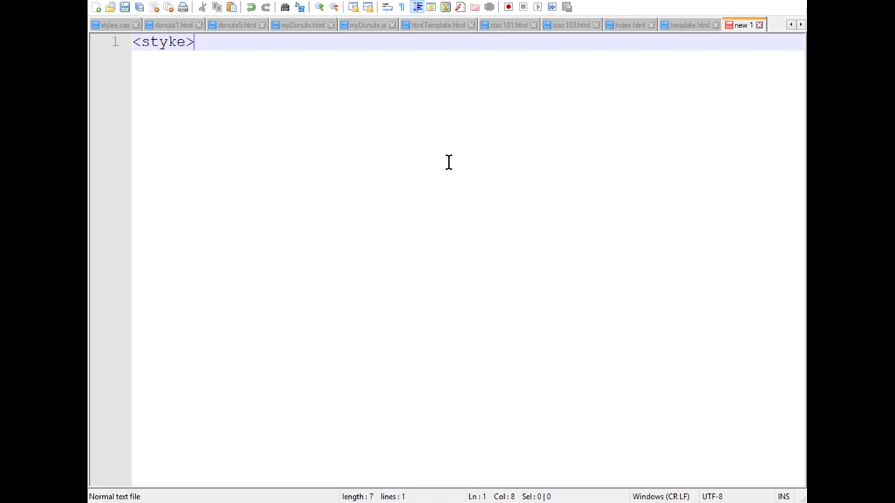
pyautogui.press('ctrl+a')
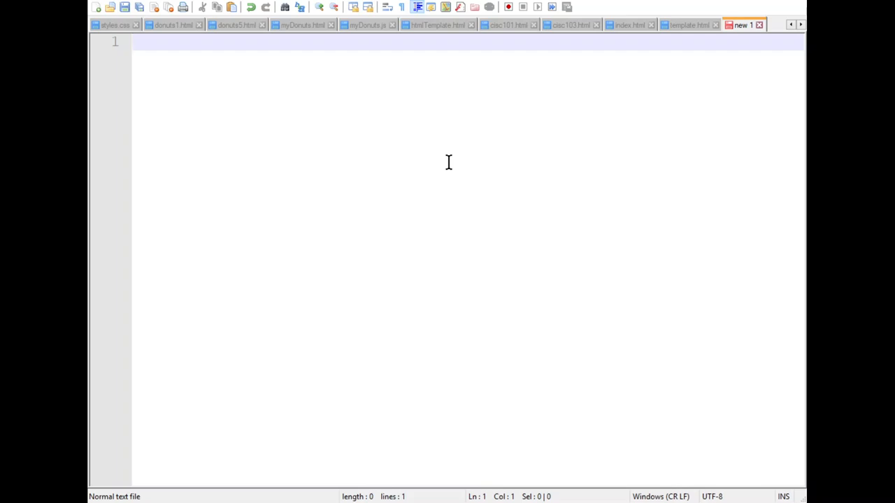
pyautogui.write('th')
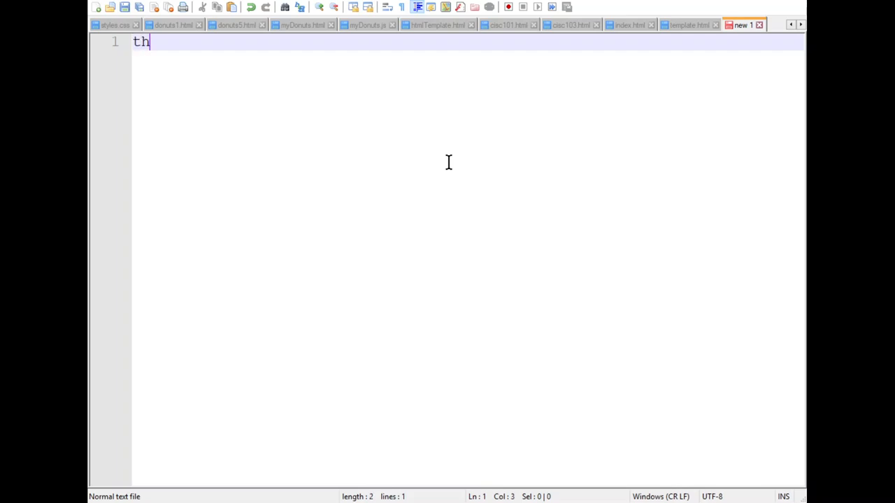
pyautogui.write('{')
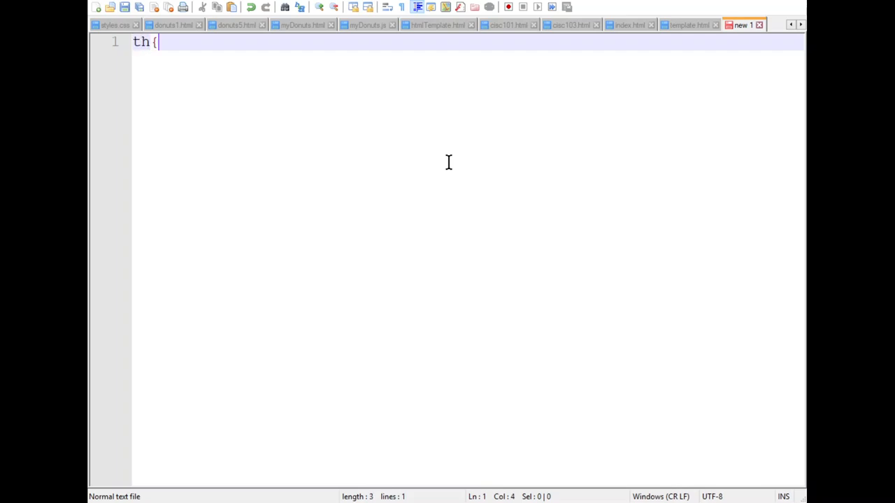
pyautogui.press('enter')
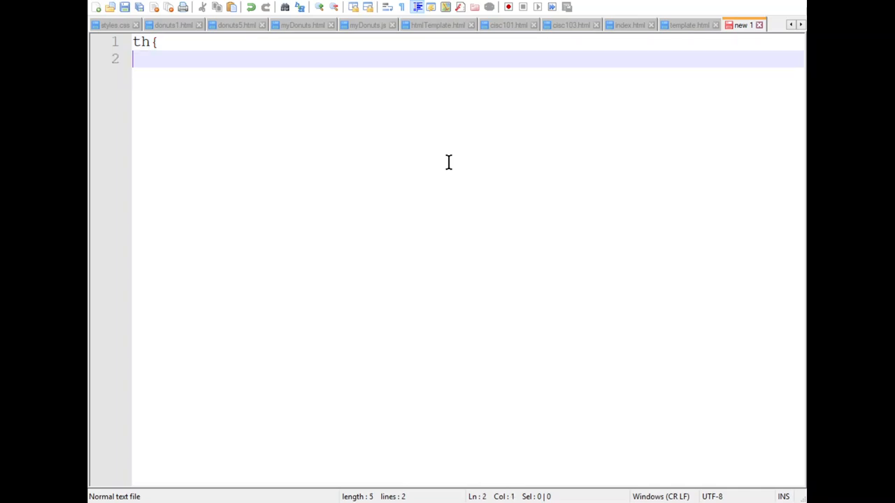
pyautogui.write('}')
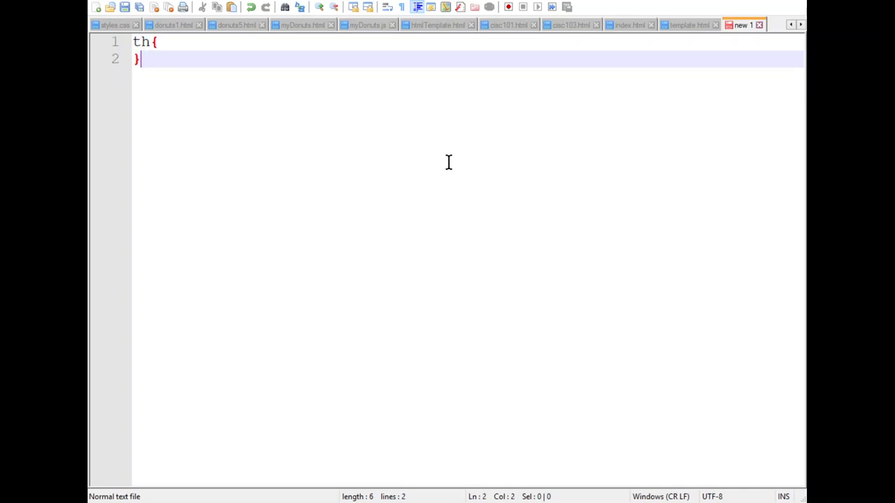
pyautogui.click(140, 42)
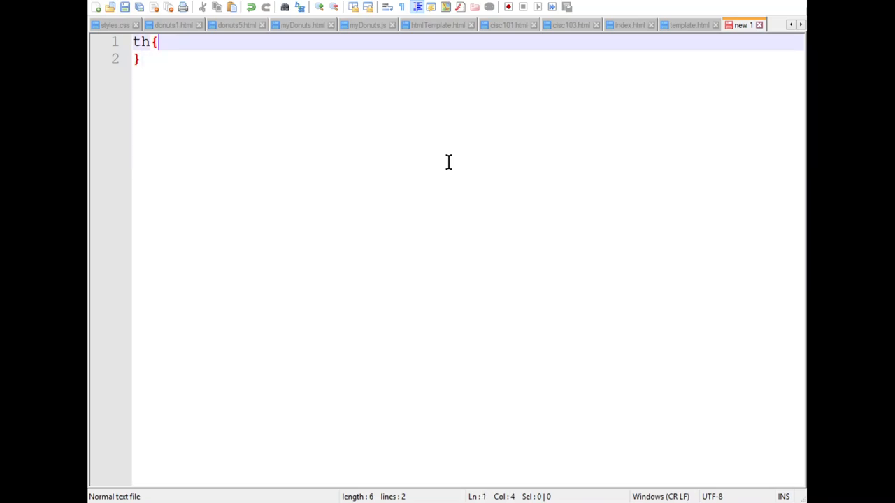
pyautogui.press('Enter')
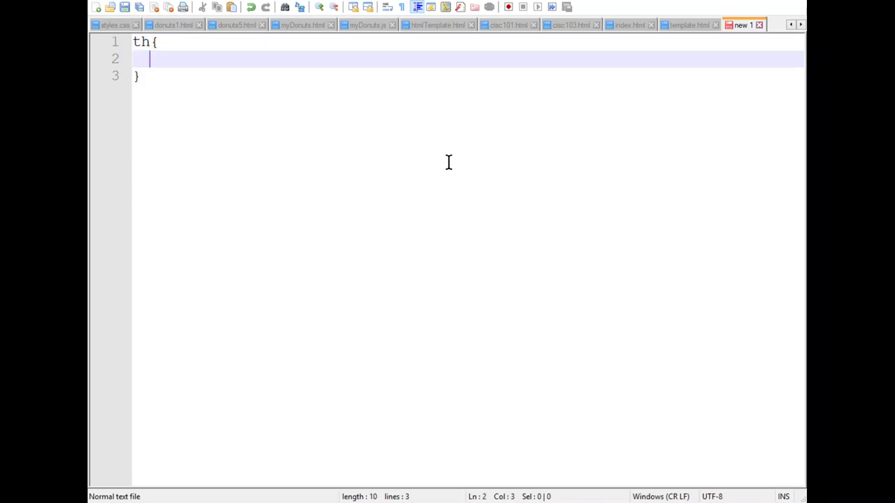
# Inside the th rule, add the declaration background-color:green;.
pyautogui.write('ba')
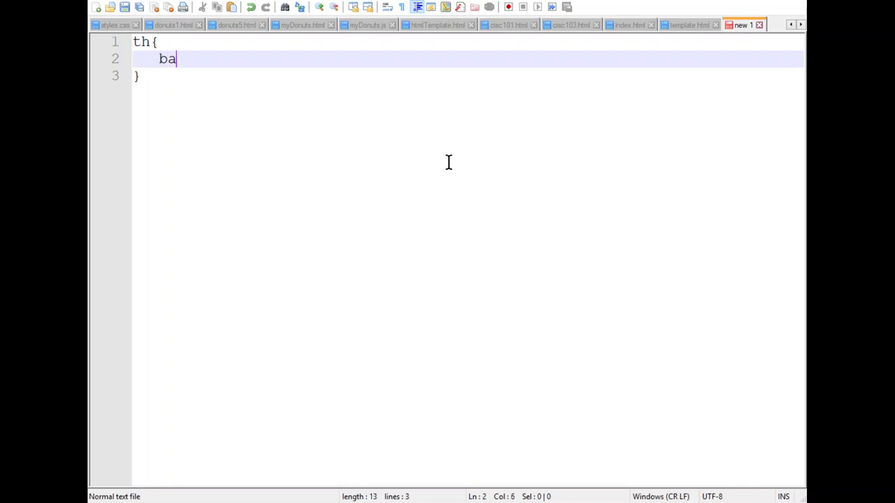
pyautogui.write('ckgr')
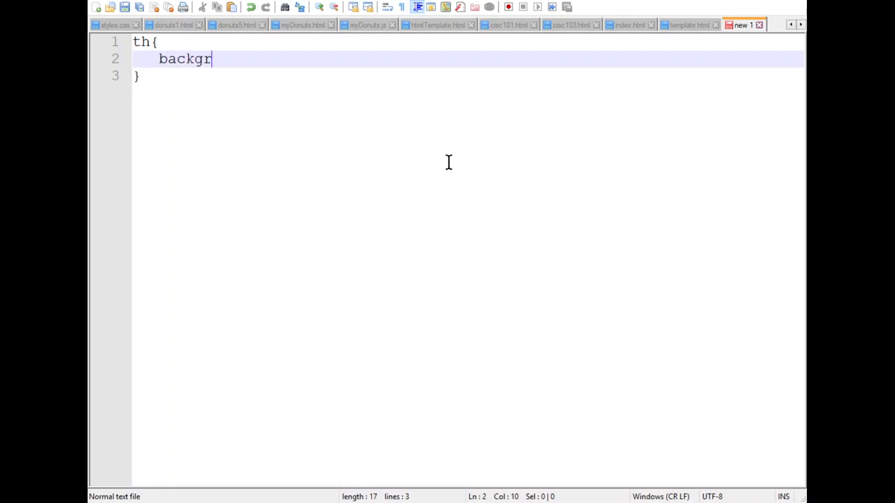
pyautogui.write('ound')
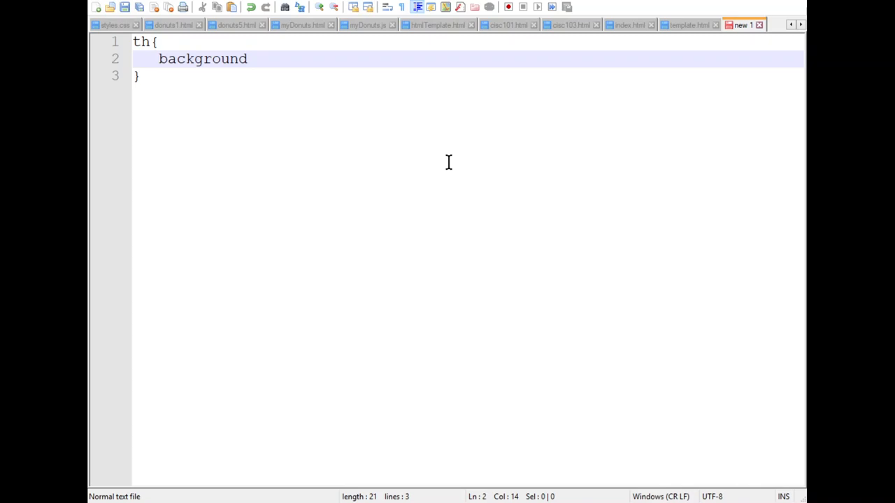
pyautogui.write('-colo')
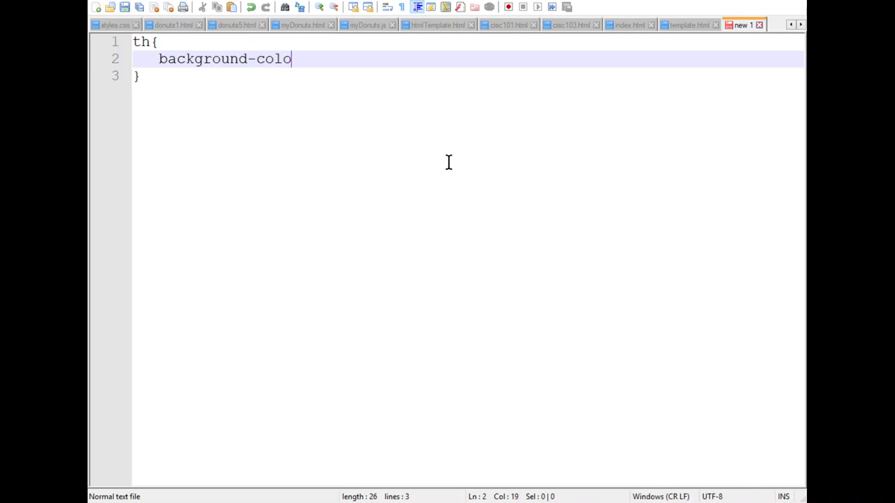
pyautogui.write('r')
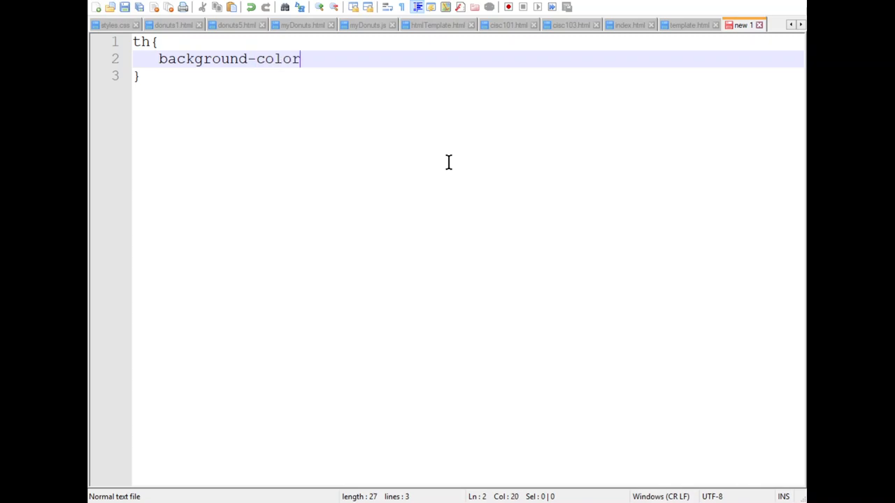
pyautogui.write(':')
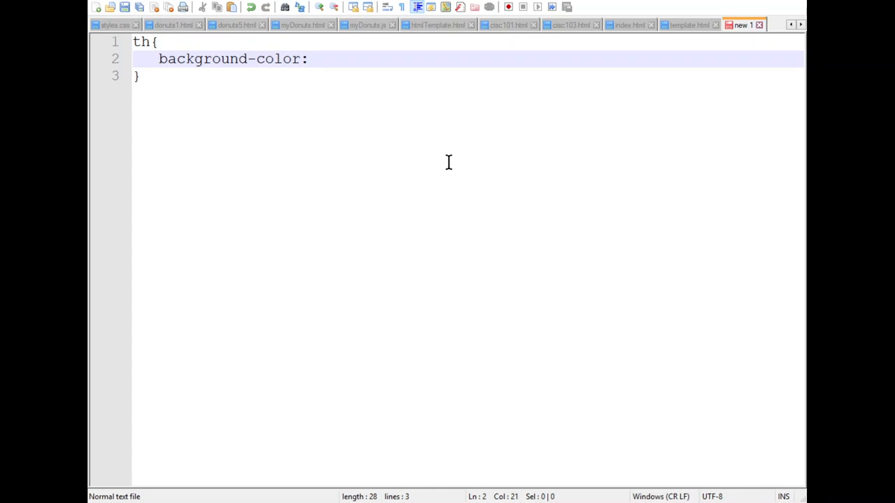
pyautogui.write('green')
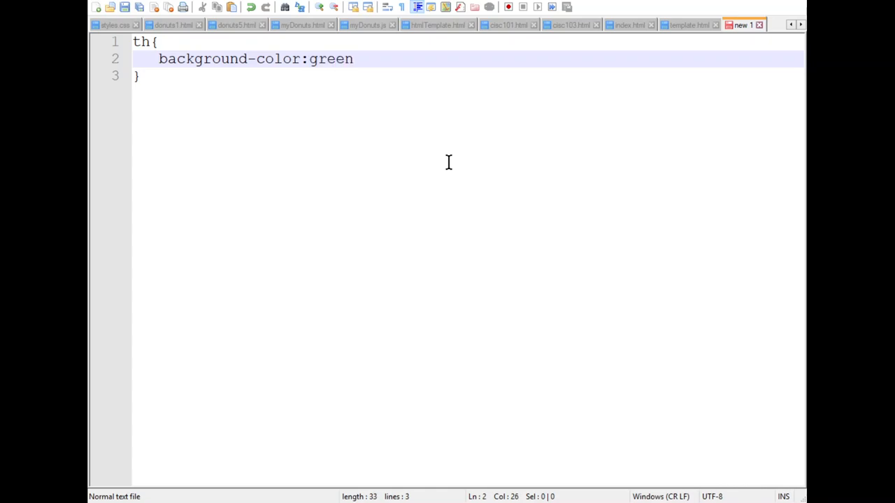
pyautogui.write(';')
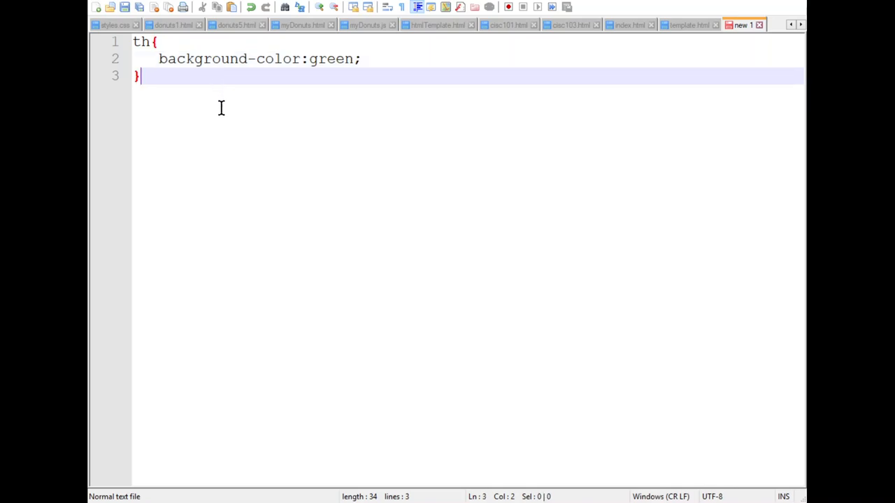
pyautogui.moveTo(351, 156)
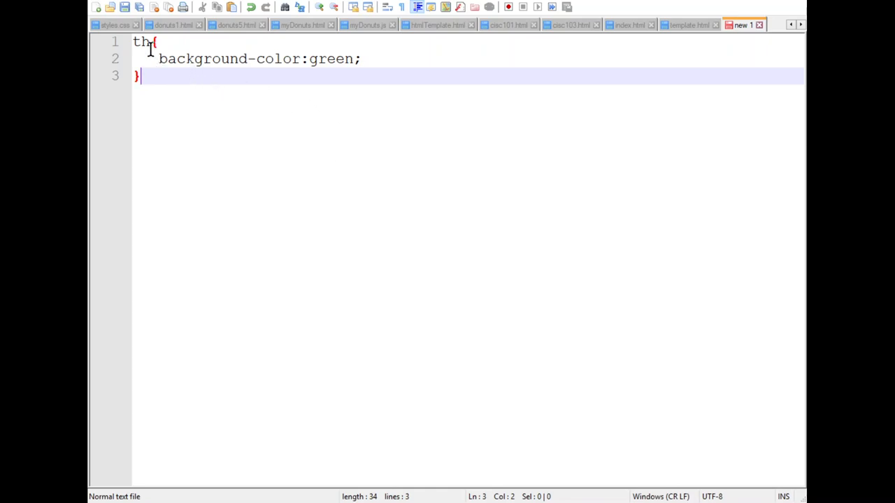
pyautogui.click(148, 42)
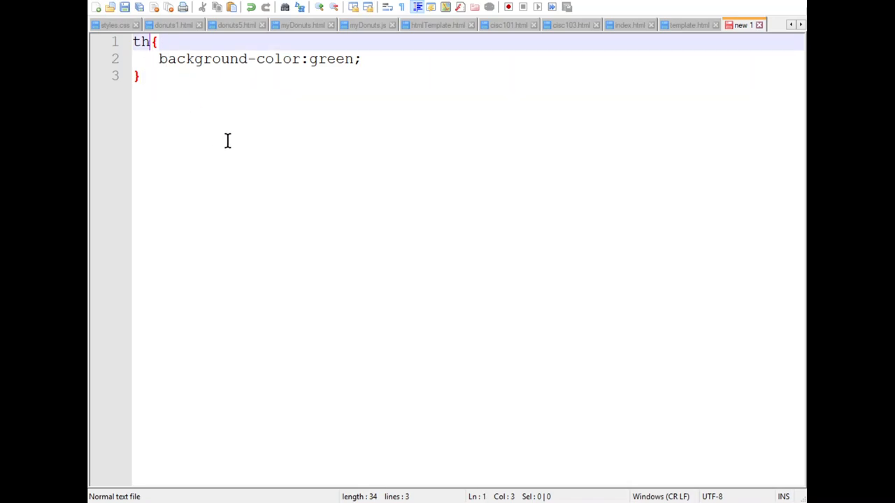
pyautogui.press('BackSpace')
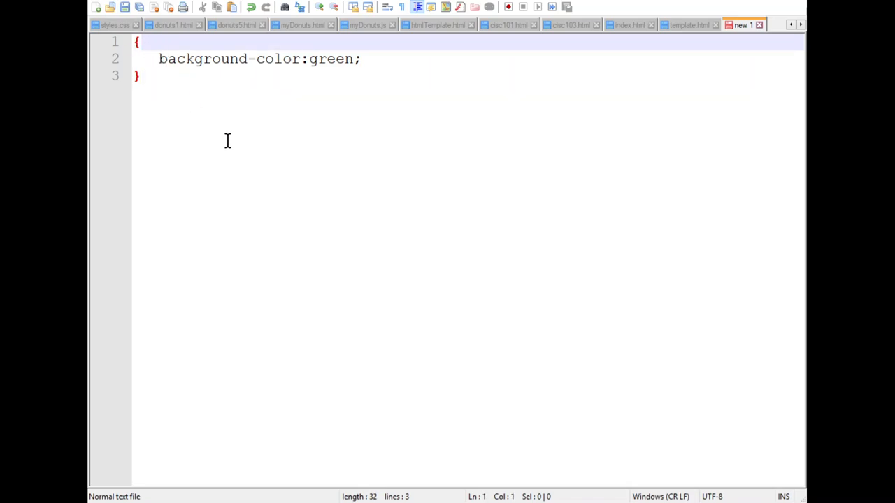
pyautogui.write('bo')
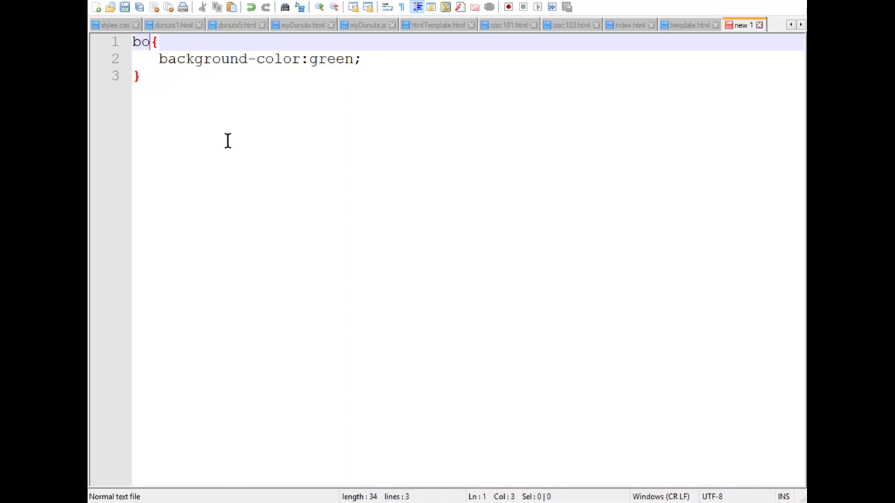
pyautogui.write('dy')
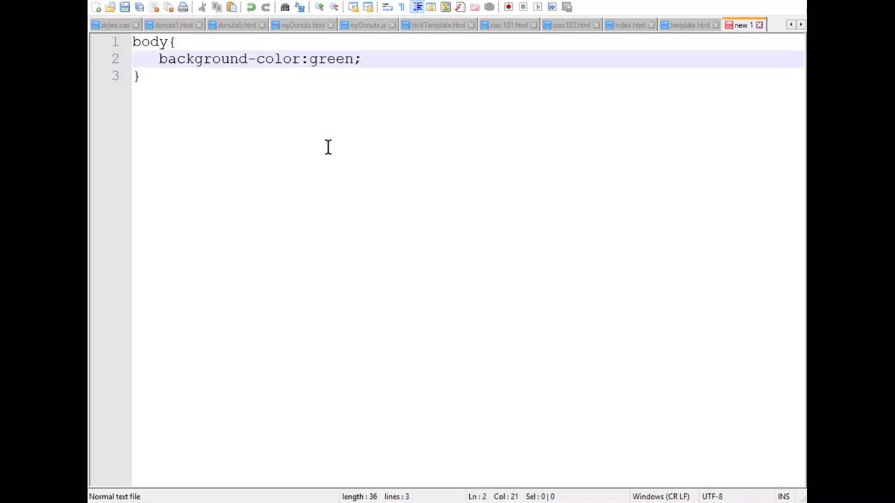
pyautogui.press('Backspace')
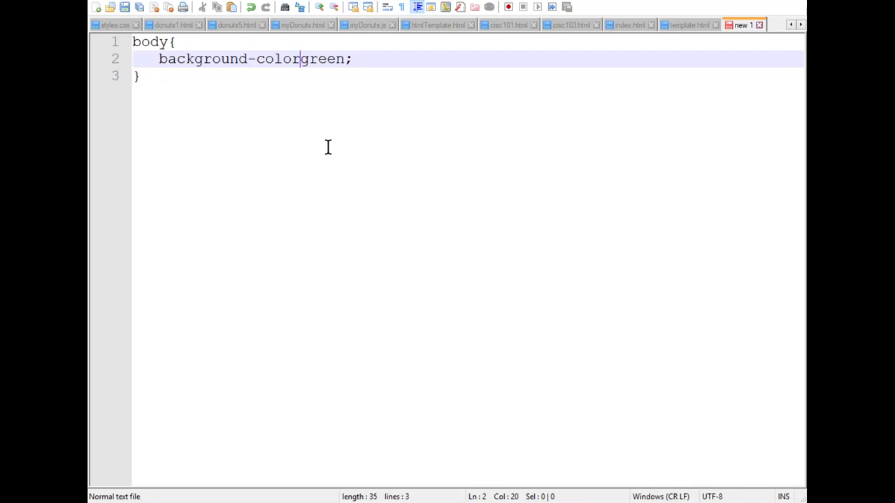
pyautogui.write(';')
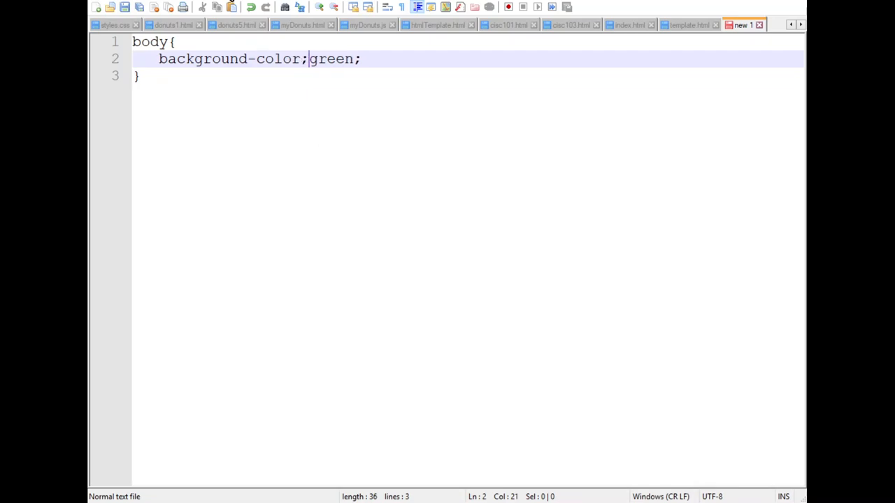
pyautogui.press('Backspace')
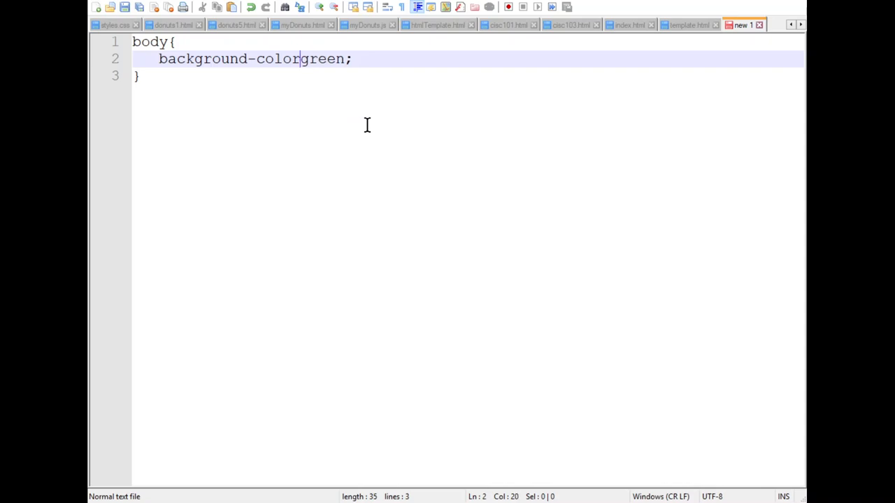
pyautogui.write(':')
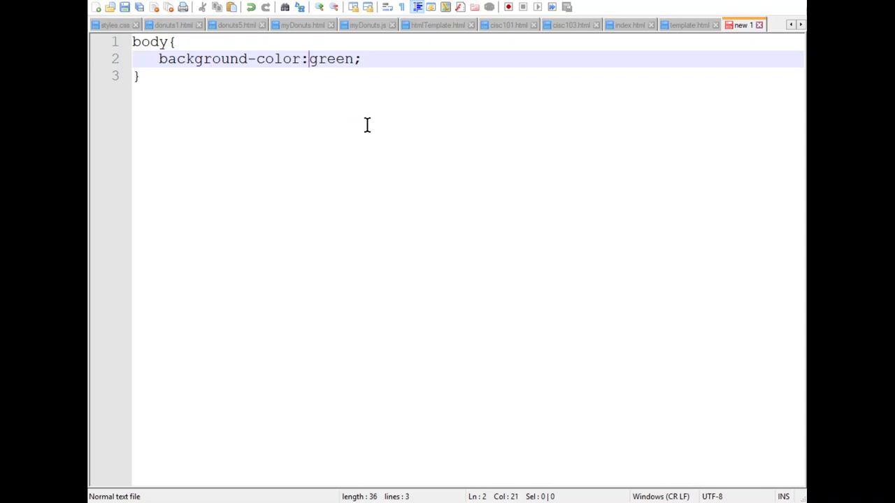
pyautogui.moveTo(317, 121)
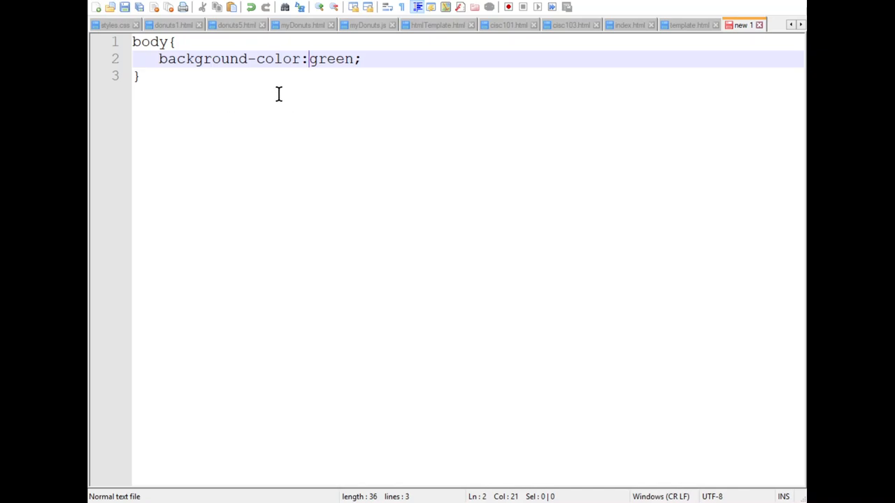
pyautogui.moveTo(100, 5)
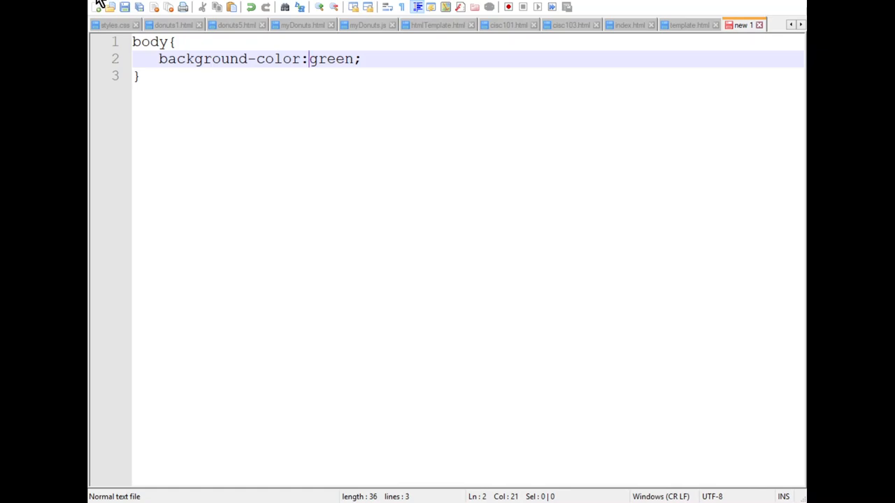
pyautogui.moveTo(137, 176)
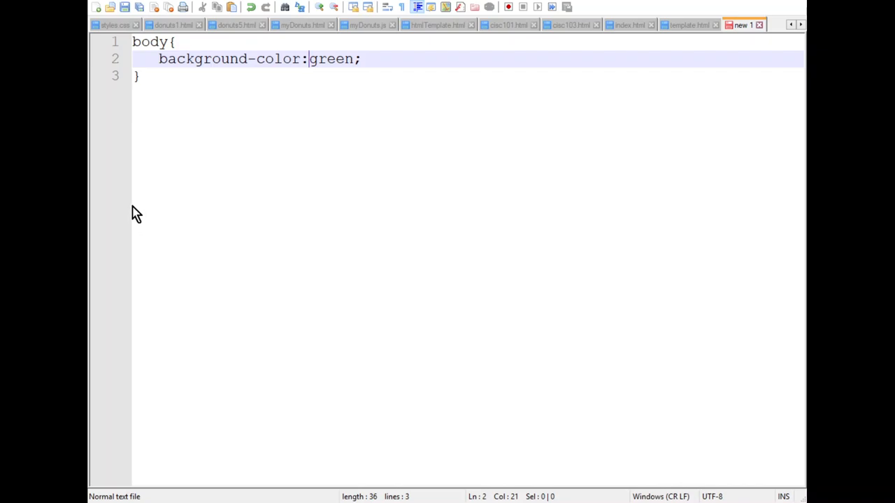
pyautogui.moveTo(123, 258)
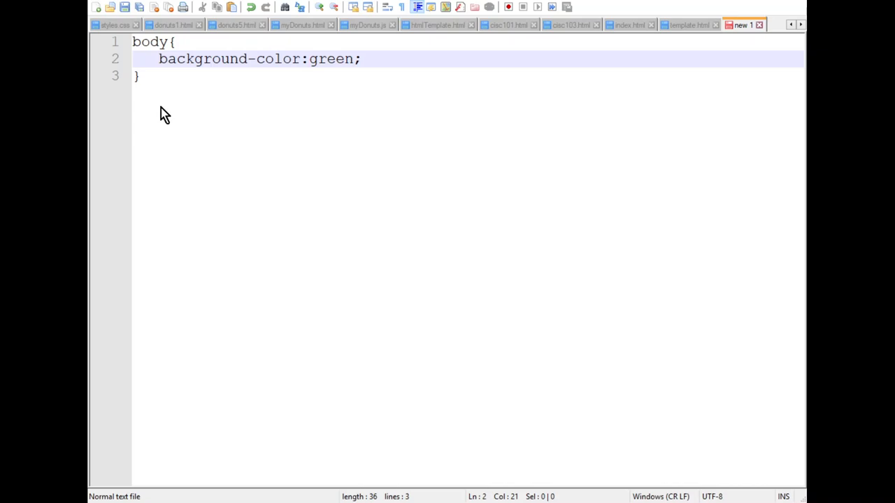
pyautogui.moveTo(190, 114)
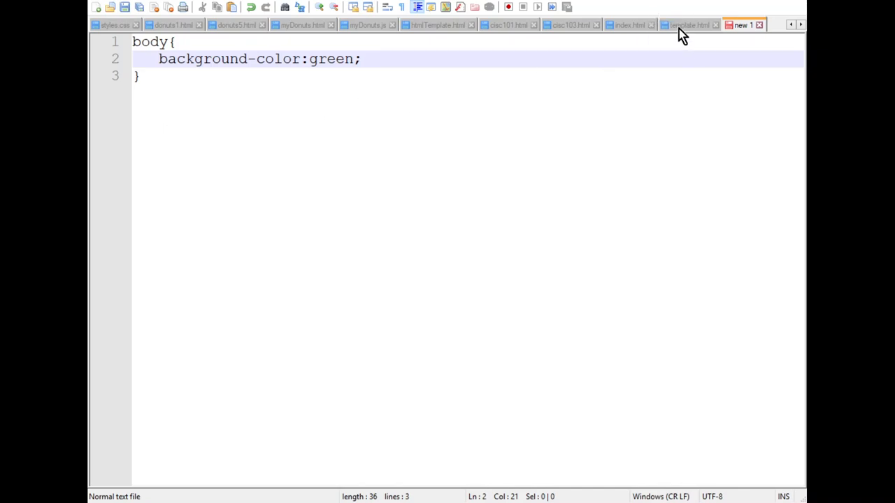
pyautogui.moveTo(618, 358)
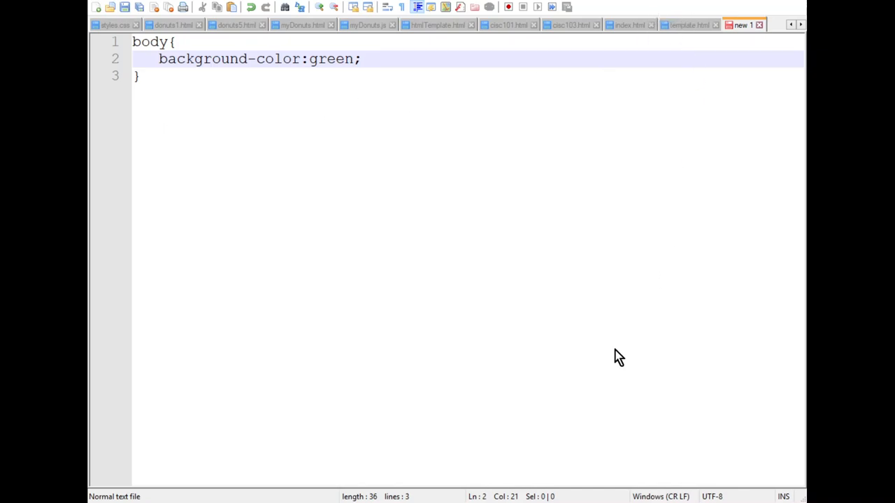
pyautogui.moveTo(685, 39)
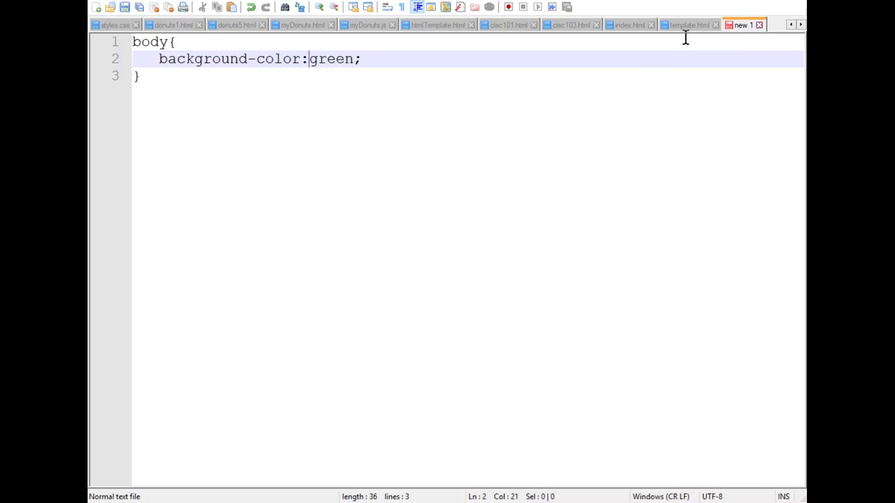
pyautogui.click(688, 25)
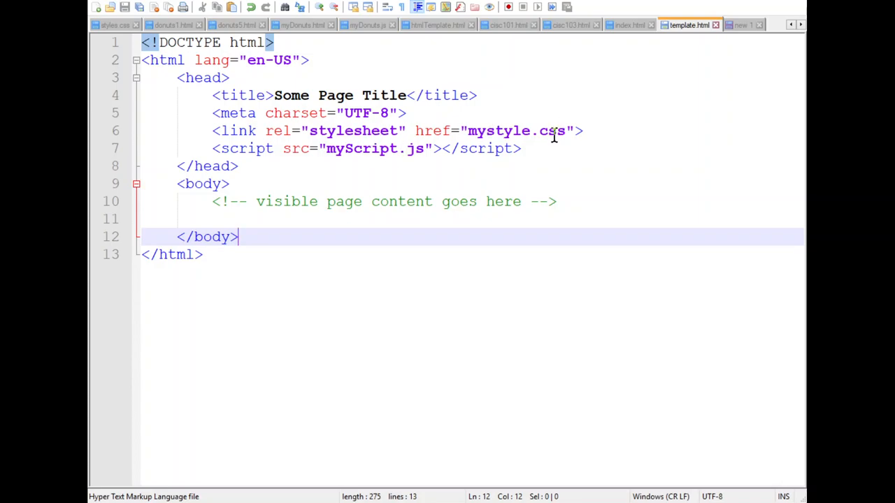
pyautogui.moveTo(556, 148)
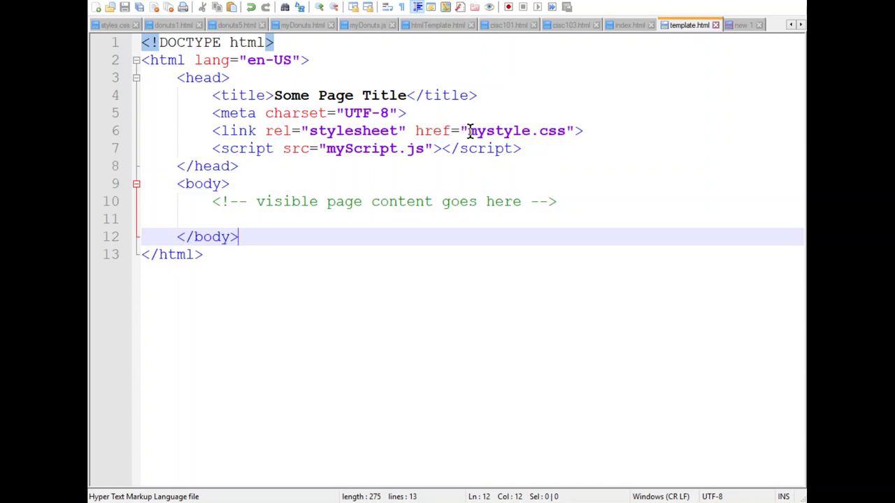
pyautogui.moveTo(519, 131)
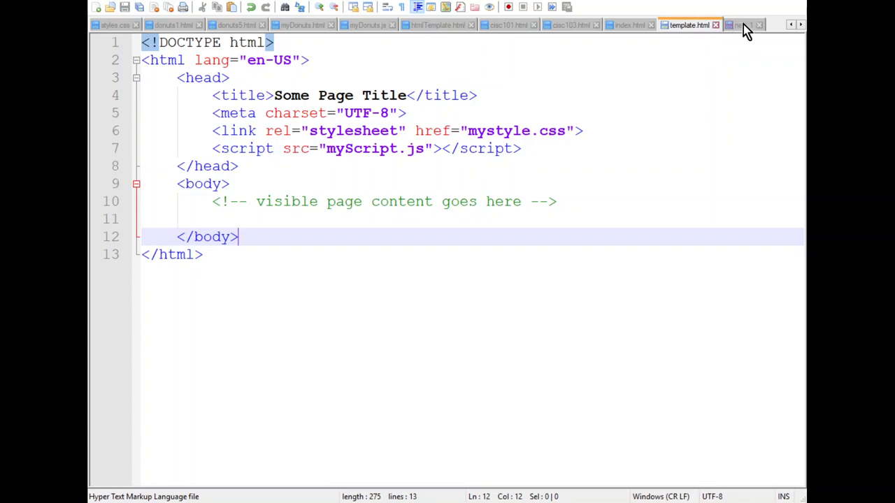
pyautogui.click(741, 25)
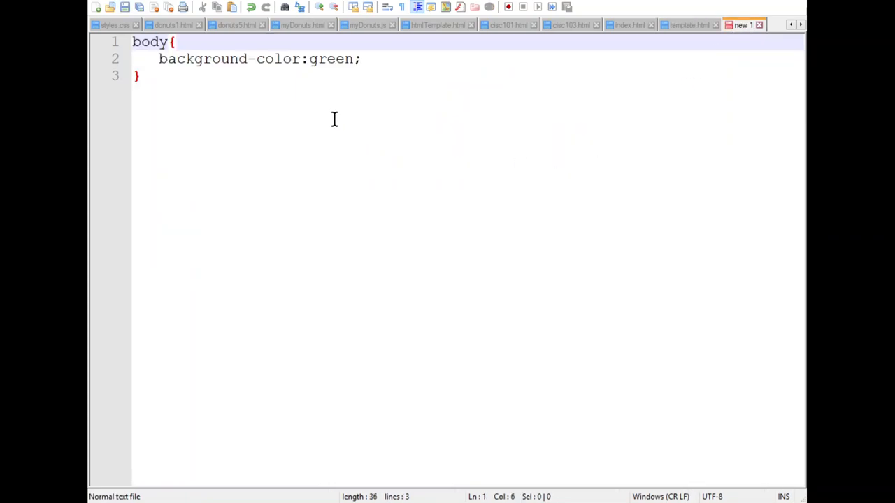
pyautogui.moveTo(249, 115)
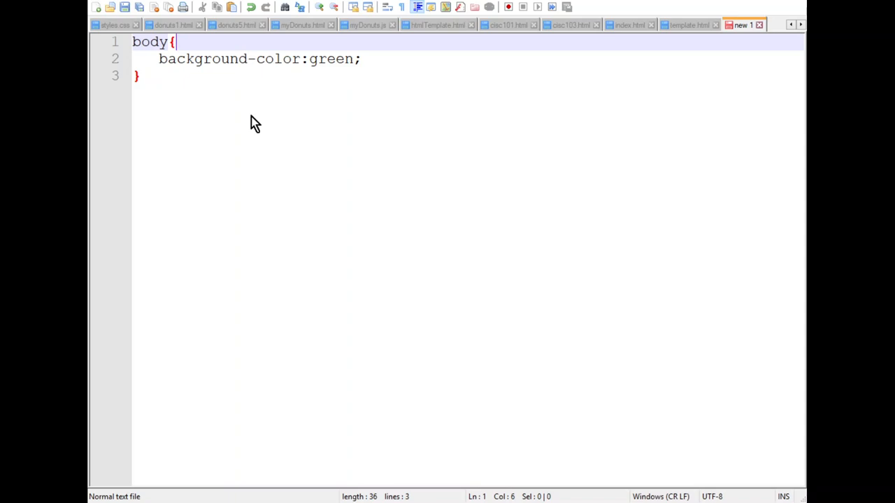
pyautogui.moveTo(376, 237)
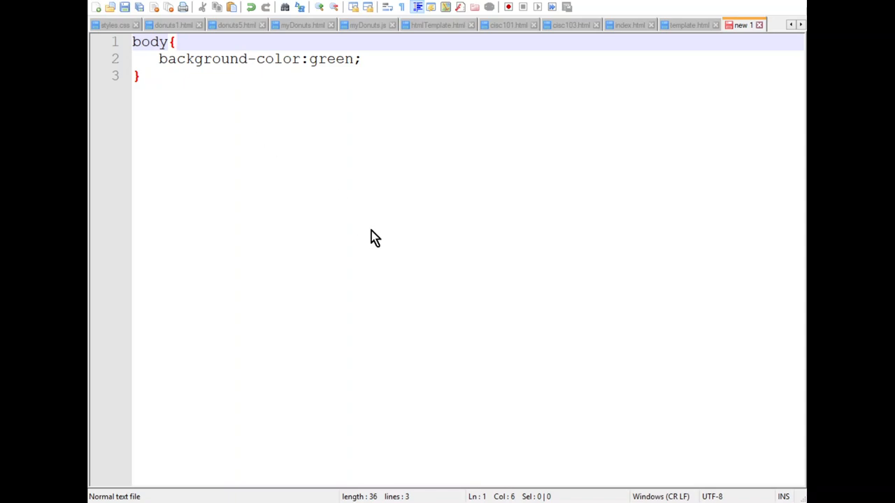
pyautogui.moveTo(458, 302)
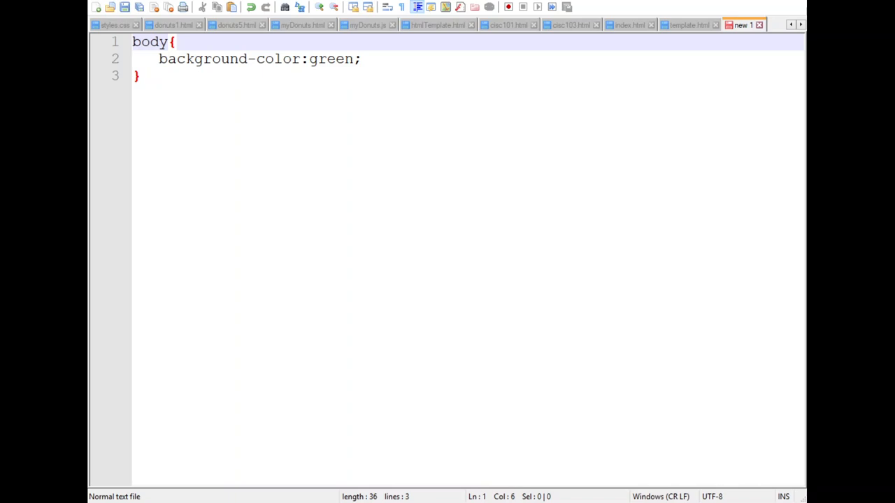
pyautogui.moveTo(433, 375)
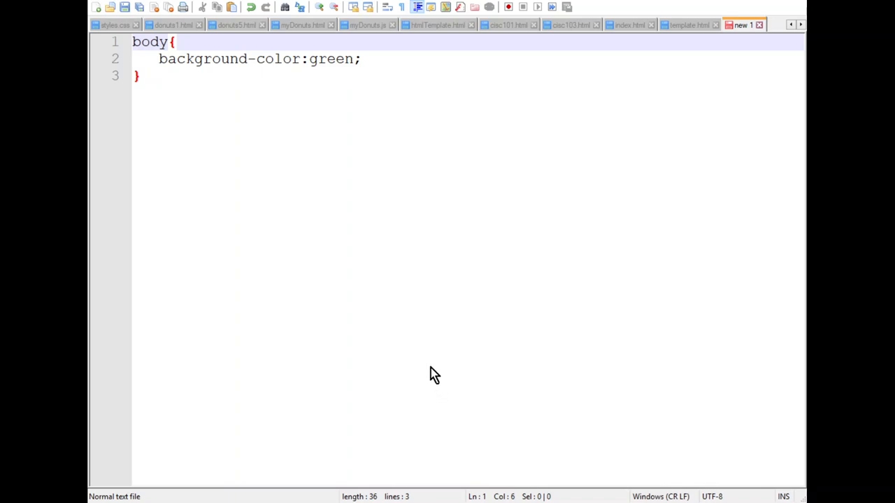
pyautogui.moveTo(439, 397)
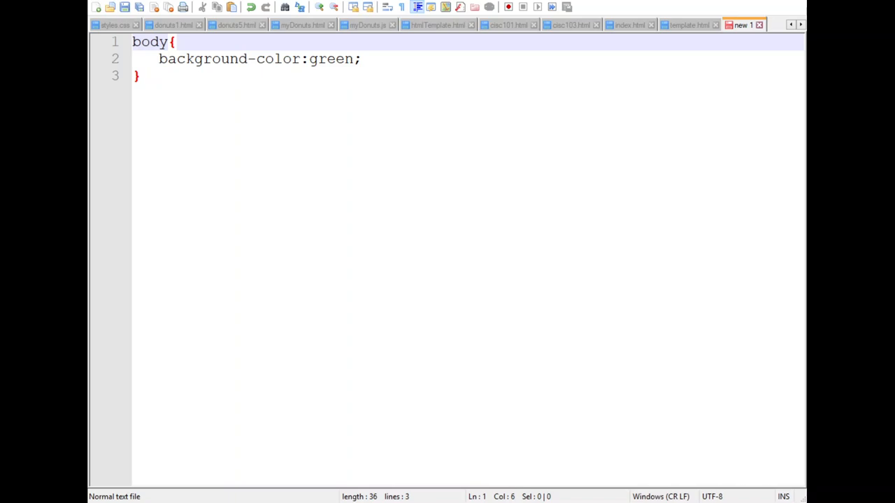
pyautogui.moveTo(430, 414)
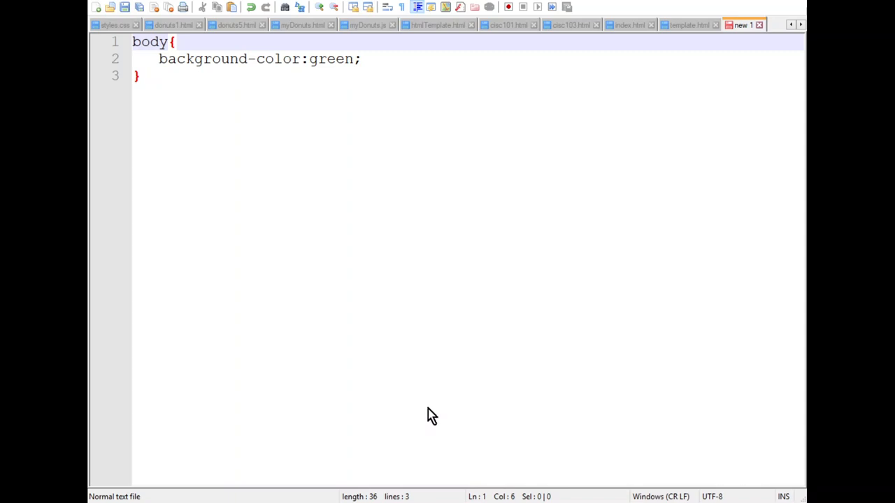
pyautogui.moveTo(523, 412)
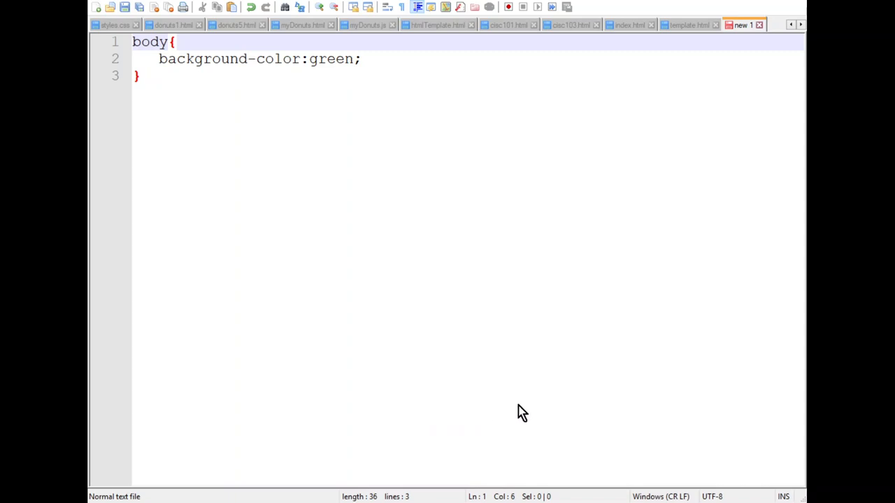
pyautogui.moveTo(615, 361)
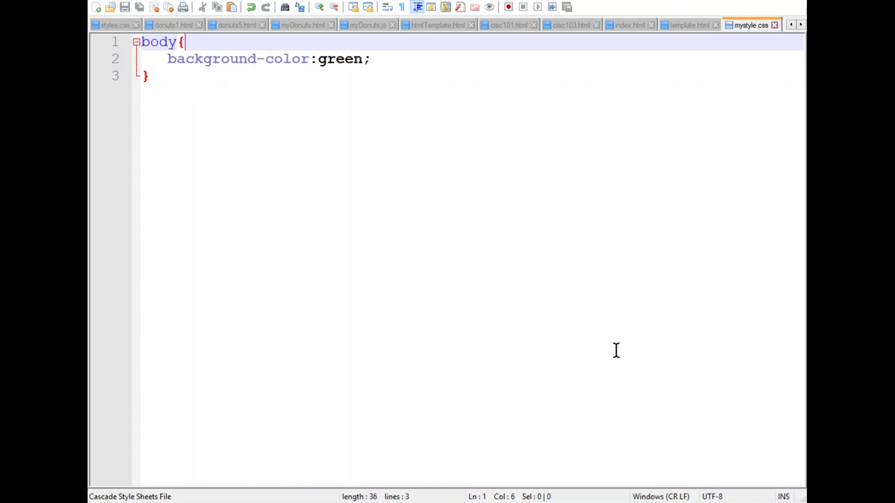
pyautogui.moveTo(758, 86)
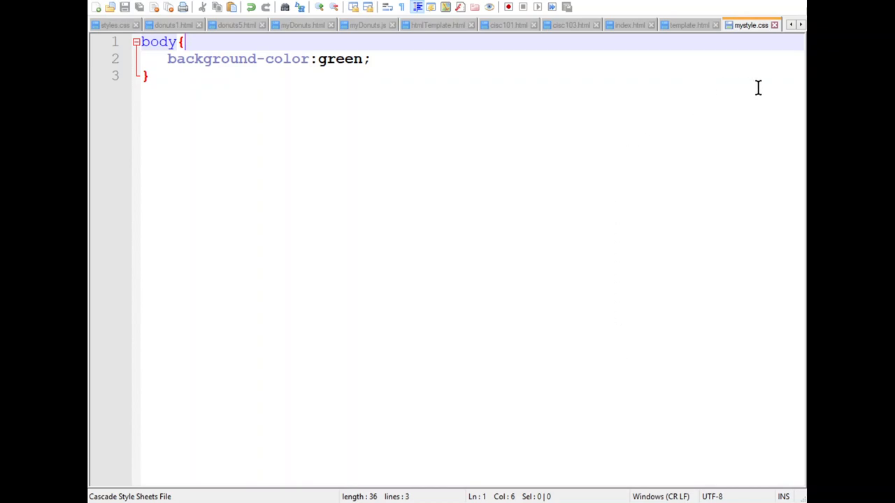
pyautogui.moveTo(724, 73)
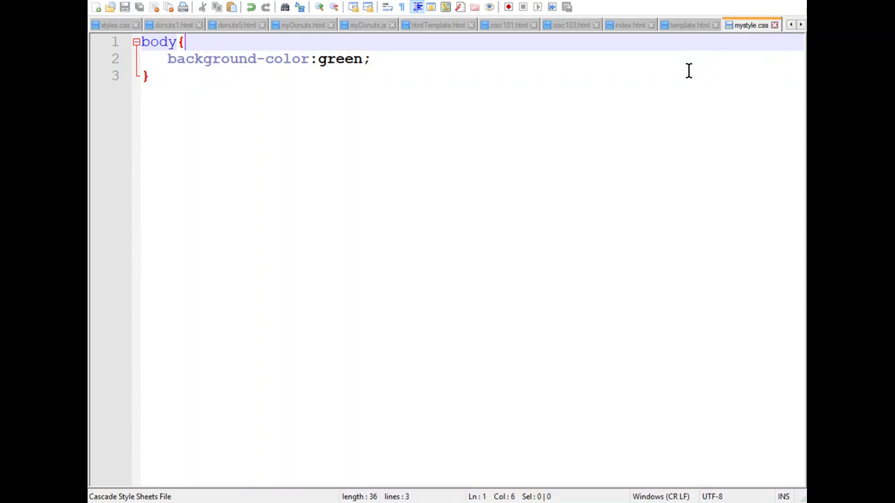
pyautogui.moveTo(678, 179)
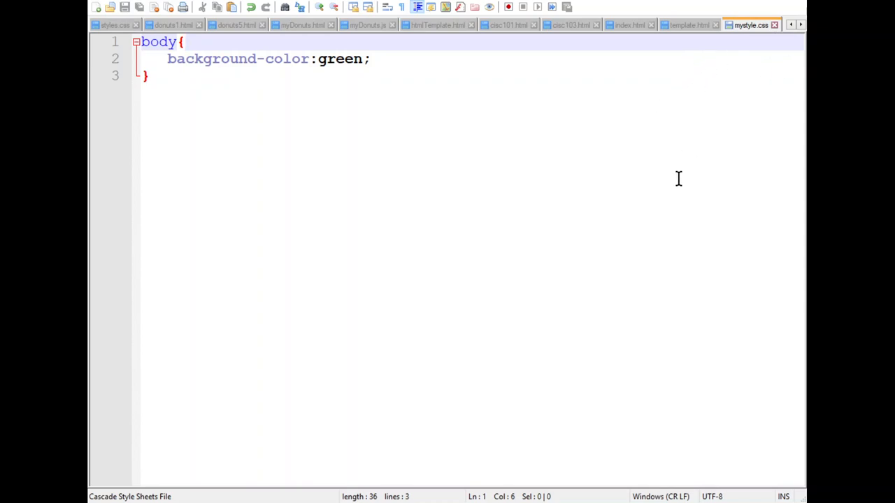
pyautogui.moveTo(675, 179)
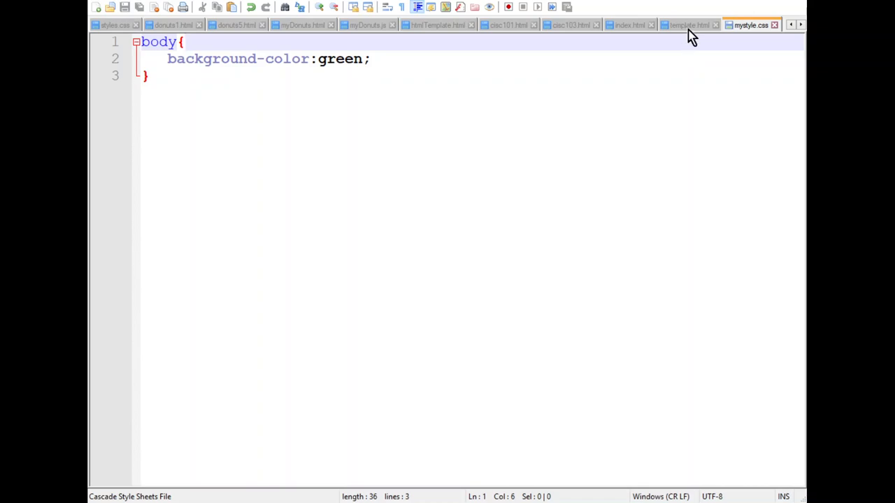
pyautogui.click(688, 25)
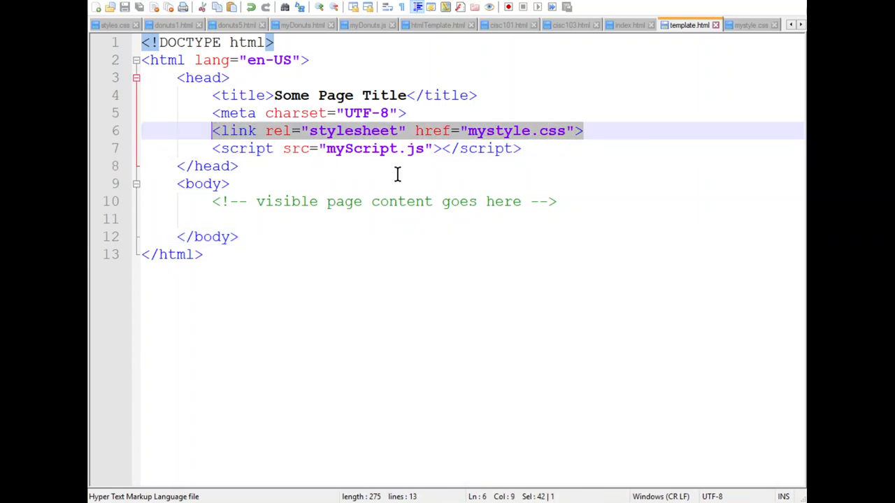
pyautogui.moveTo(506, 140)
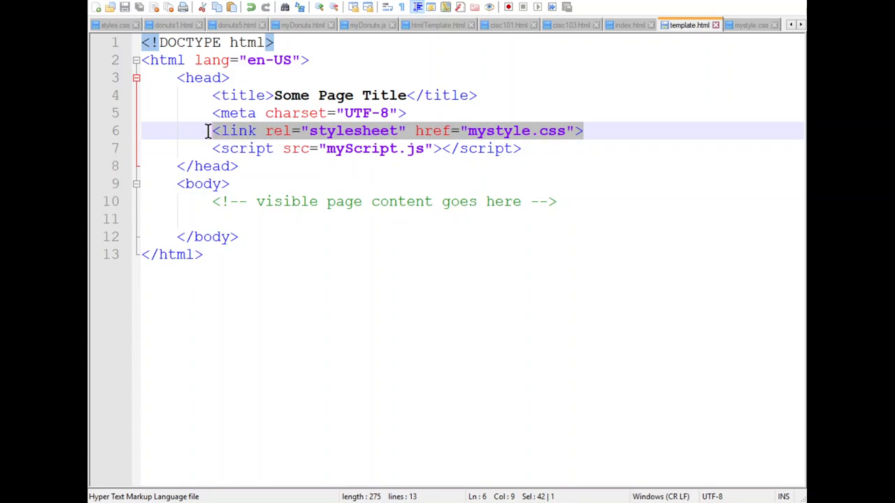
pyautogui.moveTo(535, 143)
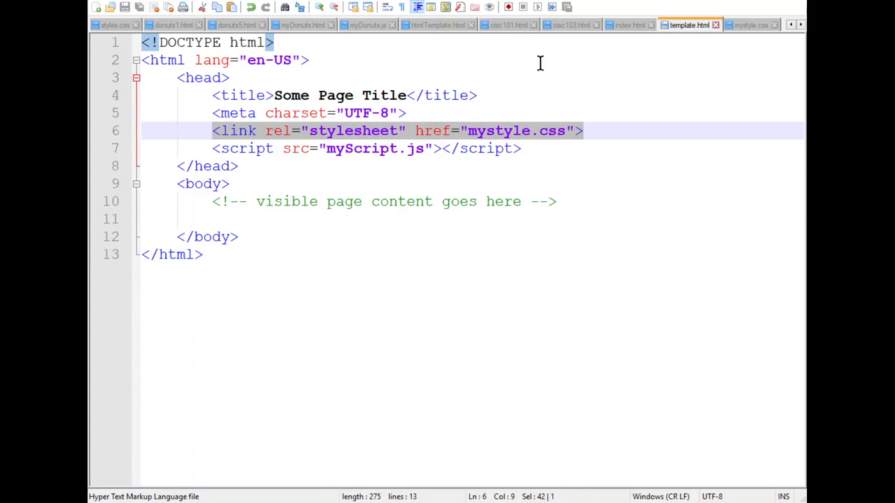
pyautogui.moveTo(492, 133)
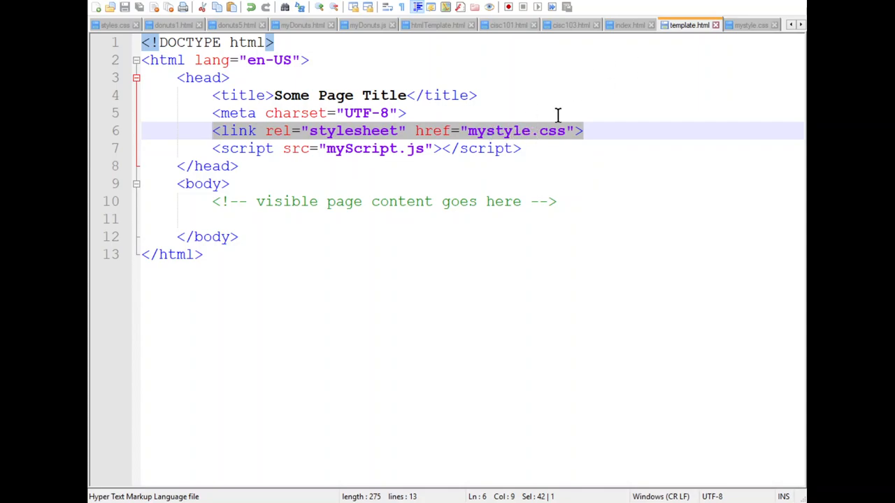
pyautogui.moveTo(654, 80)
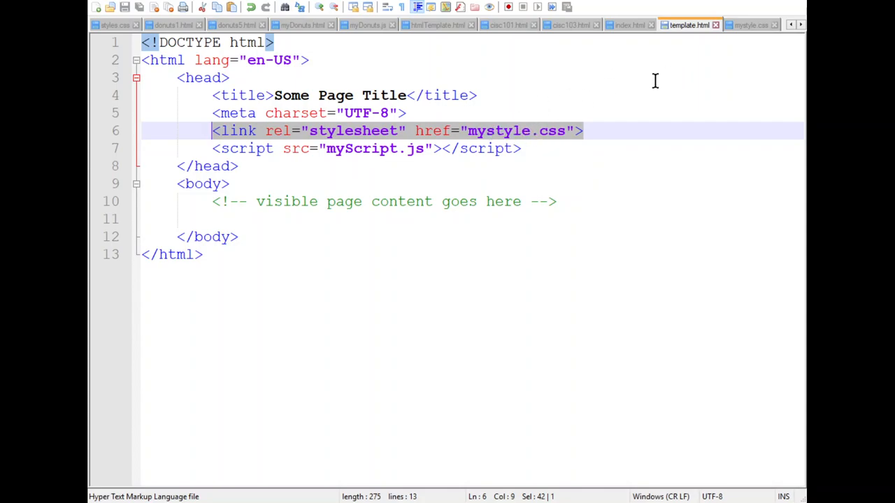
pyautogui.moveTo(478, 117)
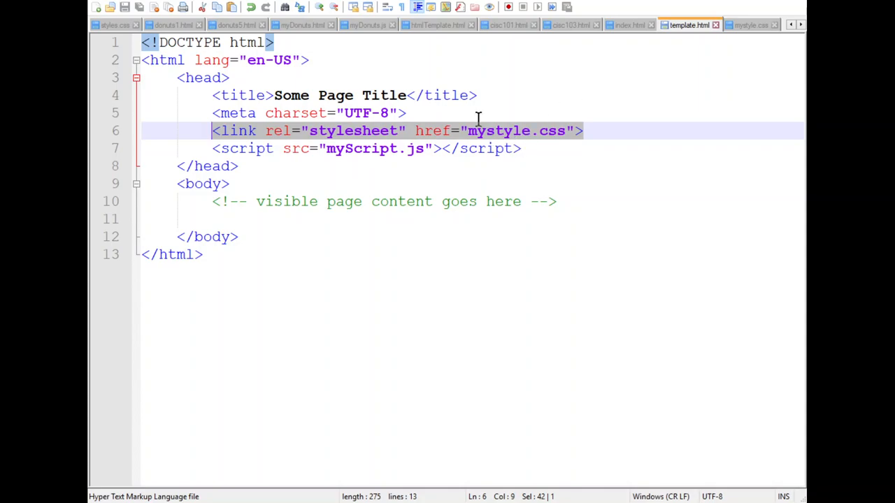
pyautogui.moveTo(510, 137)
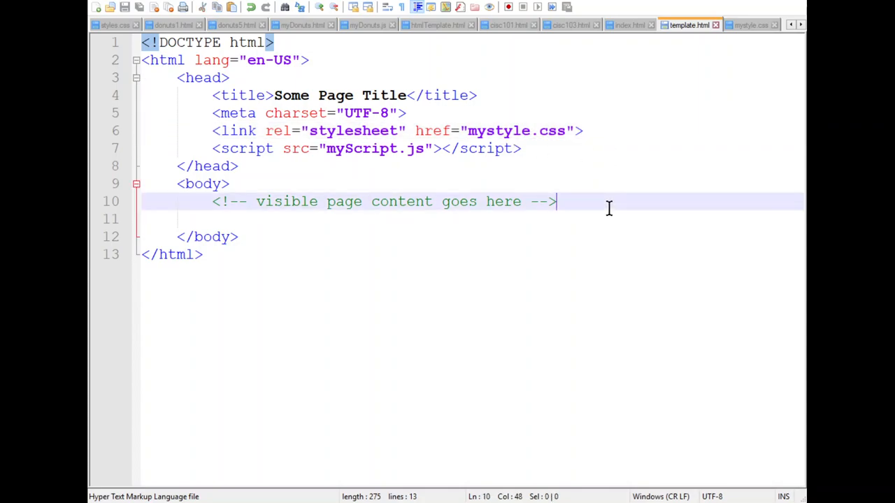
pyautogui.moveTo(678, 218)
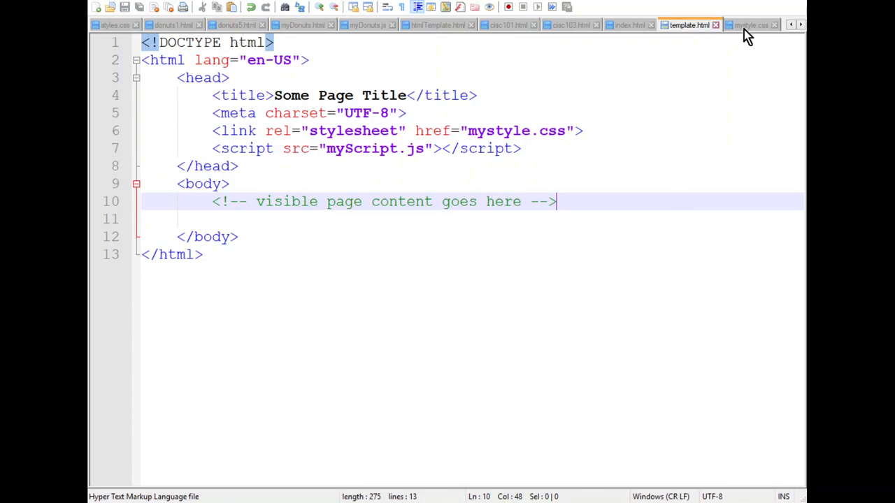
pyautogui.moveTo(683, 31)
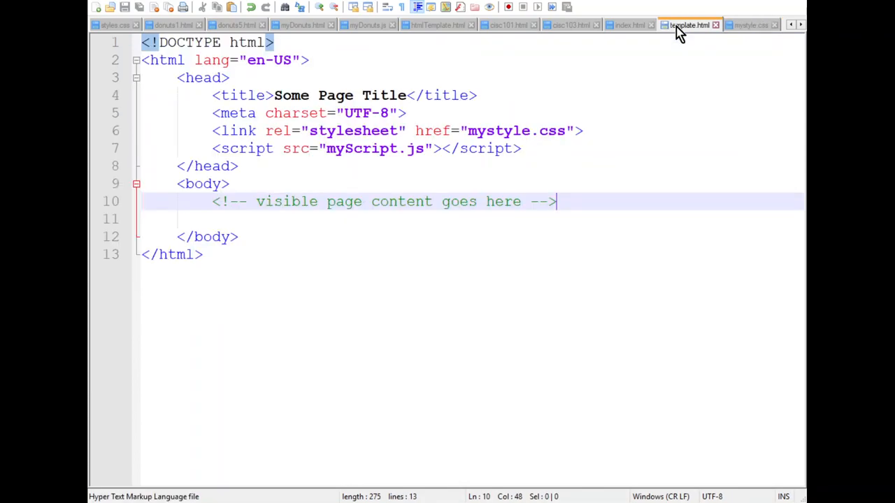
pyautogui.moveTo(391, 22)
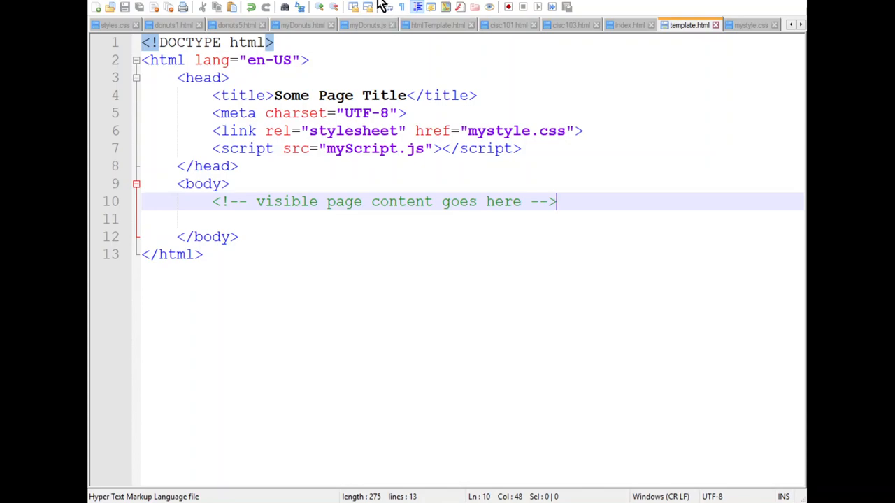
pyautogui.moveTo(398, 136)
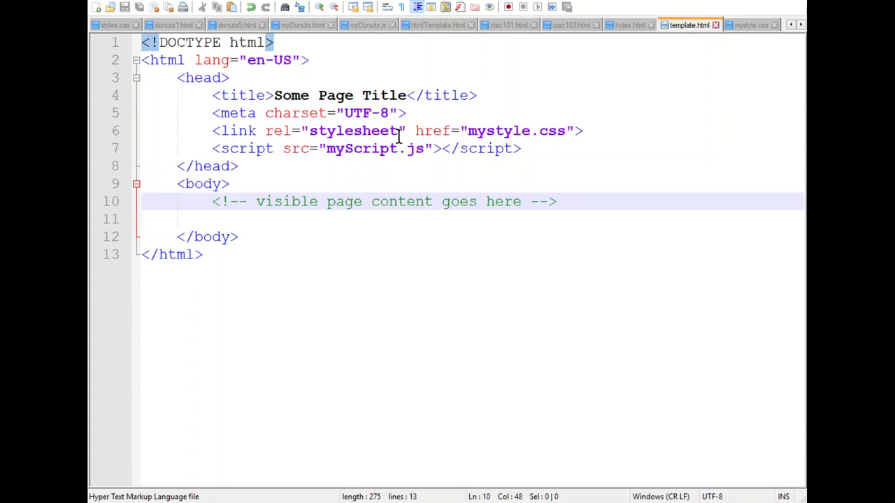
pyautogui.moveTo(400, 34)
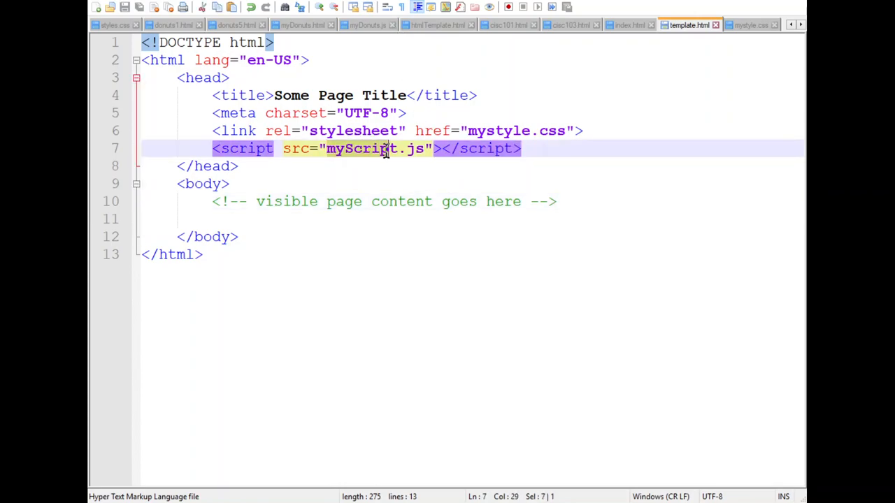
pyautogui.click(238, 165)
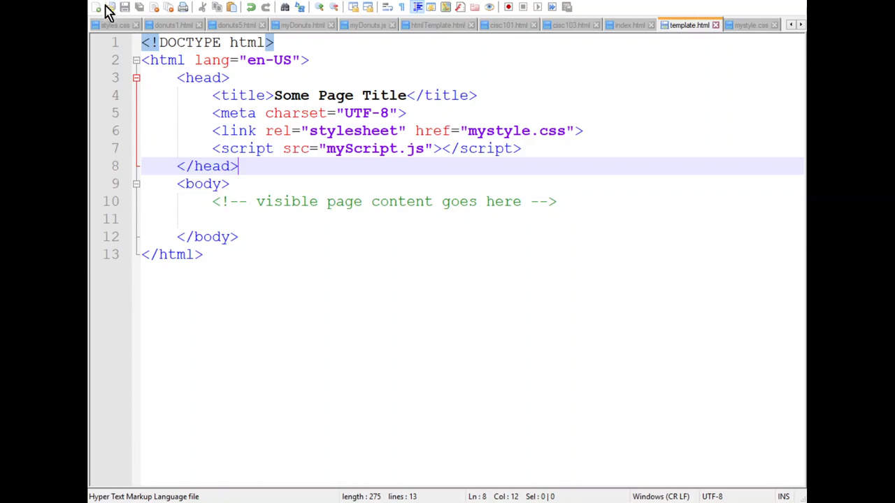
pyautogui.moveTo(366, 45)
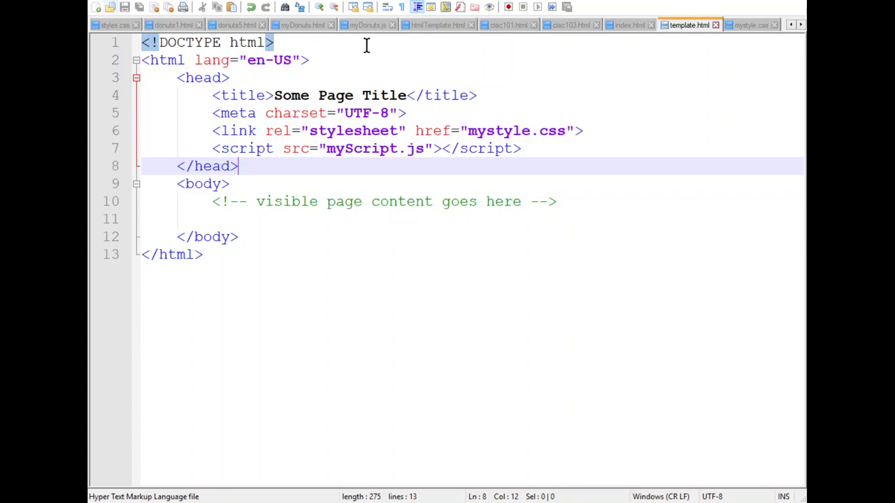
pyautogui.moveTo(641, 142)
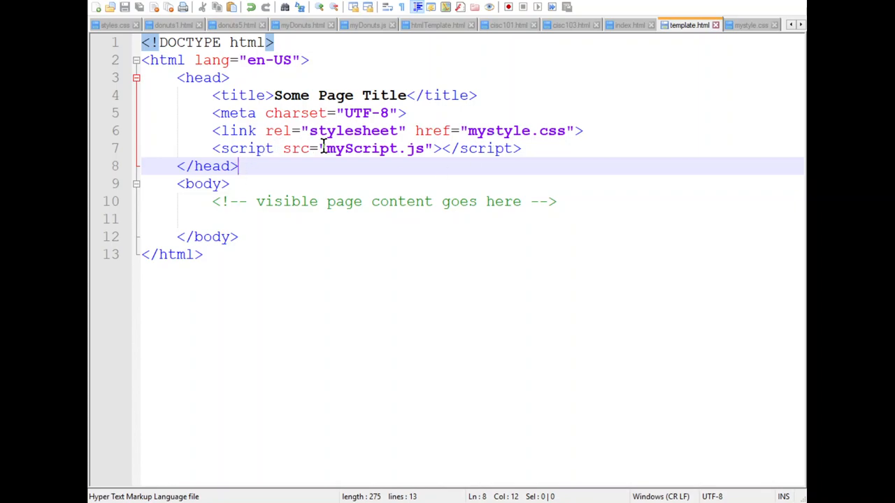
pyautogui.moveTo(345, 165)
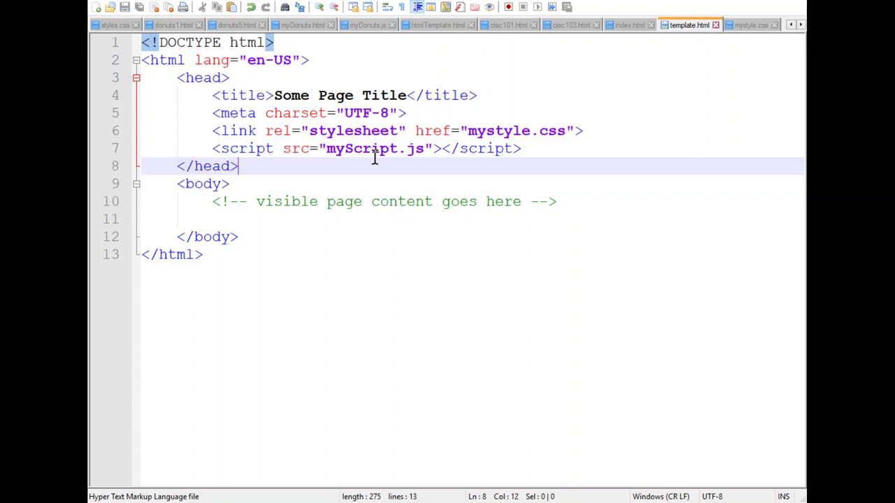
pyautogui.moveTo(503, 117)
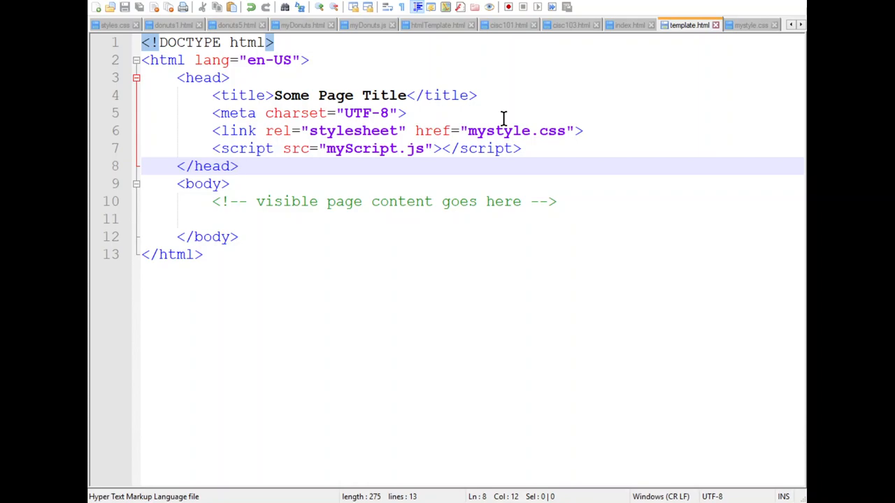
pyautogui.moveTo(349, 149)
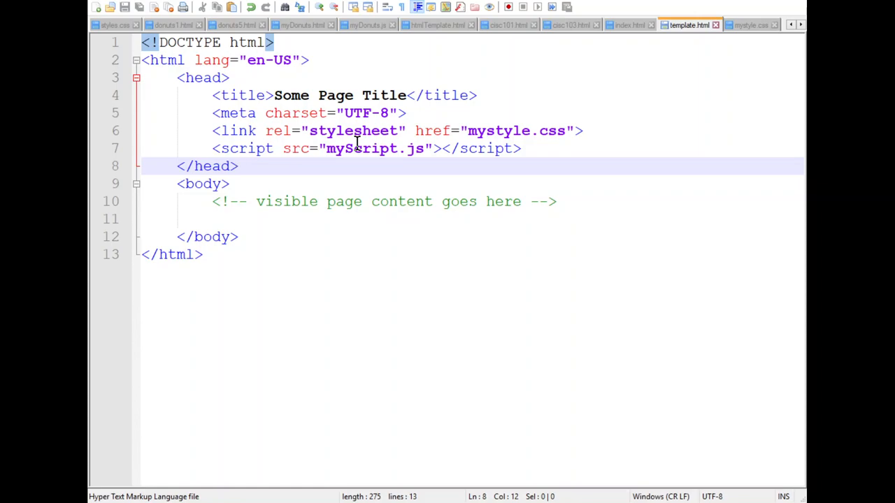
pyautogui.moveTo(342, 154)
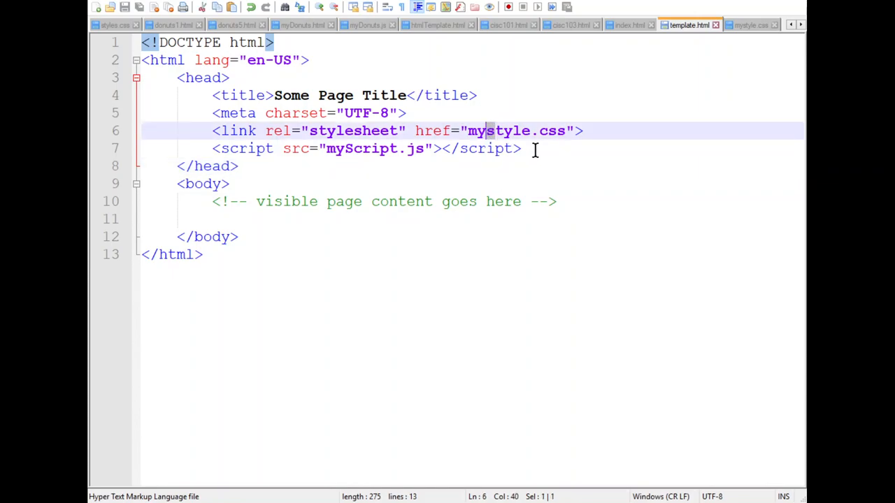
pyautogui.click(520, 148)
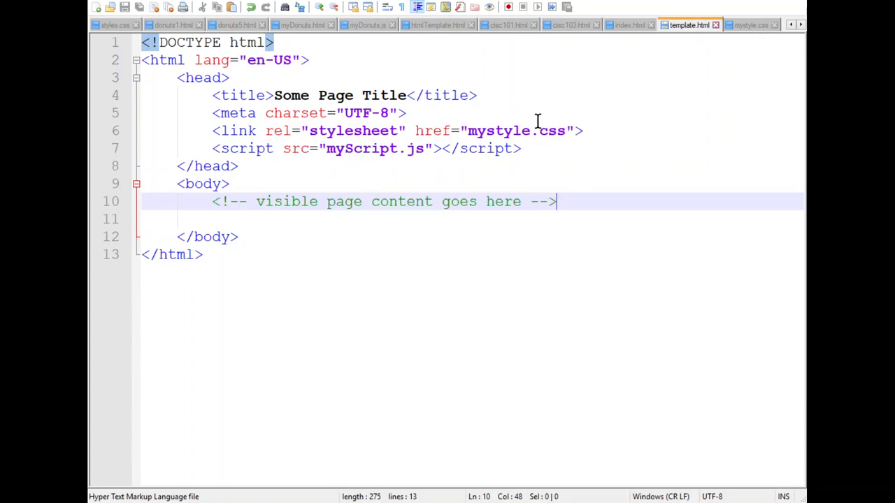
pyautogui.moveTo(582, 132)
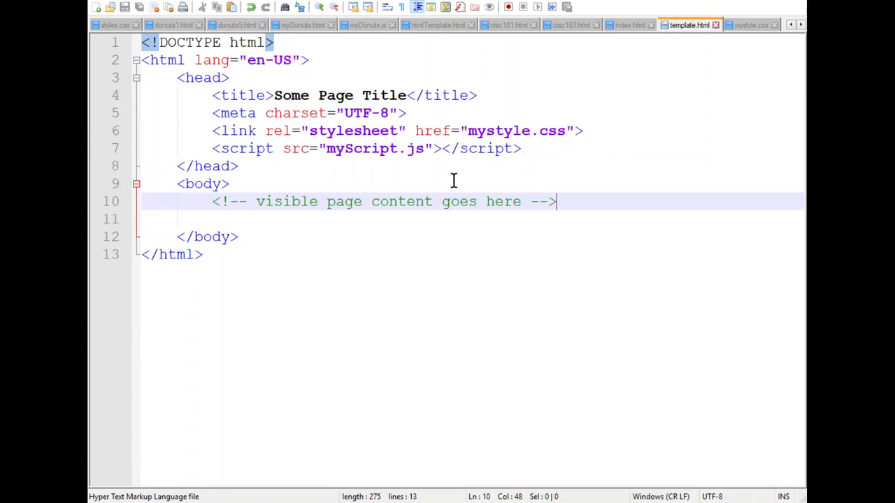
pyautogui.moveTo(425, 174)
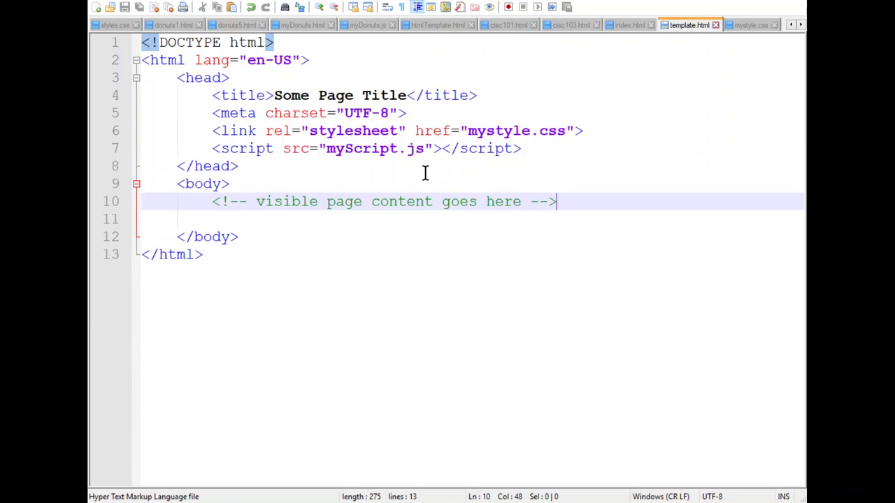
pyautogui.moveTo(671, 44)
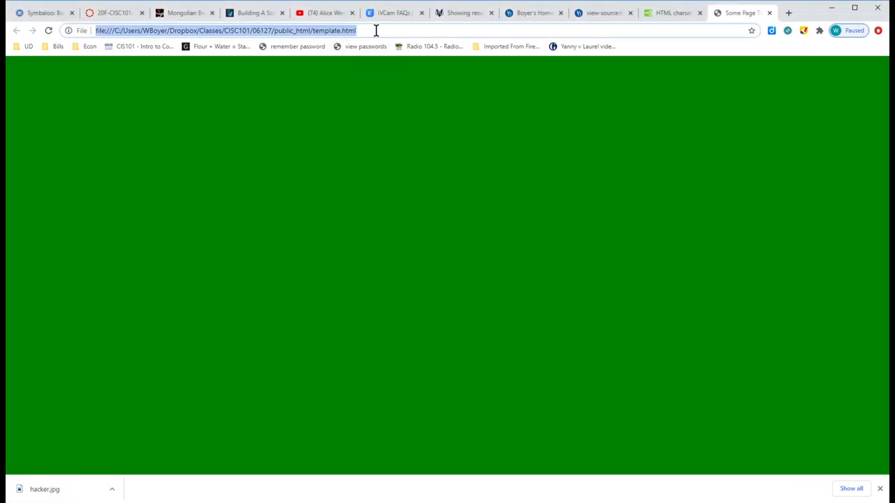
pyautogui.moveTo(138, 47)
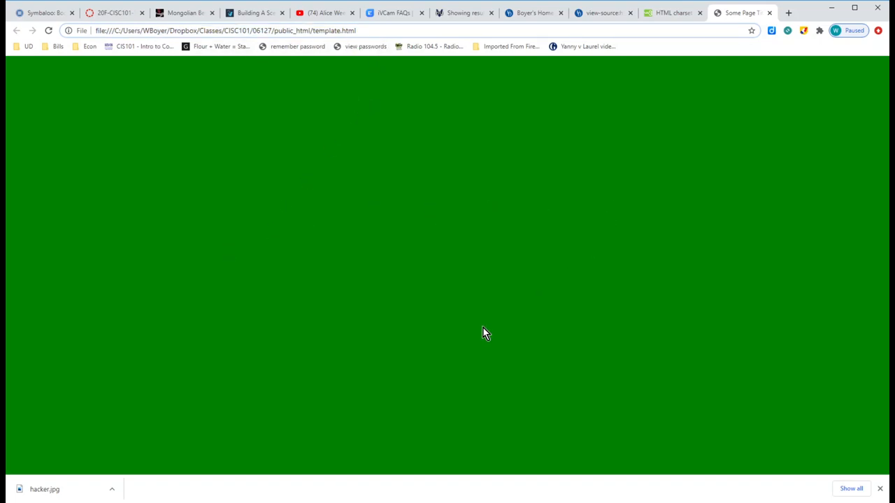
# Select the template.html file name in Chrome's address bar on the green page.
pyautogui.doubleClick(335, 31)
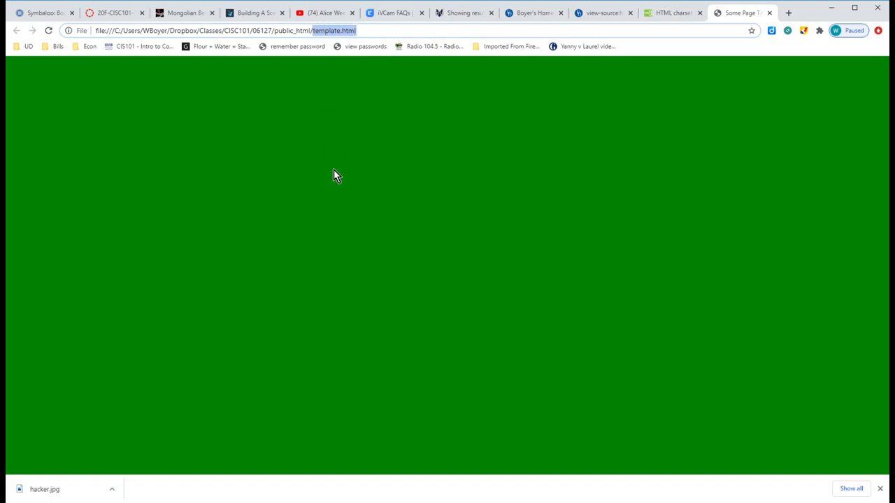
pyautogui.moveTo(358, 42)
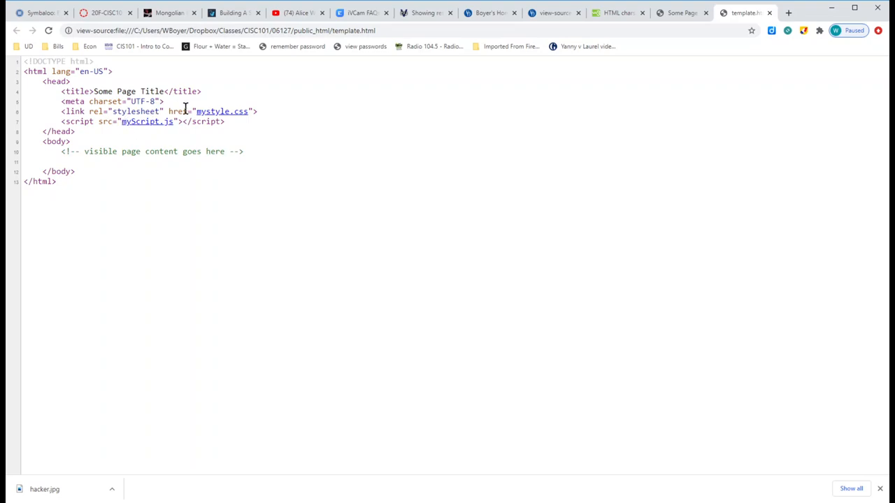
pyautogui.moveTo(238, 123)
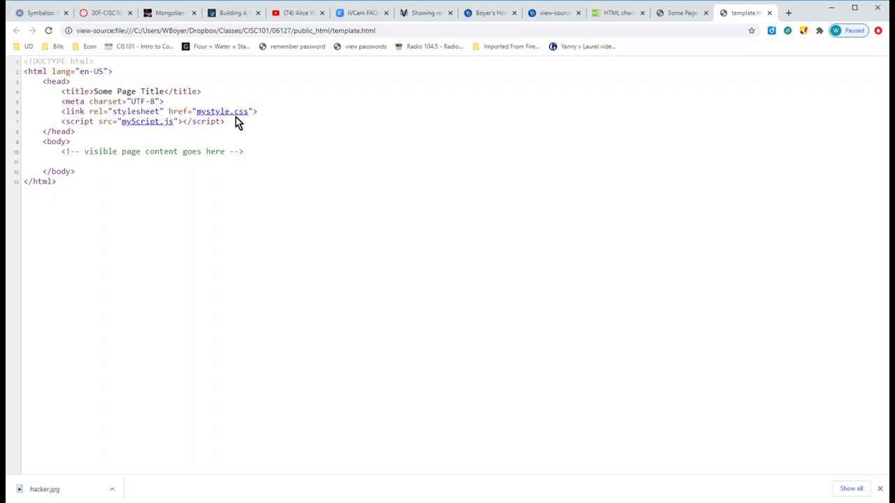
pyautogui.moveTo(235, 119)
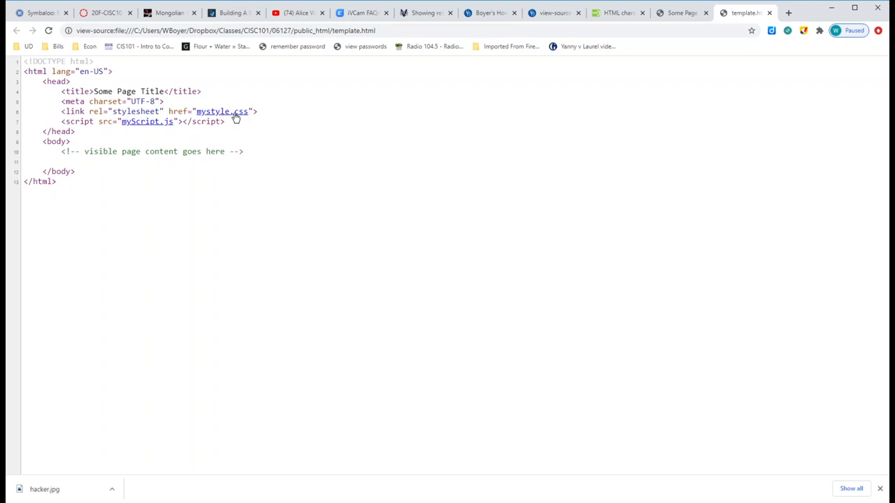
pyautogui.moveTo(245, 126)
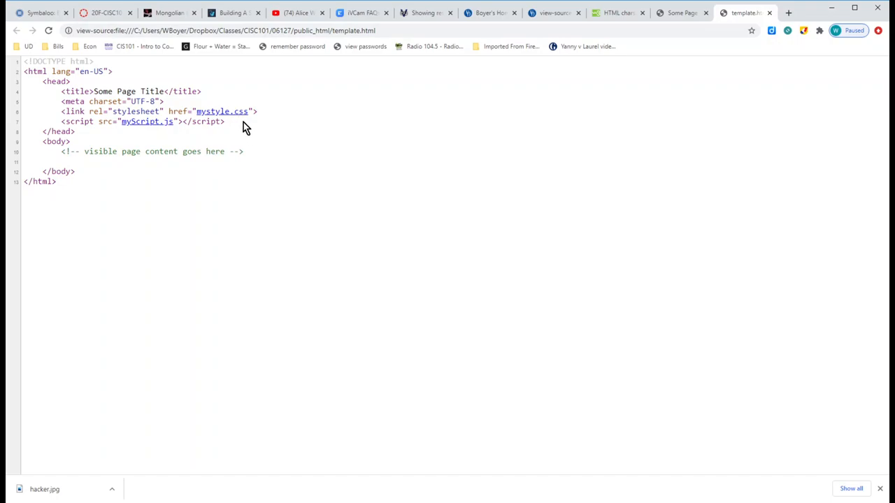
# From the view-source tab, follow the mystyle.css link to show its green background rule.
pyautogui.click(221, 112)
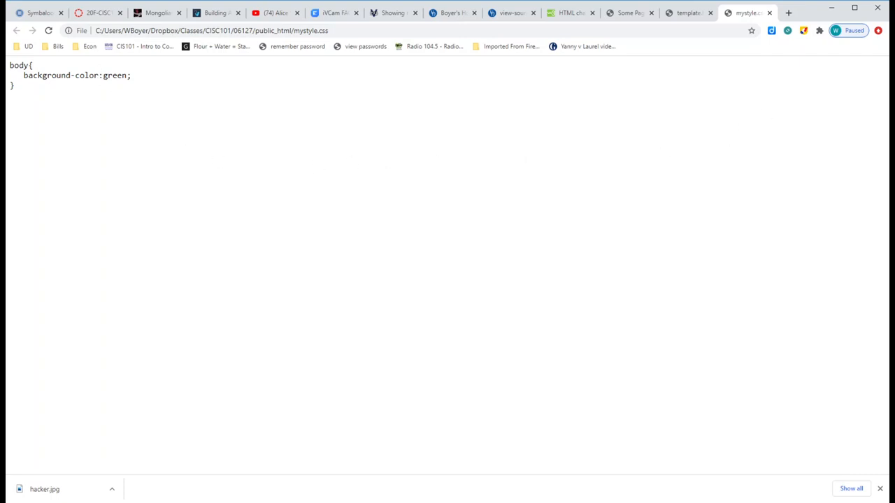